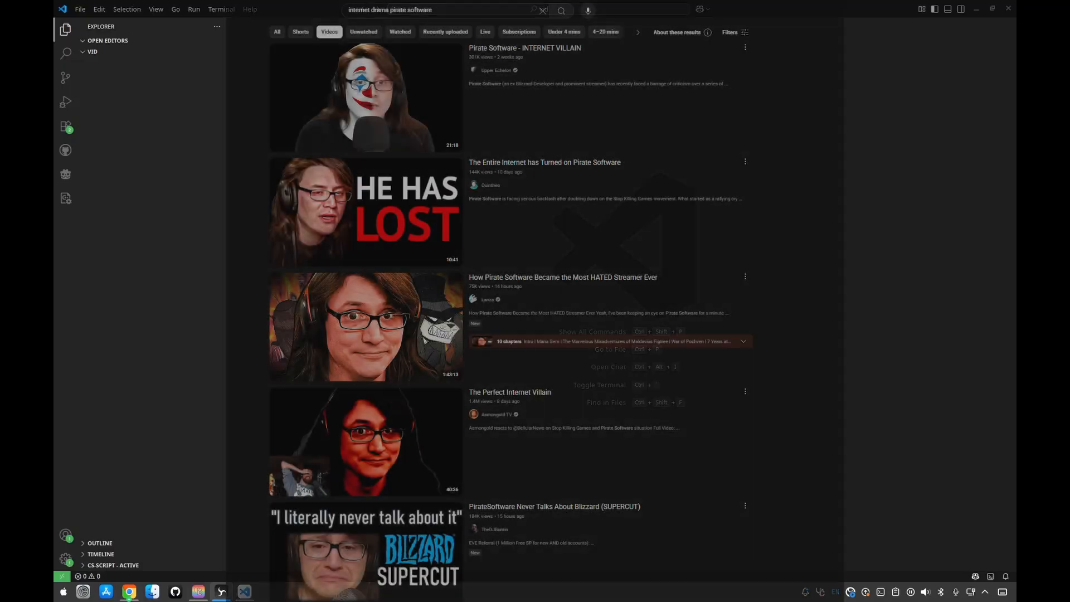
- Switch to Chrome's paused 'PirateSoftware is LASHING OUT in Discord!' video at 43:18
{"action": "key", "text": "Escape"}
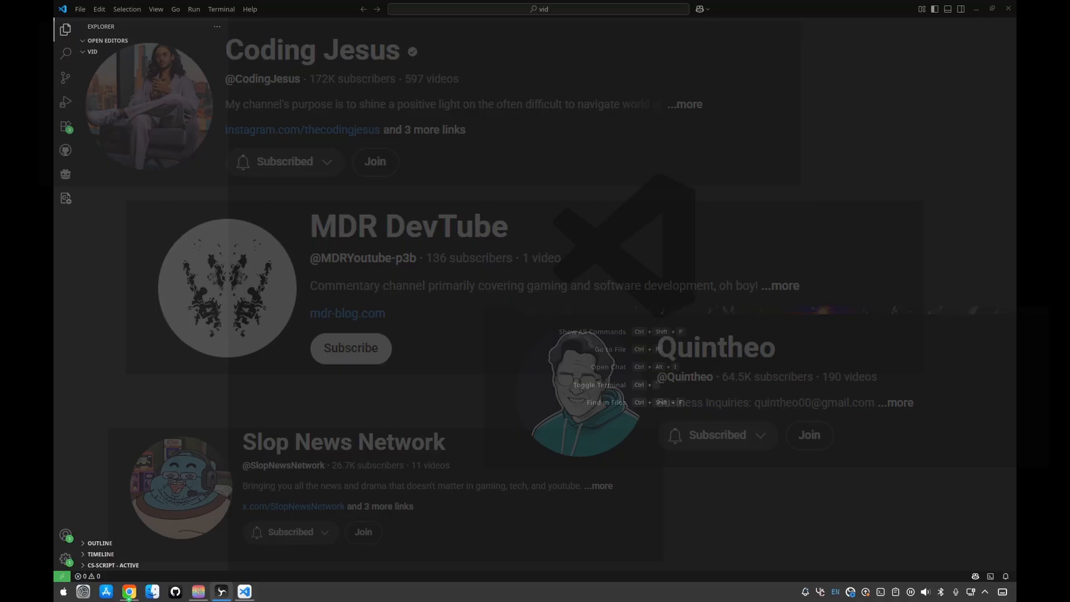
{"action": "key", "text": "Escape"}
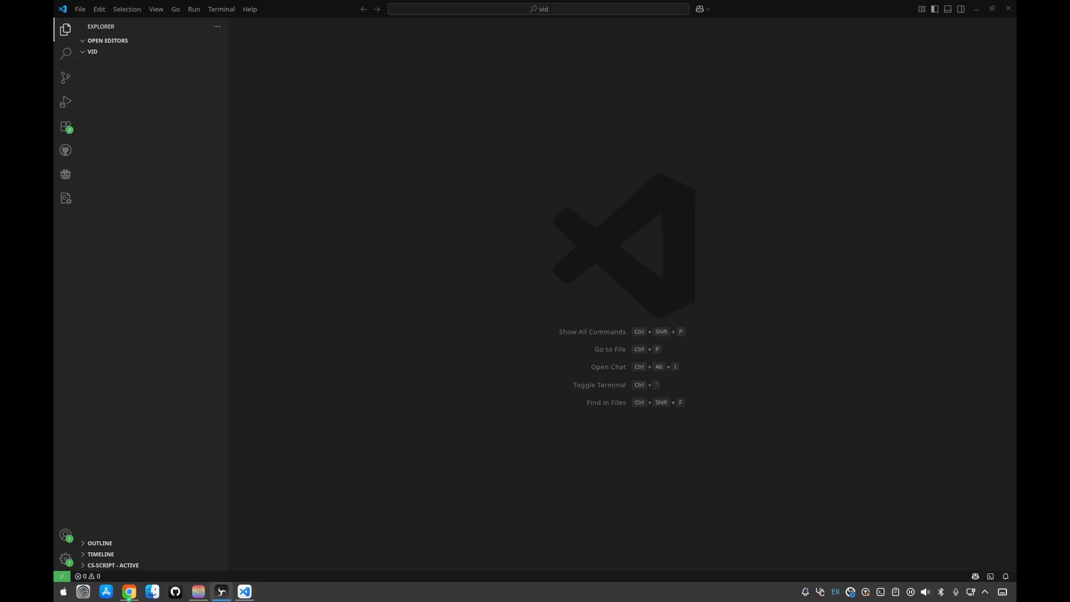
{"action": "left_click", "coordinate": [129, 592]}
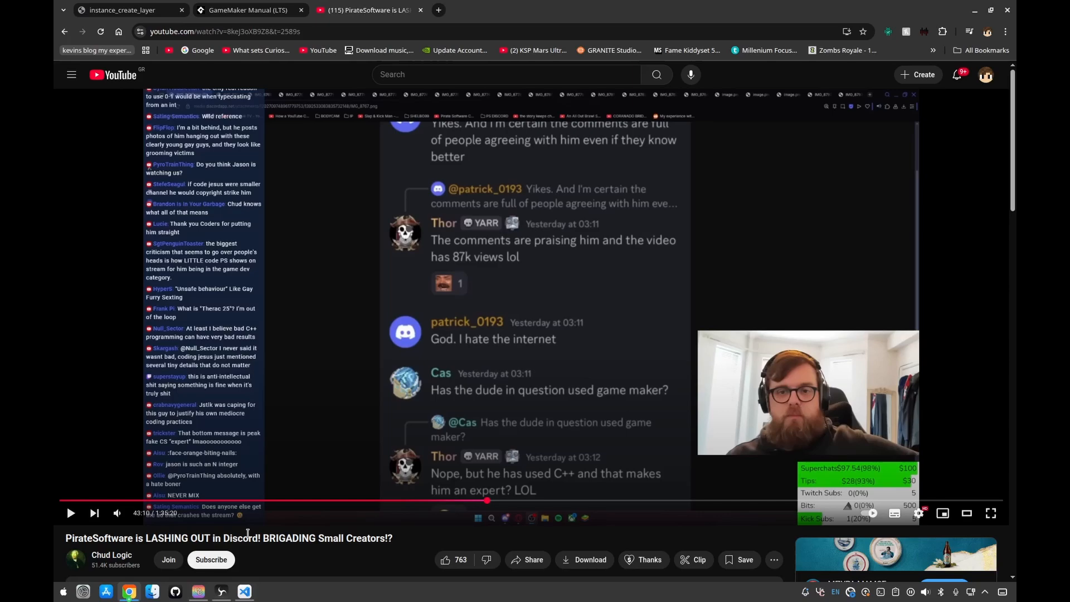
{"action": "mouse_move", "coordinate": [355, 538]}
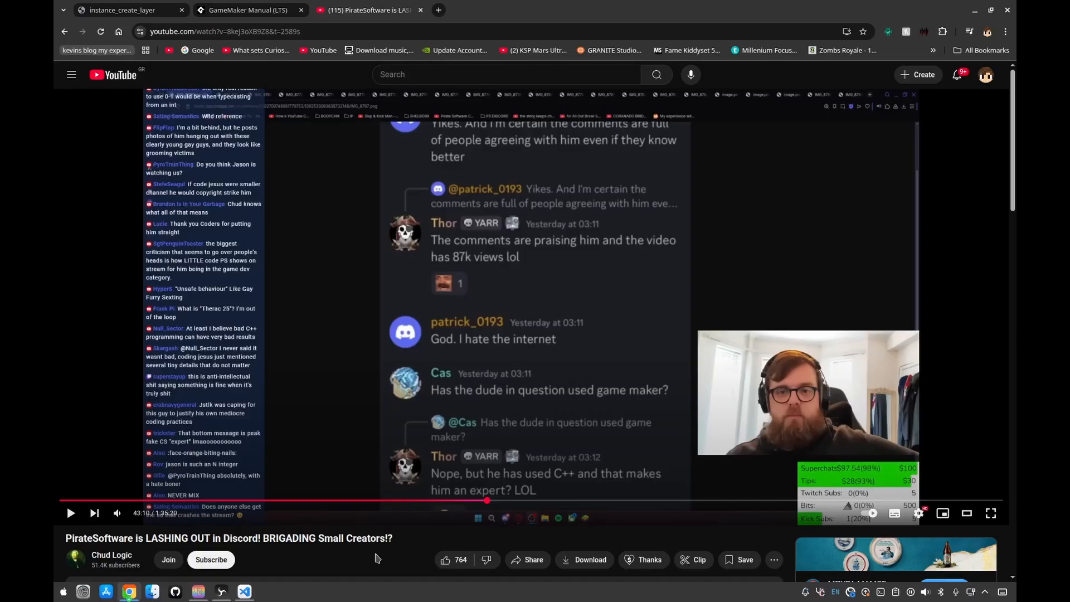
{"action": "mouse_move", "coordinate": [519, 286]}
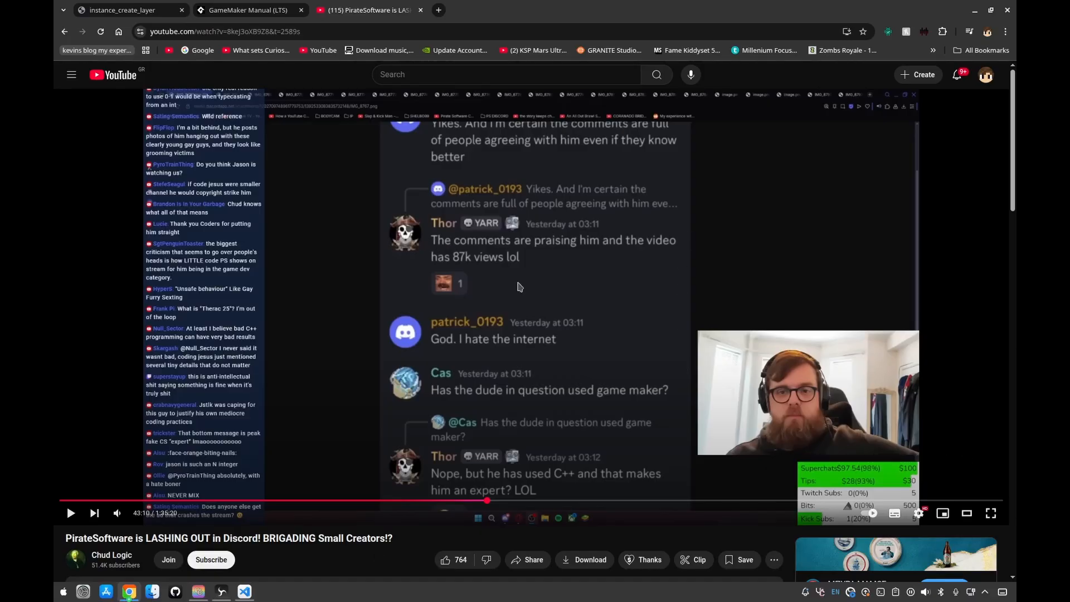
{"action": "mouse_move", "coordinate": [414, 355]}
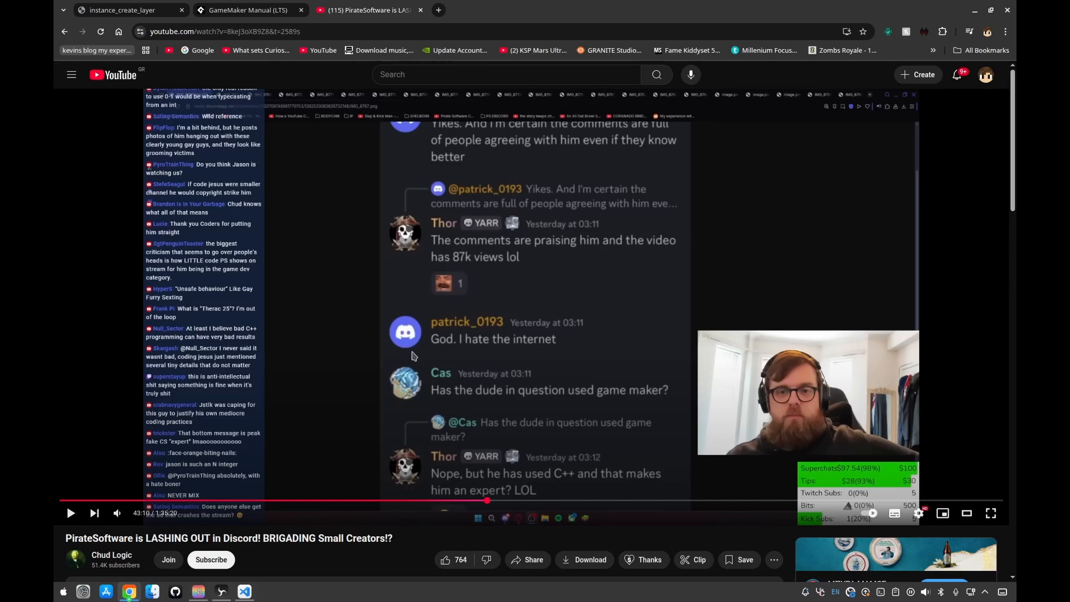
{"action": "mouse_move", "coordinate": [462, 409]}
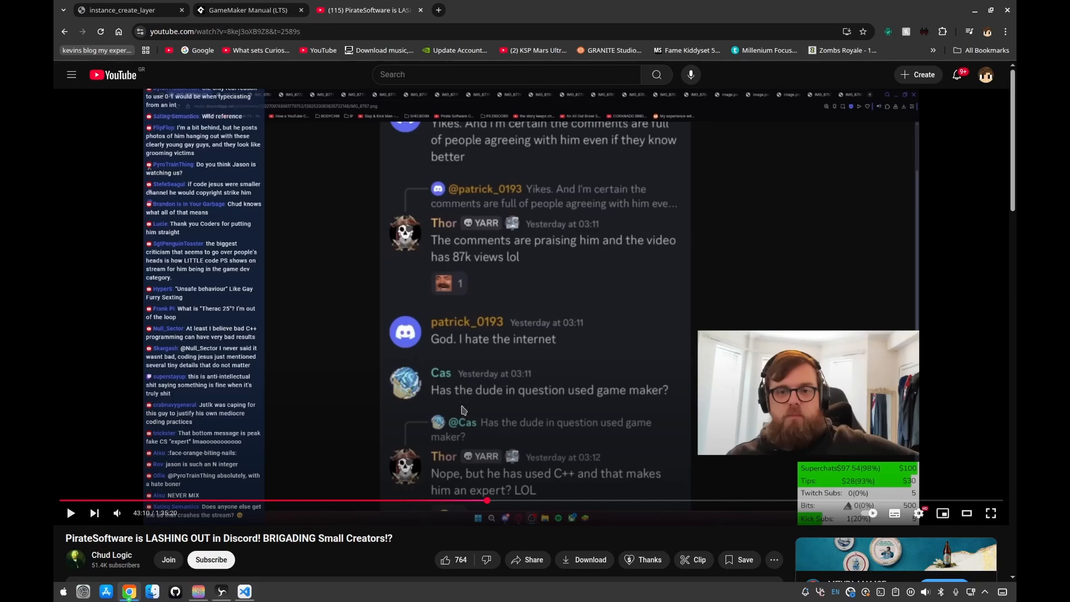
{"action": "mouse_move", "coordinate": [463, 410]}
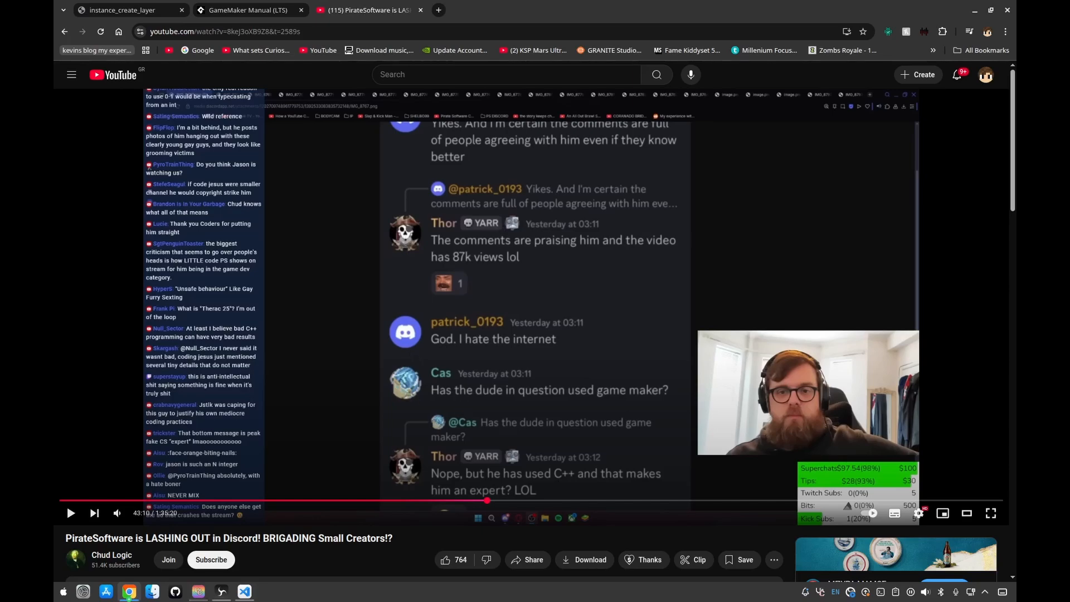
{"action": "mouse_move", "coordinate": [461, 473]}
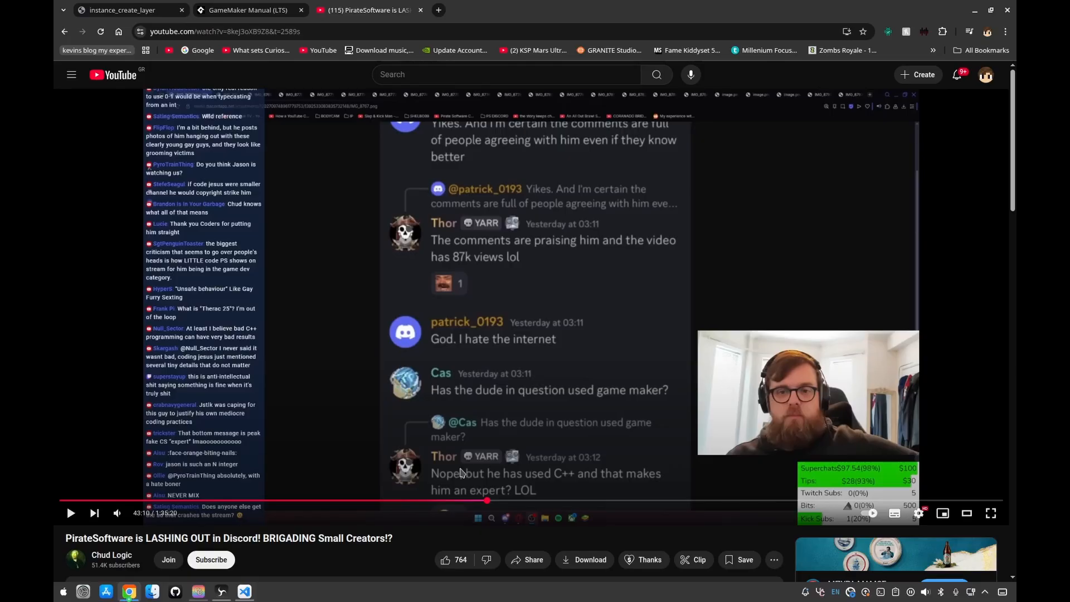
{"action": "mouse_move", "coordinate": [510, 469]}
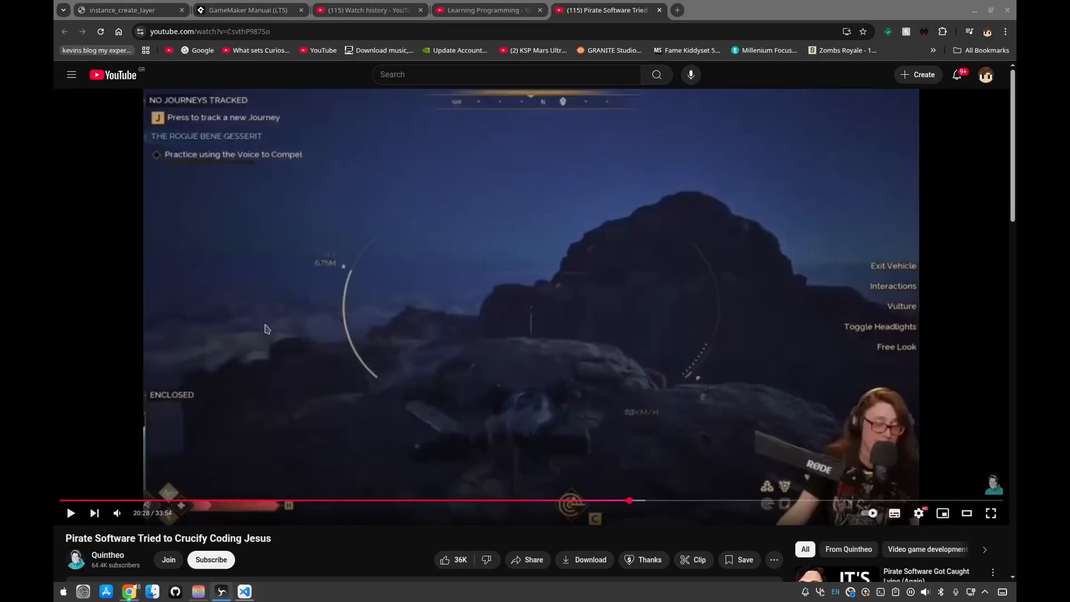
{"action": "mouse_move", "coordinate": [150, 523]}
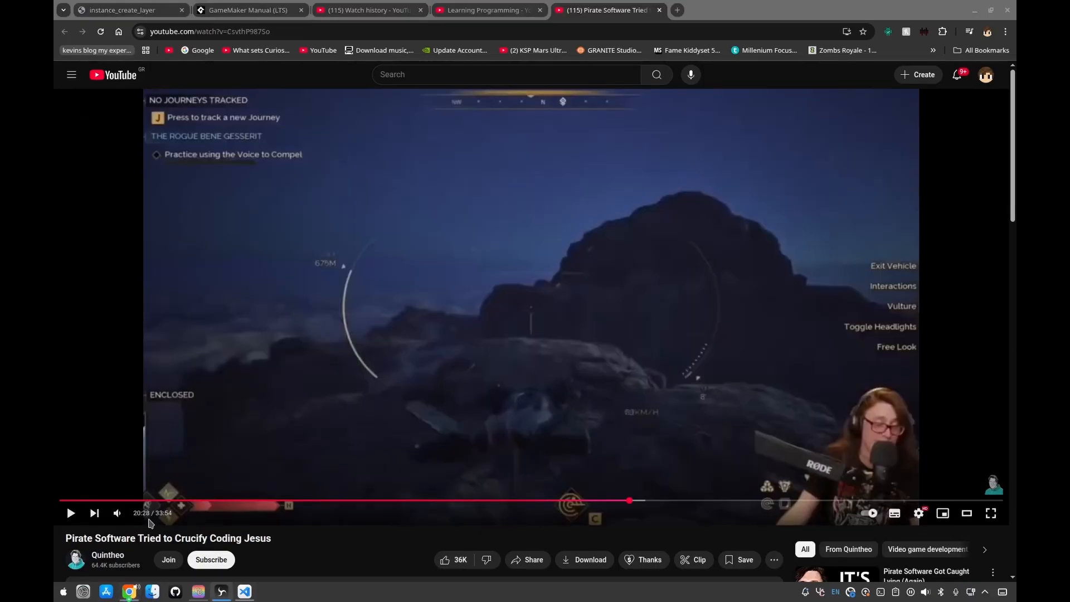
- Resume 'Pirate Software Tried to Crucify Coding Jesus' from 20:28 and pause at 20:46
{"action": "scroll", "scroll_direction": "down", "scroll_amount": 3}
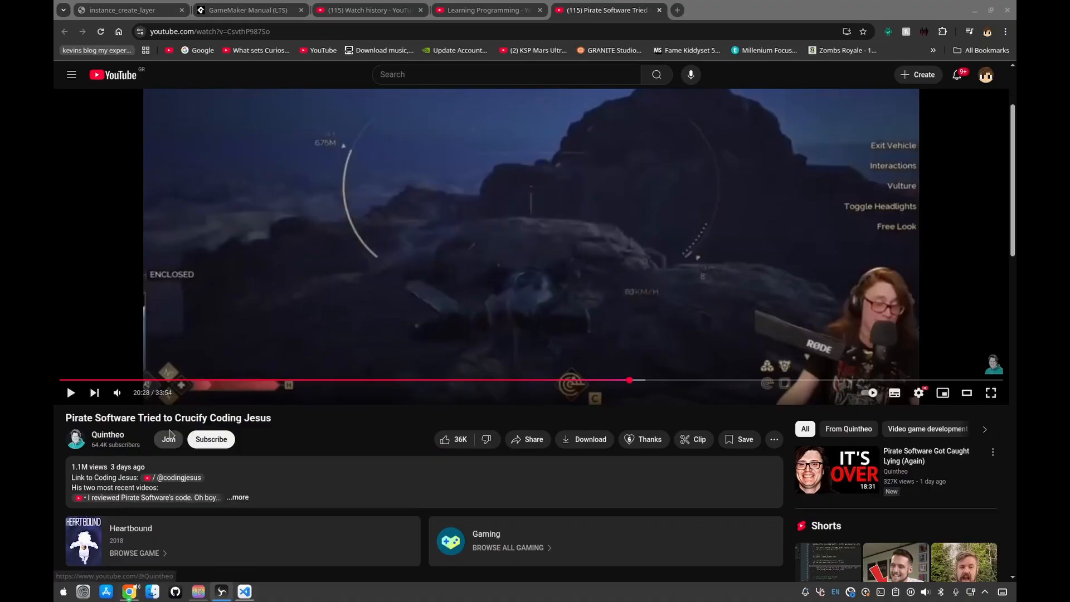
{"action": "mouse_move", "coordinate": [118, 393]}
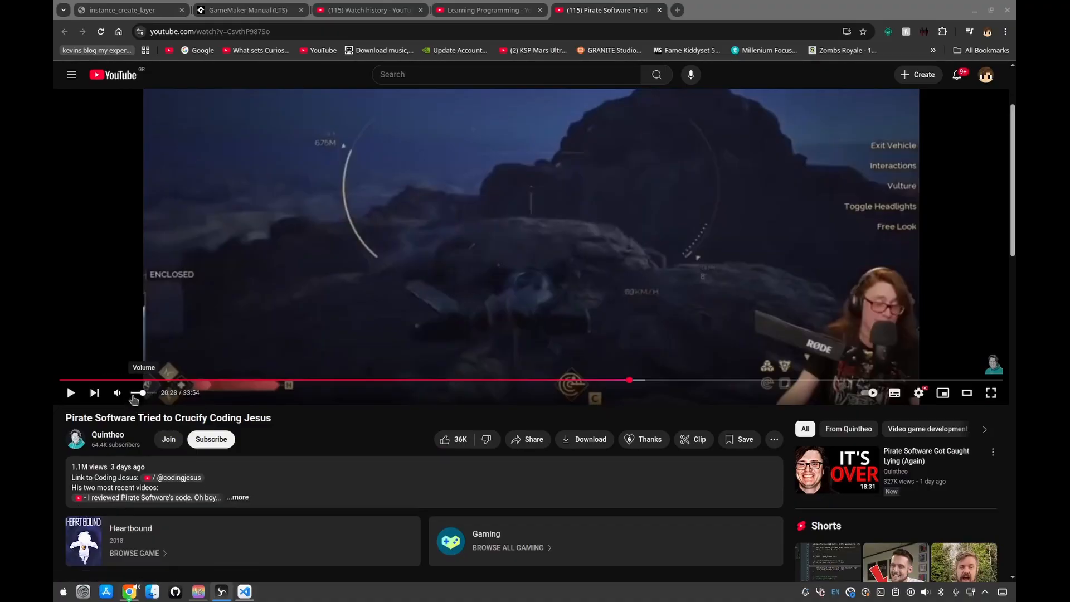
{"action": "mouse_move", "coordinate": [162, 396]}
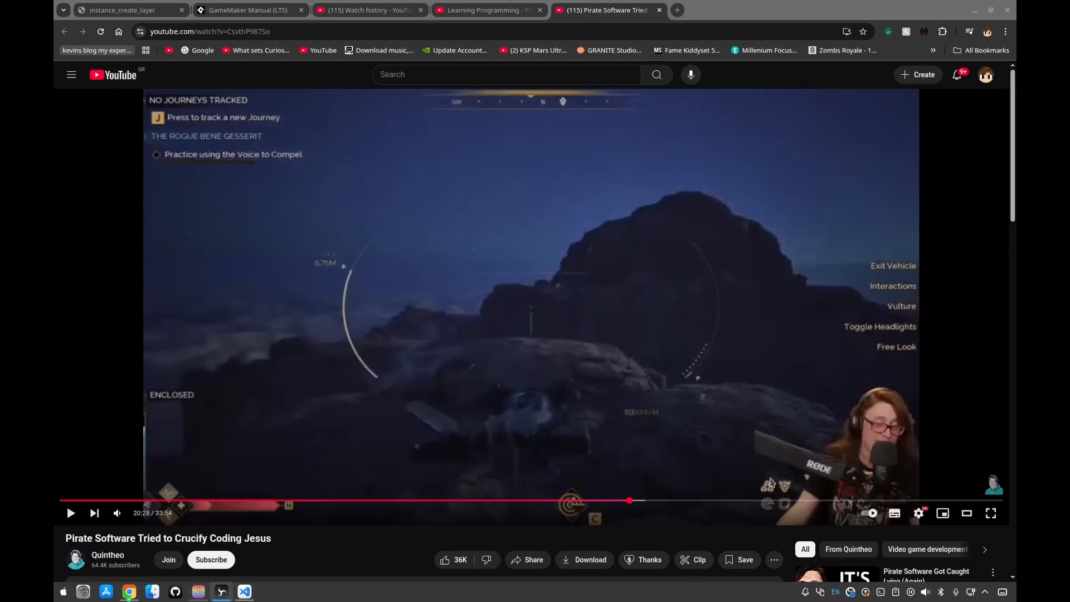
{"action": "mouse_move", "coordinate": [224, 431]}
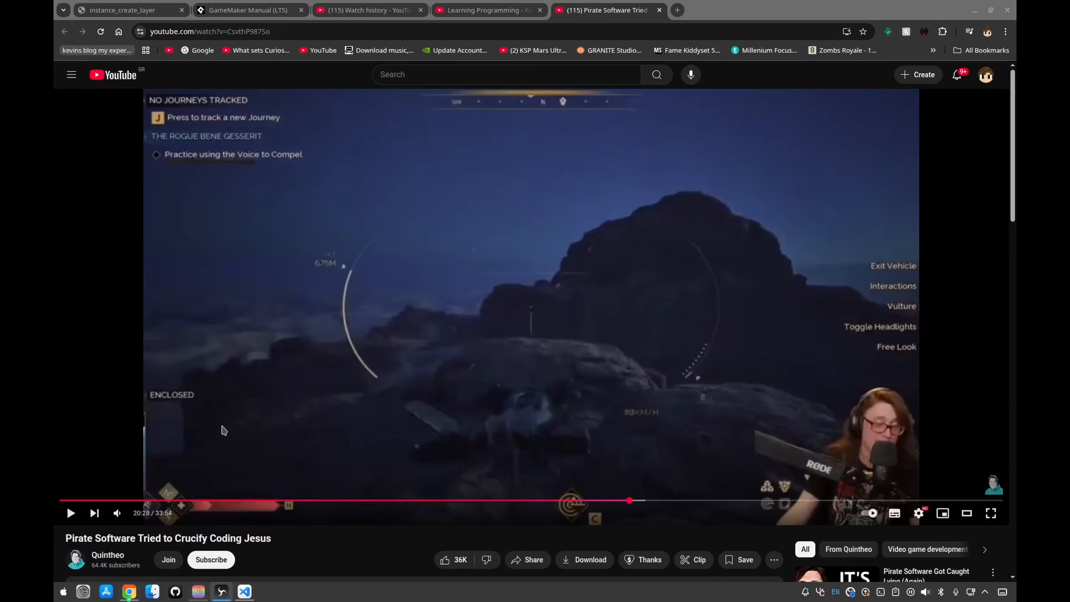
{"action": "mouse_move", "coordinate": [224, 429]}
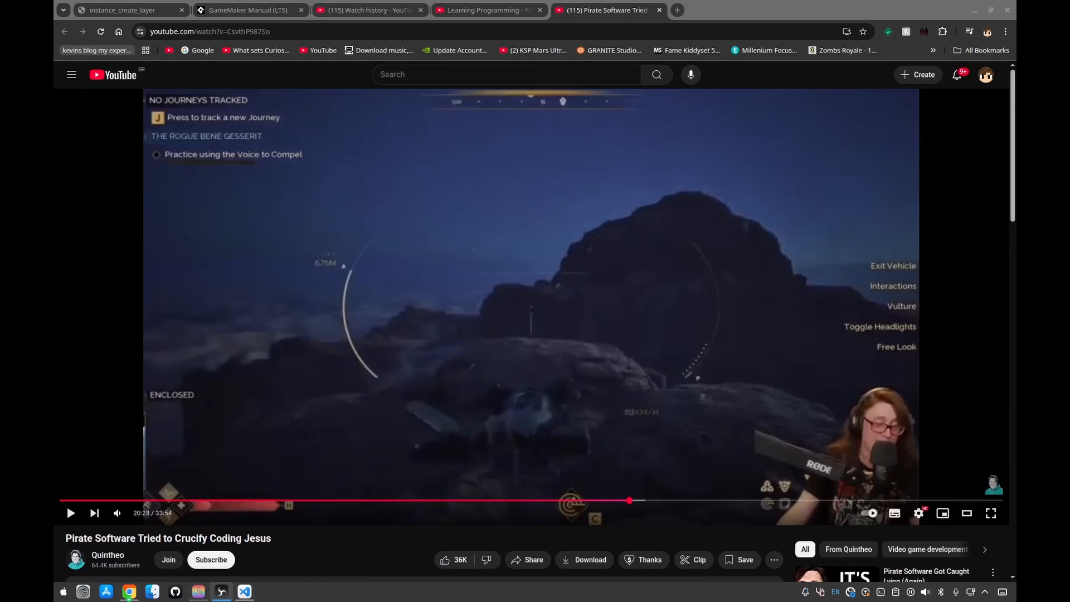
{"action": "mouse_move", "coordinate": [265, 384]}
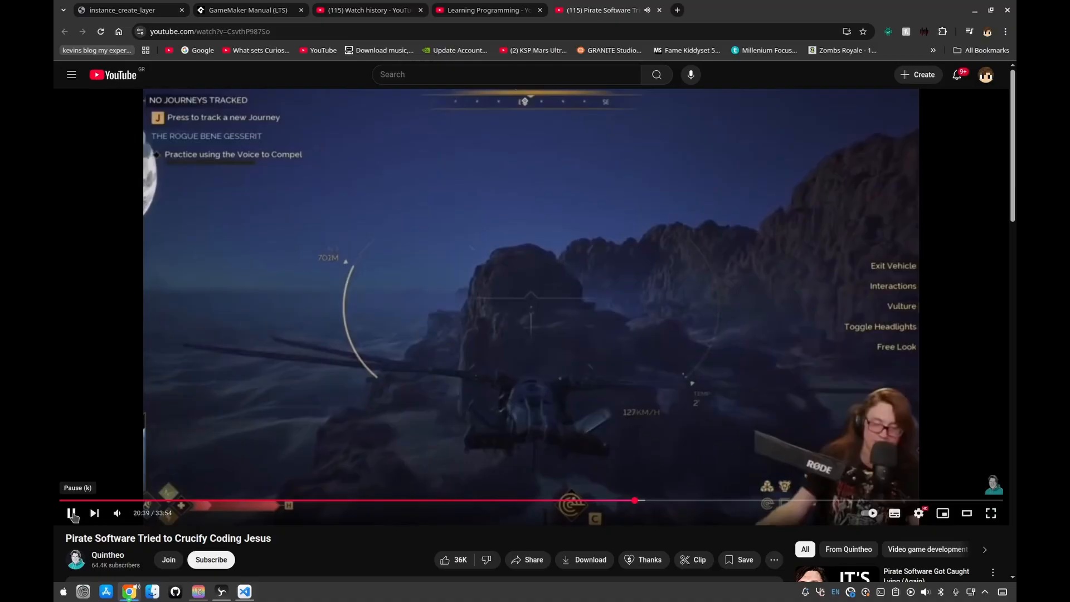
{"action": "left_click", "coordinate": [72, 513]}
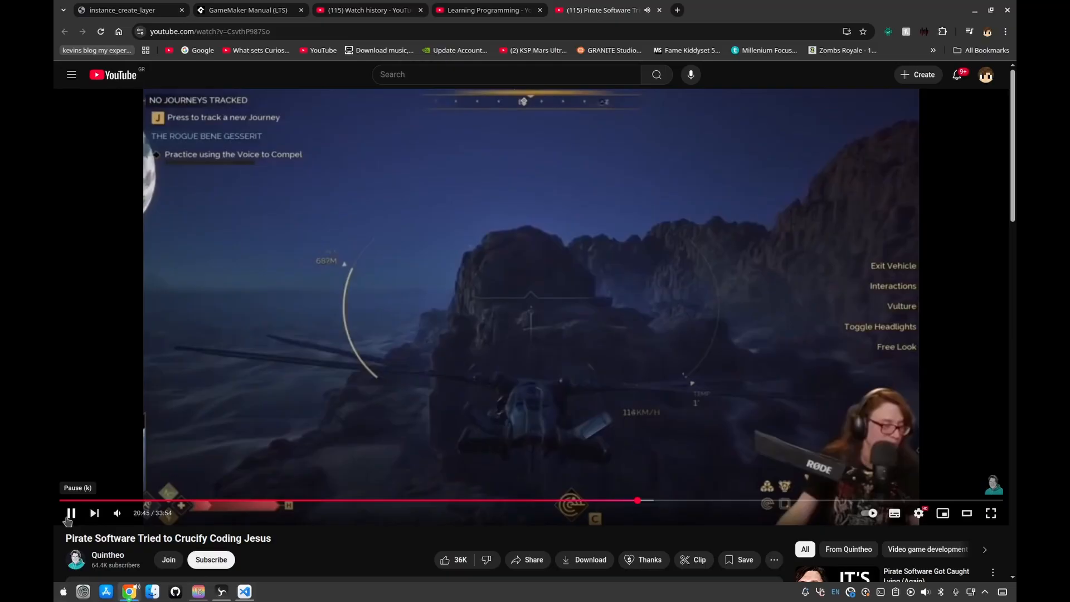
{"action": "left_click", "coordinate": [70, 512]}
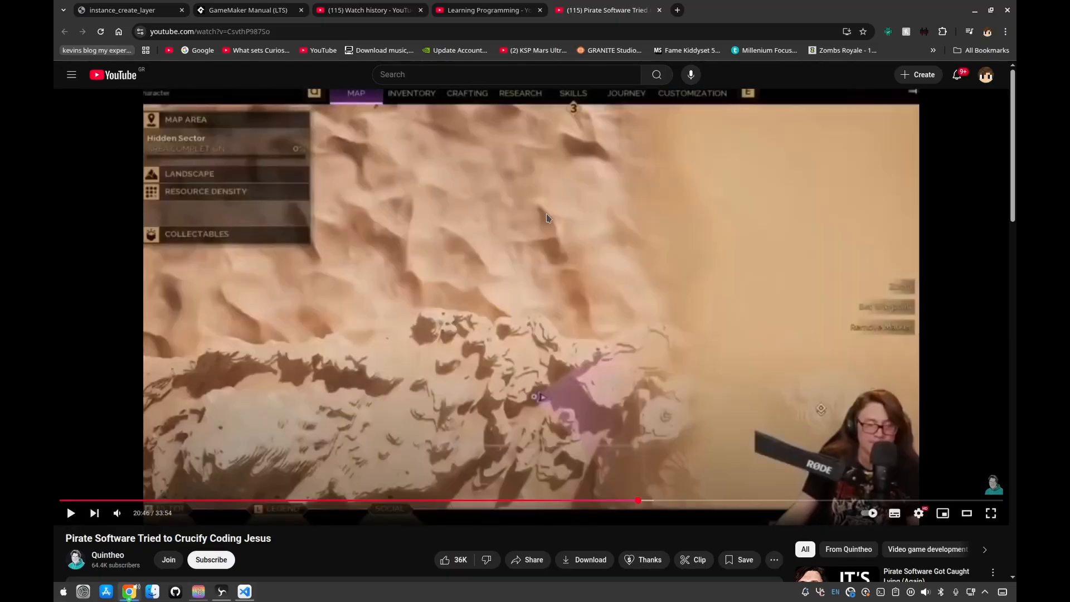
{"action": "mouse_move", "coordinate": [932, 232]}
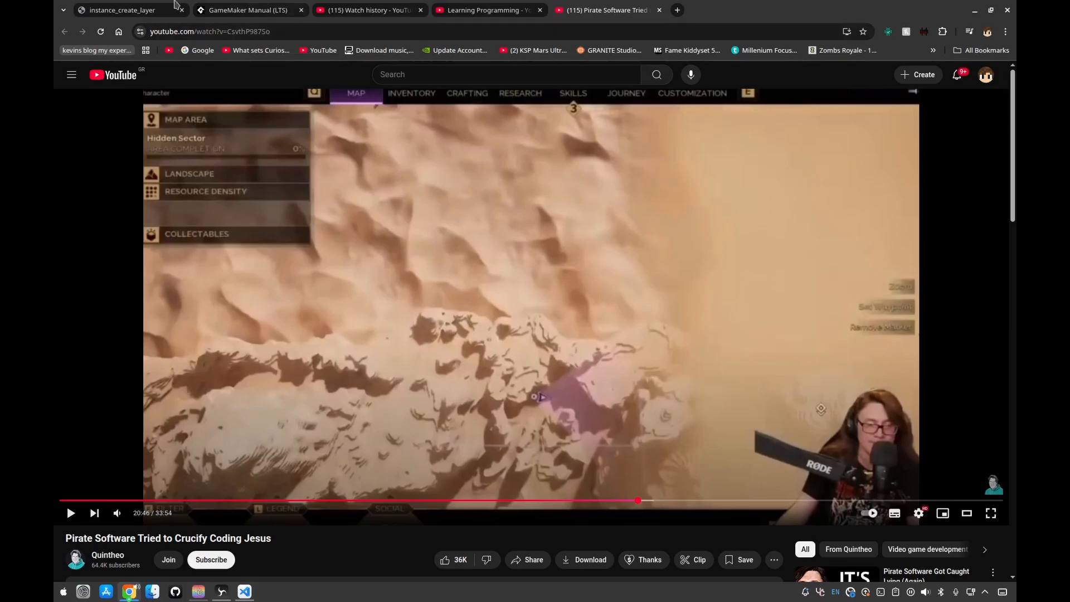
- Show the GameMaker Manual (LTS) Shaders page with the contents sidebar scrolled up
{"action": "left_click", "coordinate": [247, 9]}
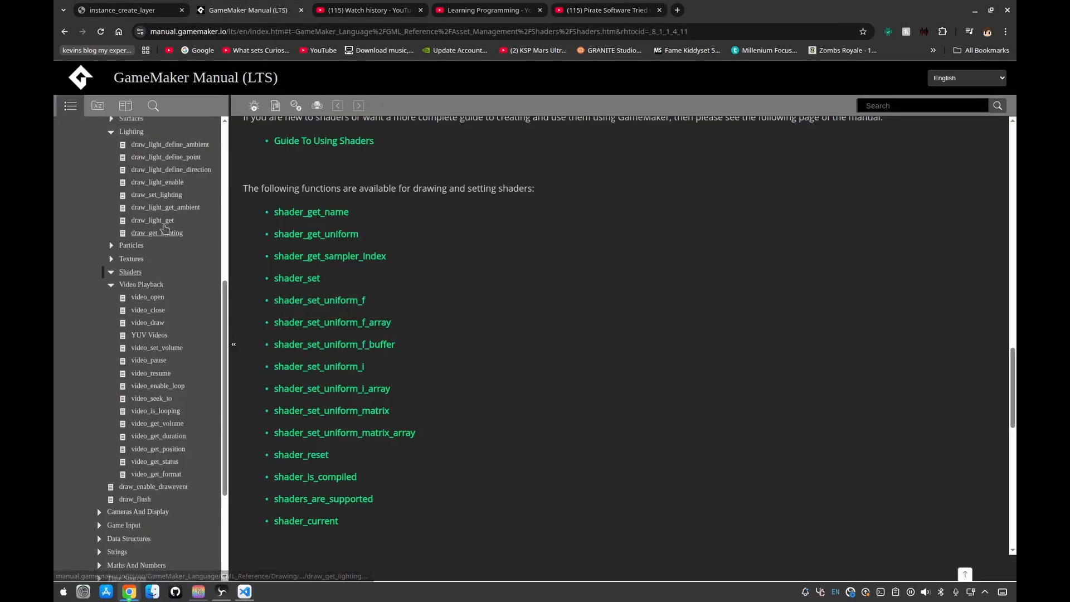
{"action": "scroll", "scroll_direction": "up", "scroll_amount": 3}
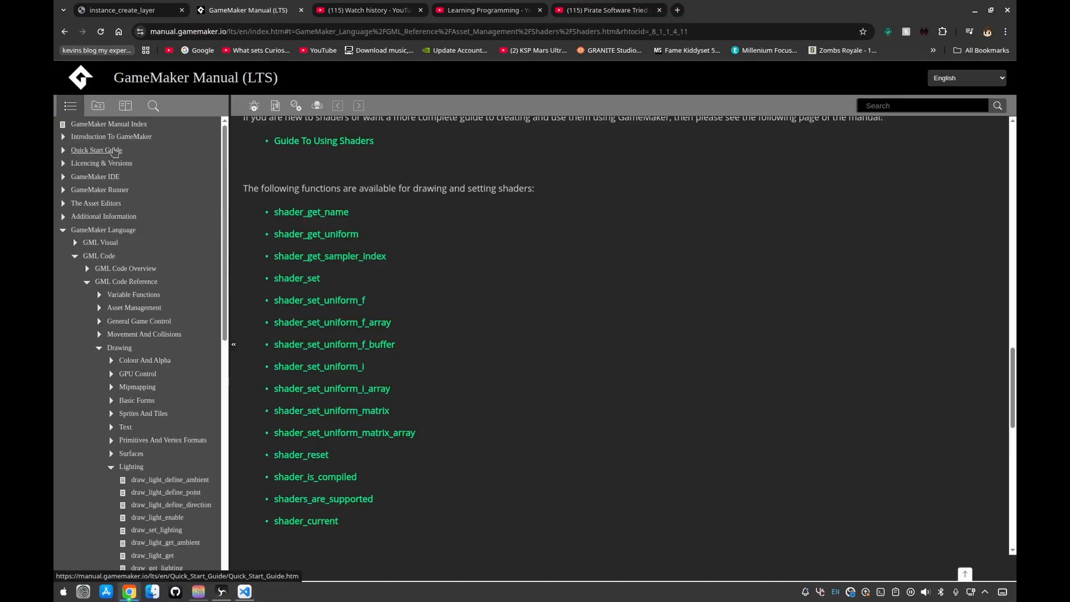
{"action": "mouse_move", "coordinate": [644, 444]}
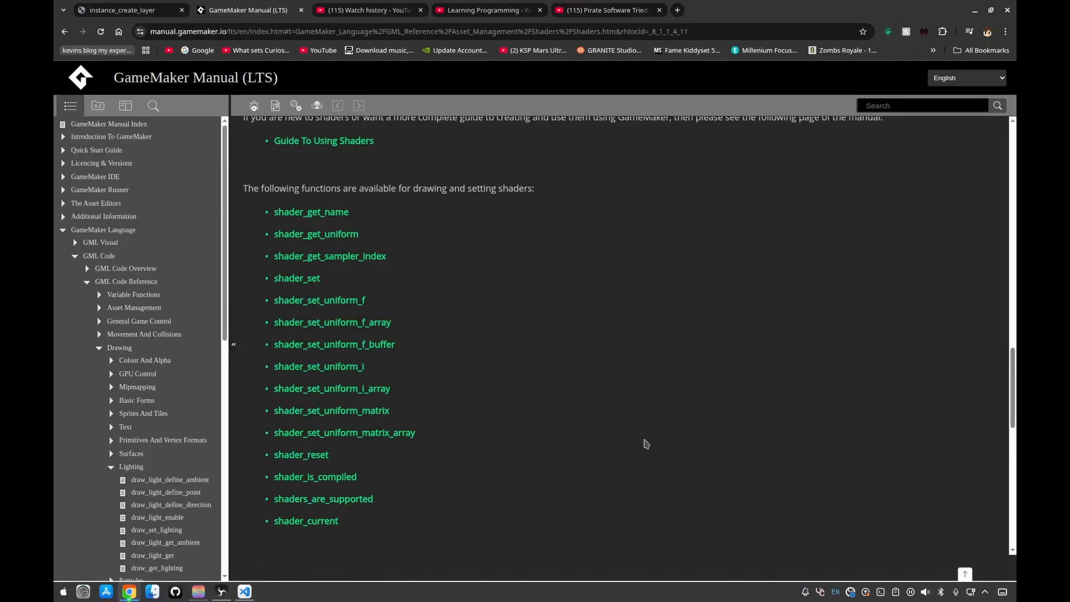
{"action": "mouse_move", "coordinate": [582, 413]}
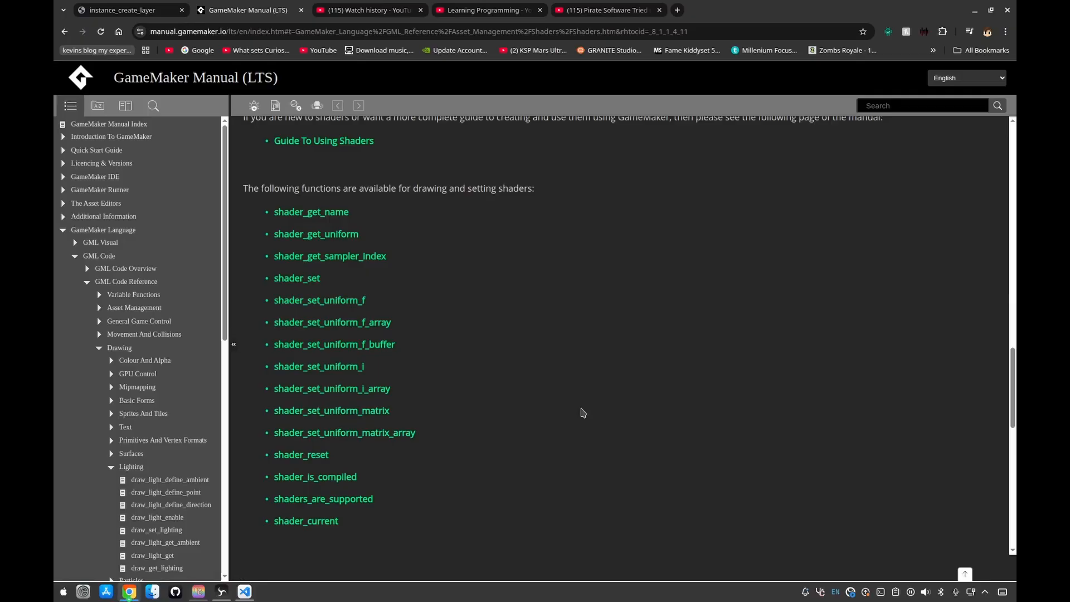
{"action": "mouse_move", "coordinate": [603, 417]}
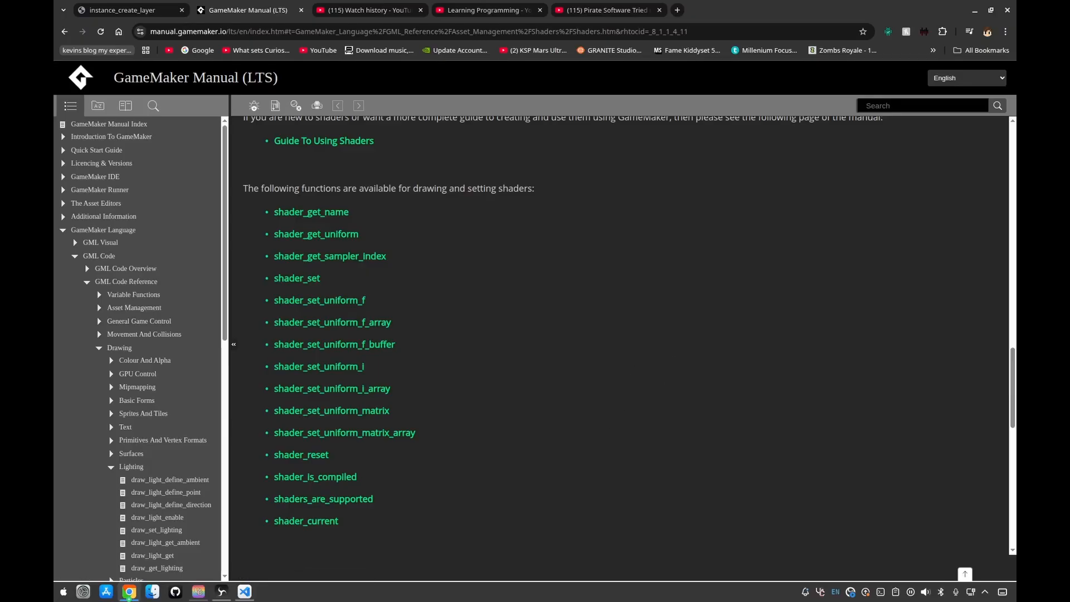
{"action": "left_click", "coordinate": [243, 591]}
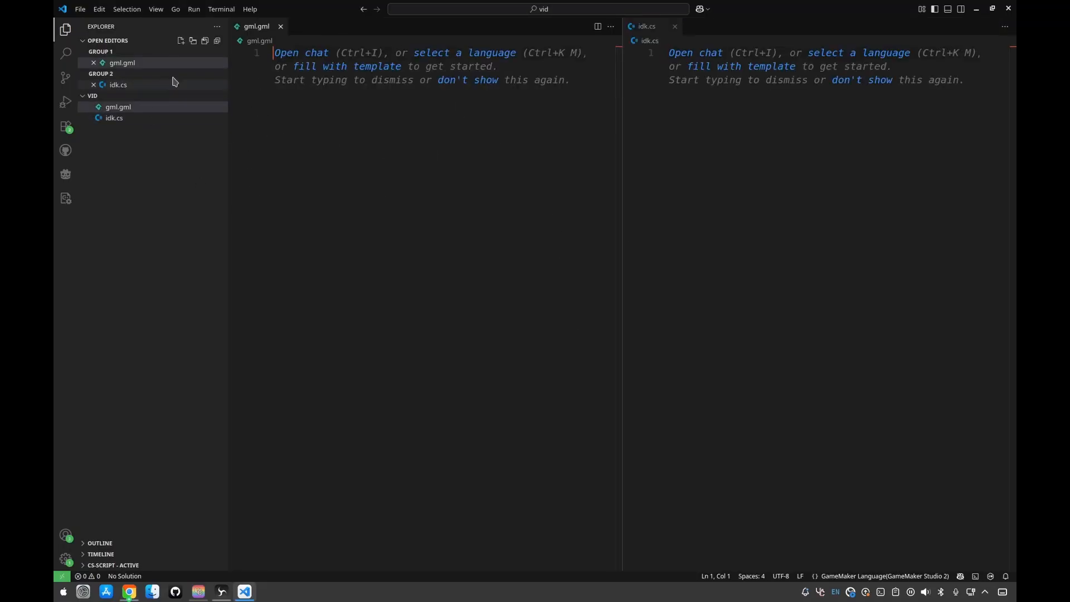
{"action": "left_click", "coordinate": [66, 30]}
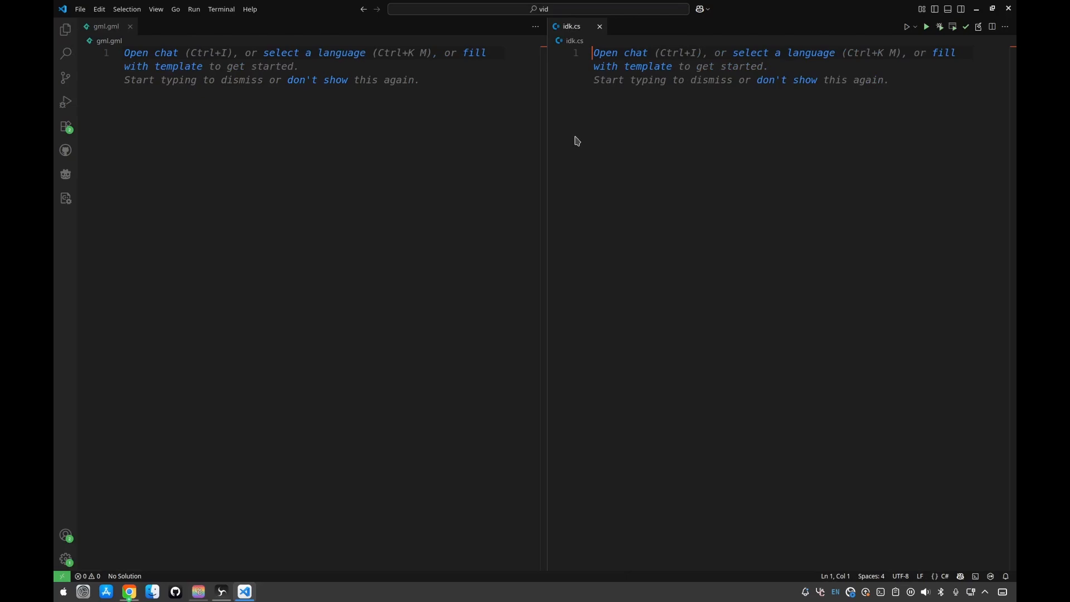
{"action": "mouse_move", "coordinate": [155, 92]}
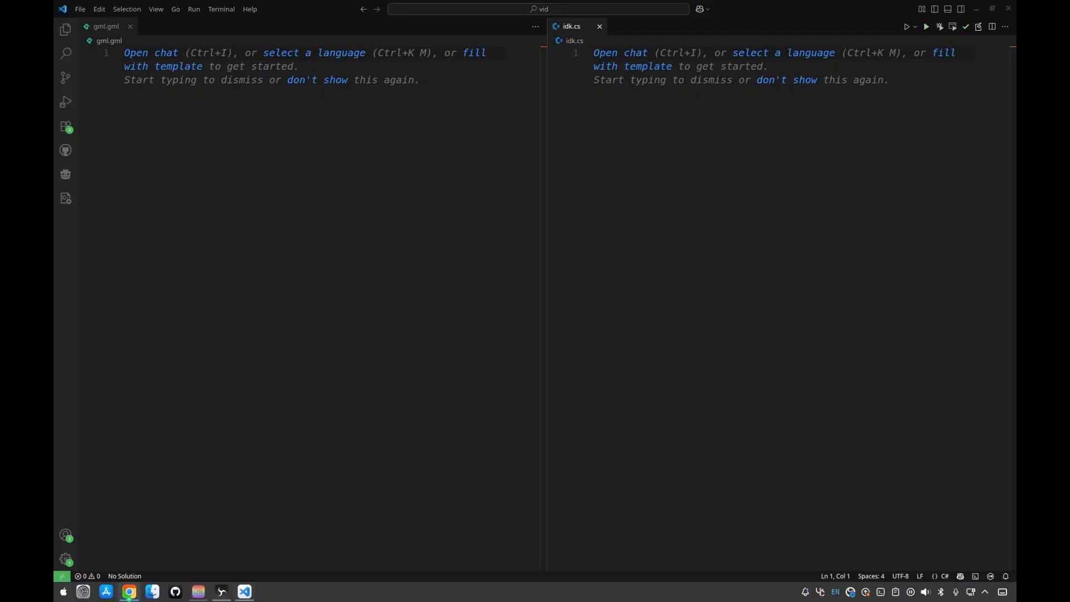
{"action": "mouse_move", "coordinate": [576, 201]}
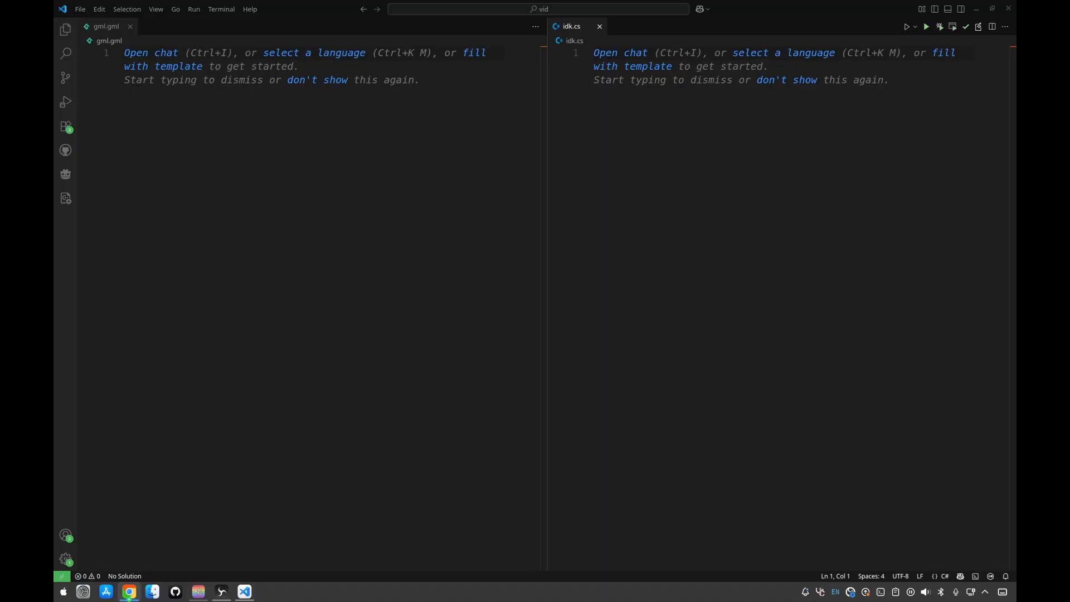
{"action": "mouse_move", "coordinate": [250, 9]}
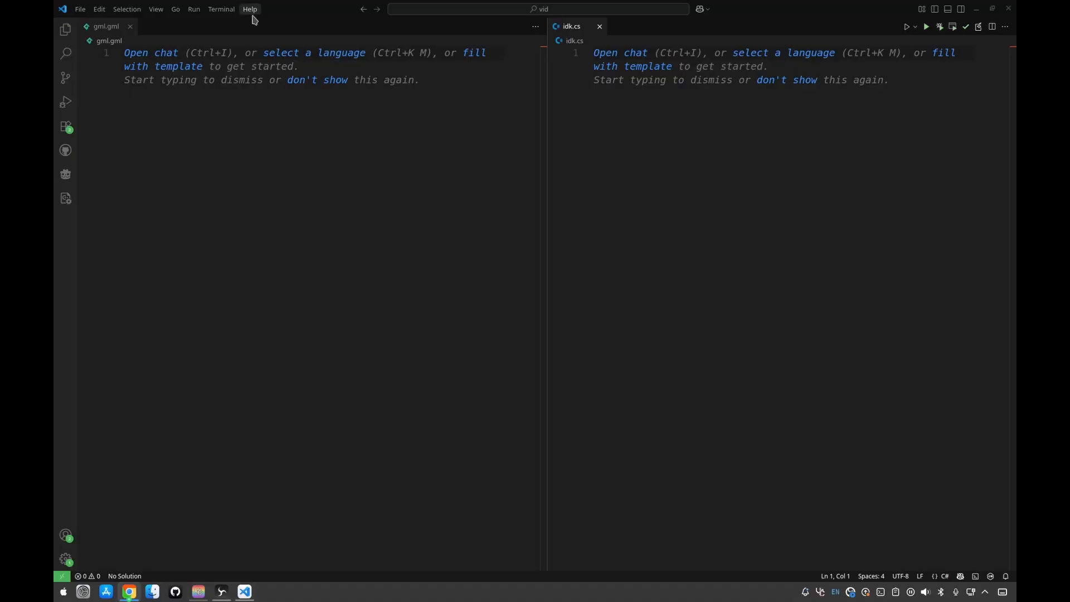
{"action": "mouse_move", "coordinate": [64, 100]}
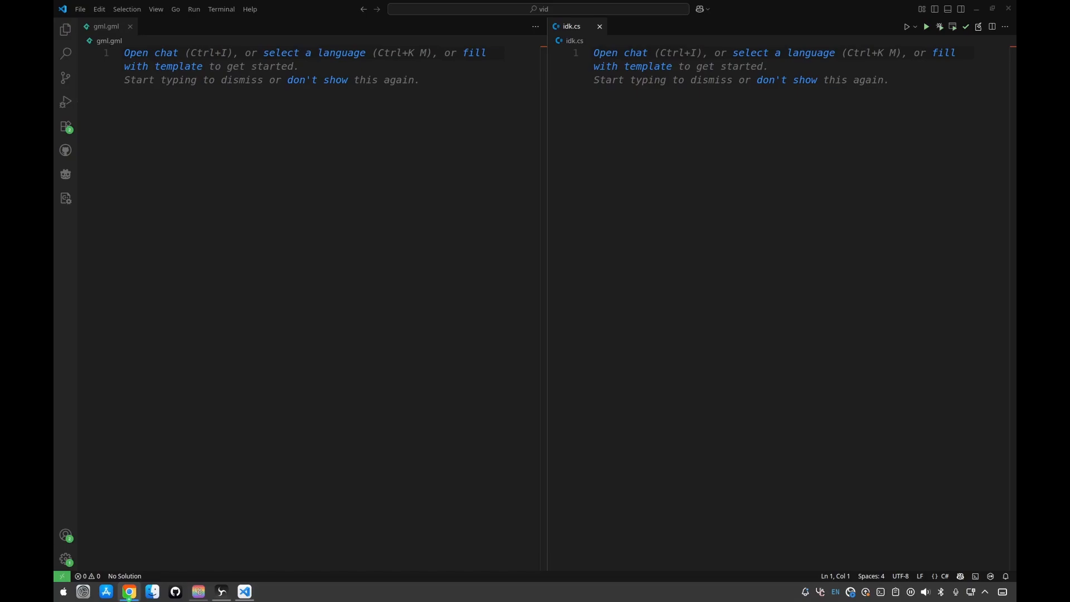
{"action": "left_click", "coordinate": [316, 233]}
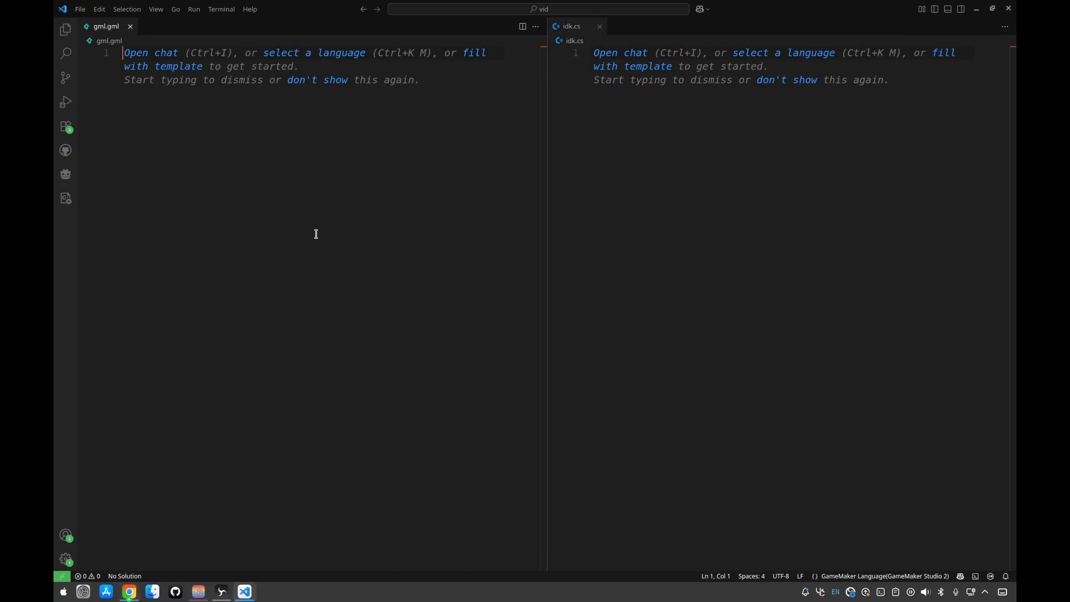
{"action": "type", "text": "draw_sprite"}
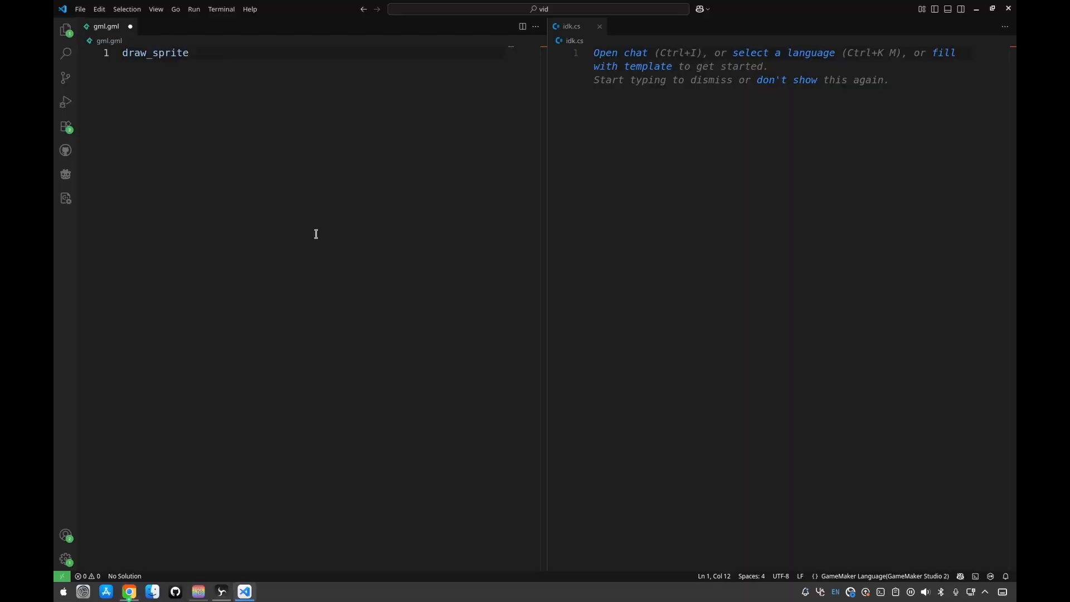
{"action": "key", "text": "Backspace"}
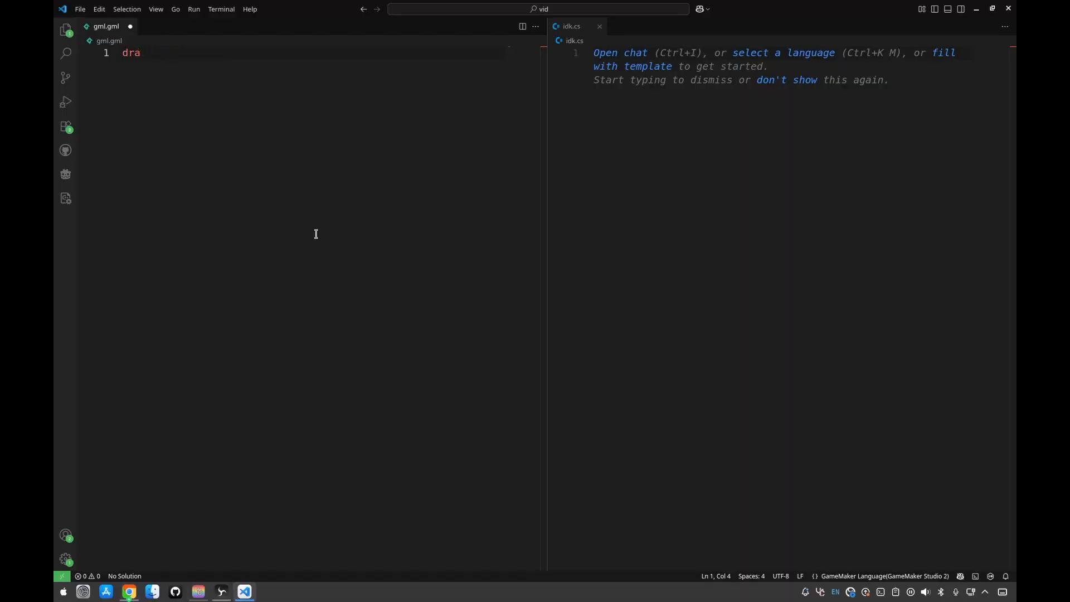
{"action": "type", "text": "w_s"}
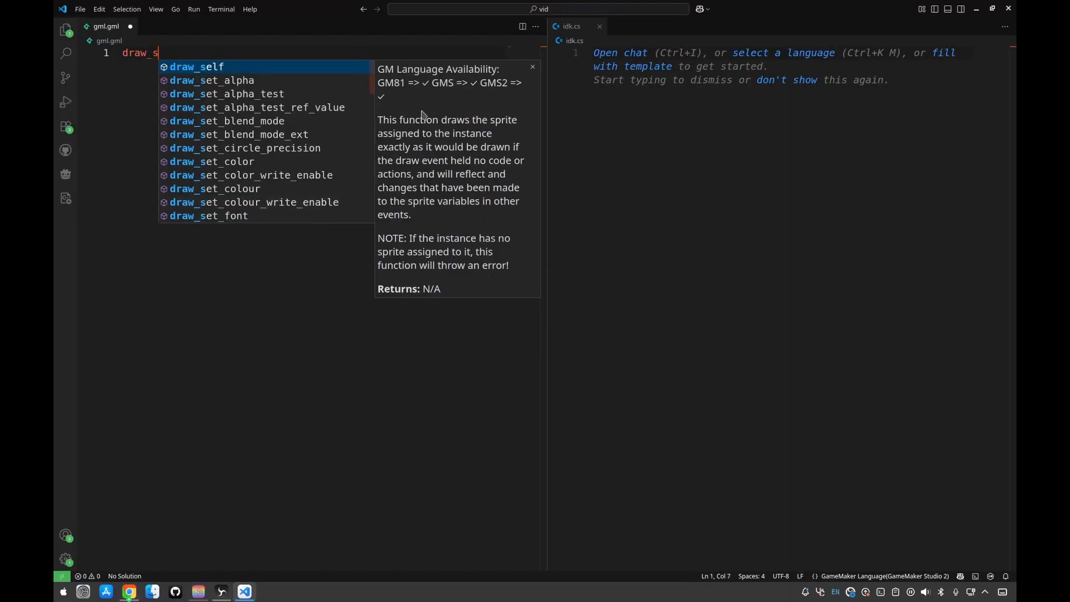
{"action": "mouse_move", "coordinate": [493, 134]}
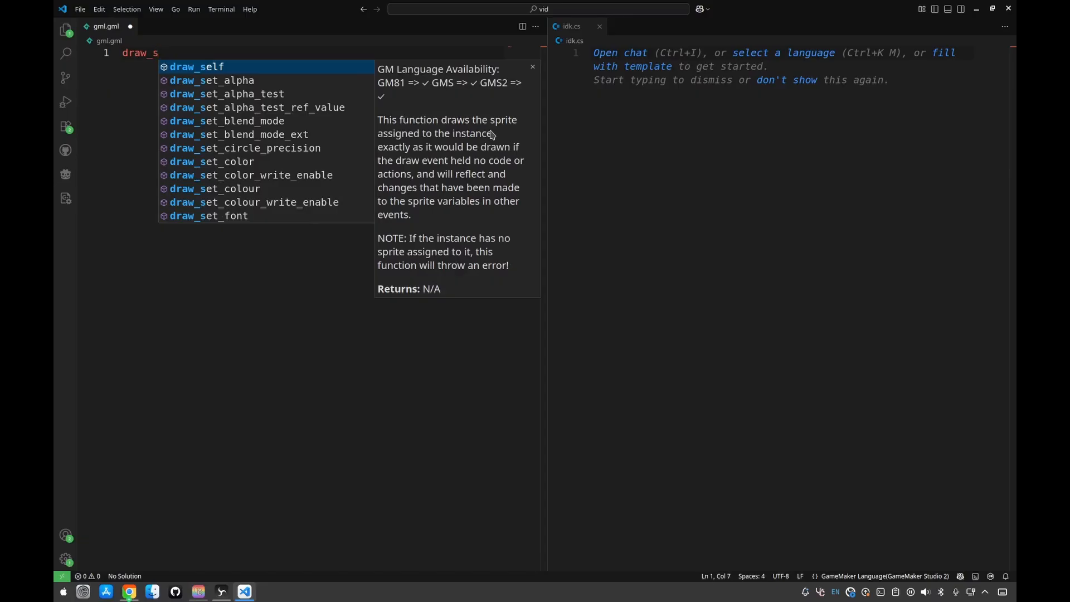
{"action": "mouse_move", "coordinate": [200, 53]}
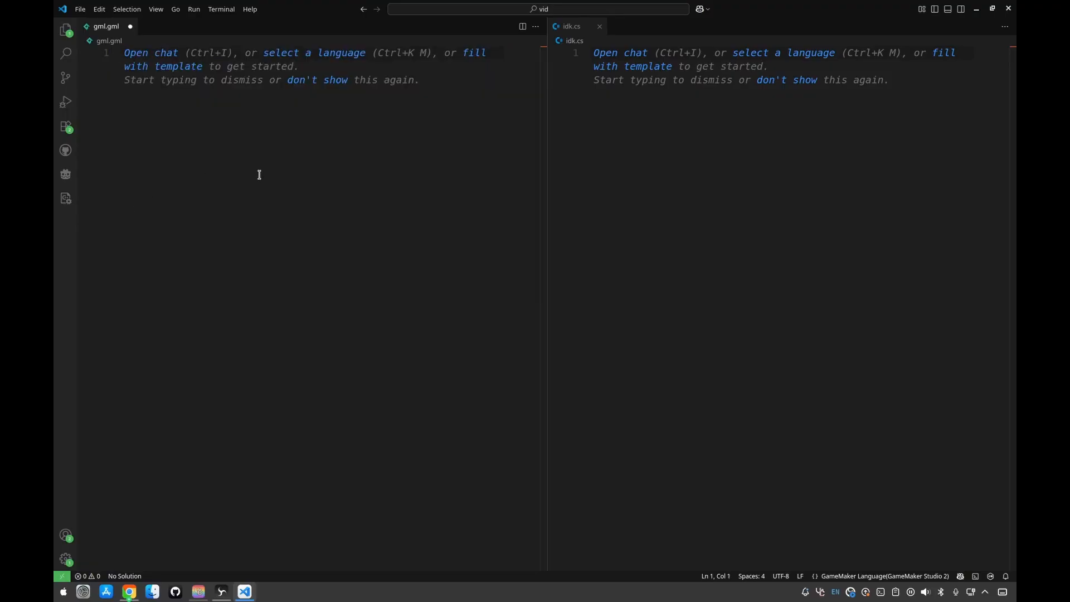
{"action": "mouse_move", "coordinate": [353, 146]}
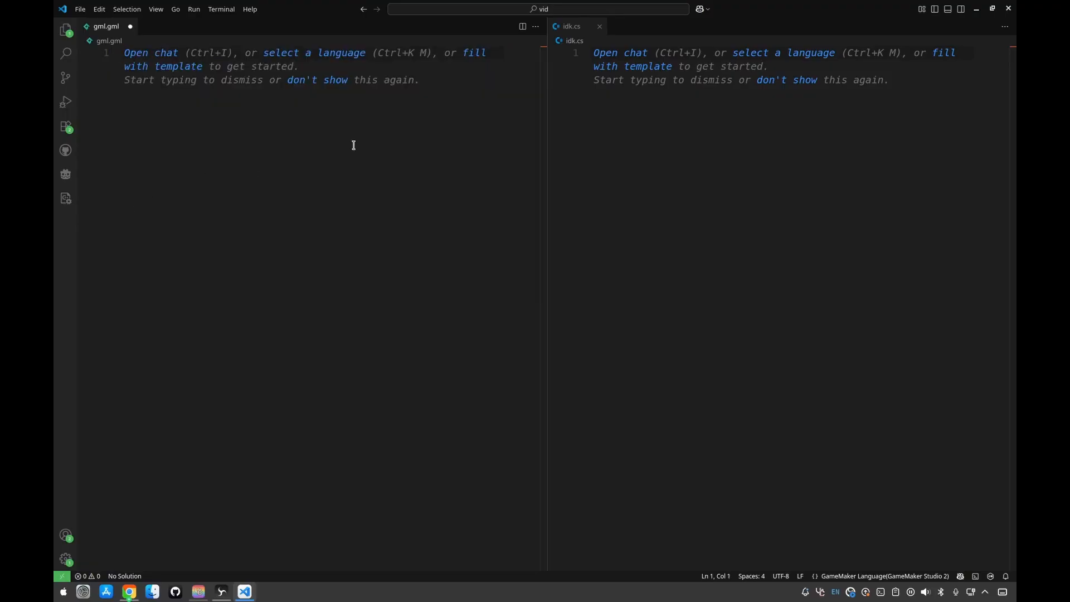
{"action": "type", "text": "dra"}
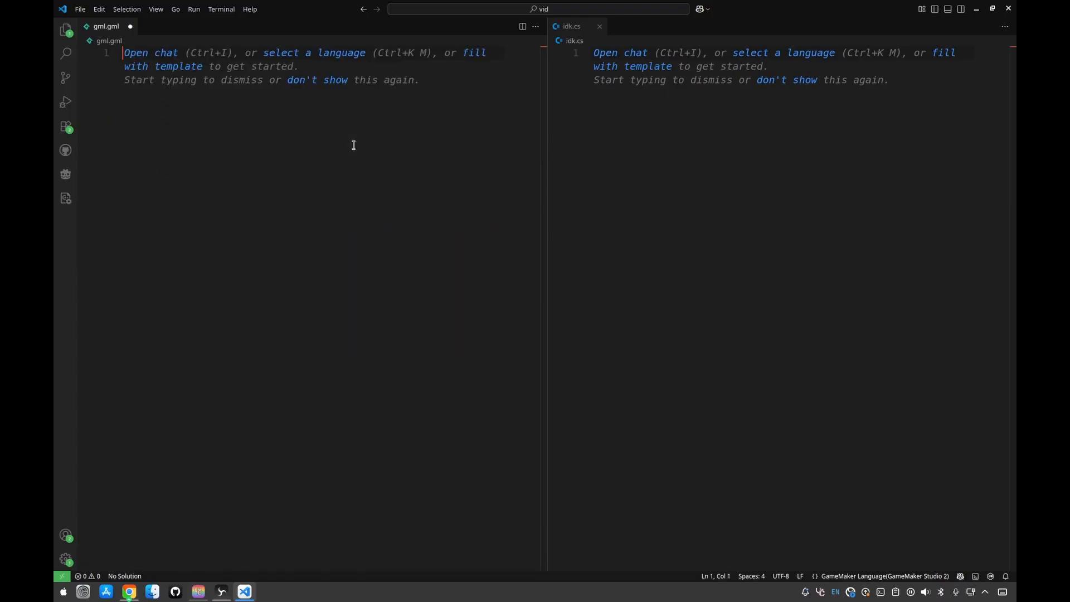
{"action": "type", "text": "inc"}
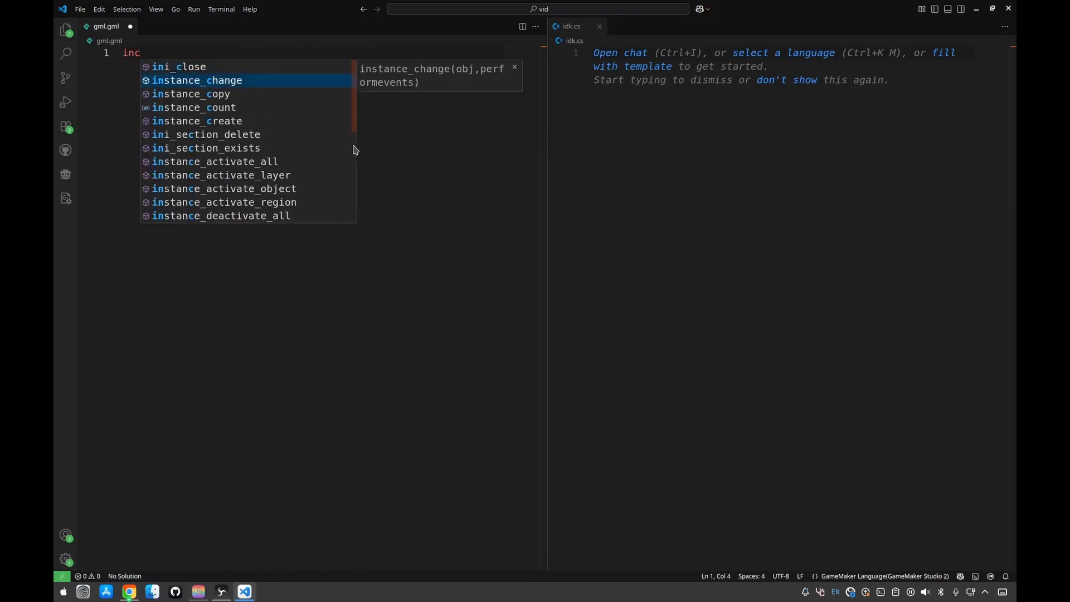
{"action": "left_click", "coordinate": [198, 80]}
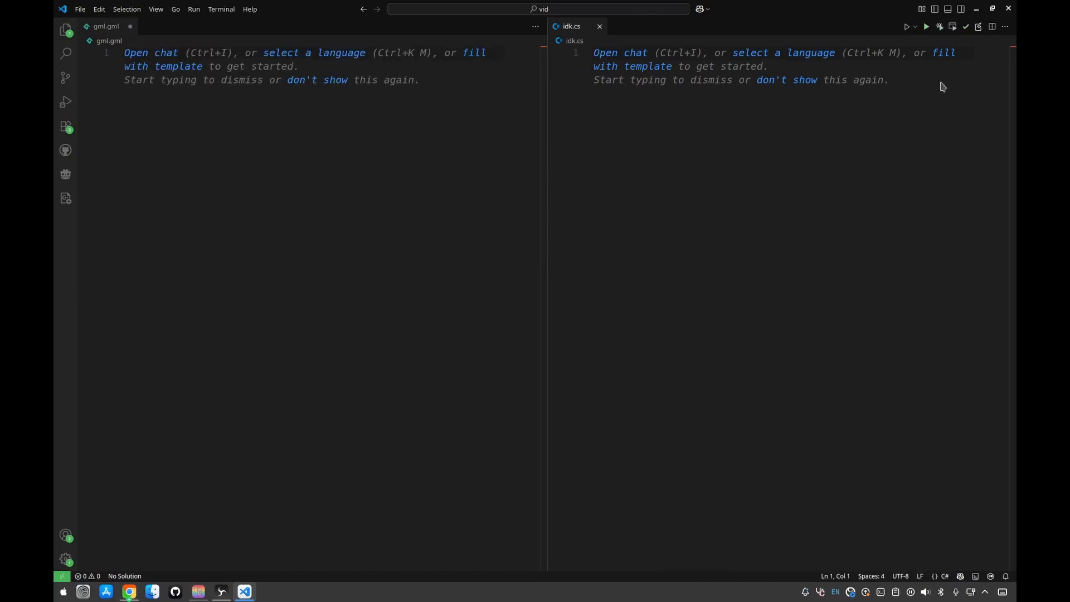
{"action": "mouse_move", "coordinate": [864, 70]}
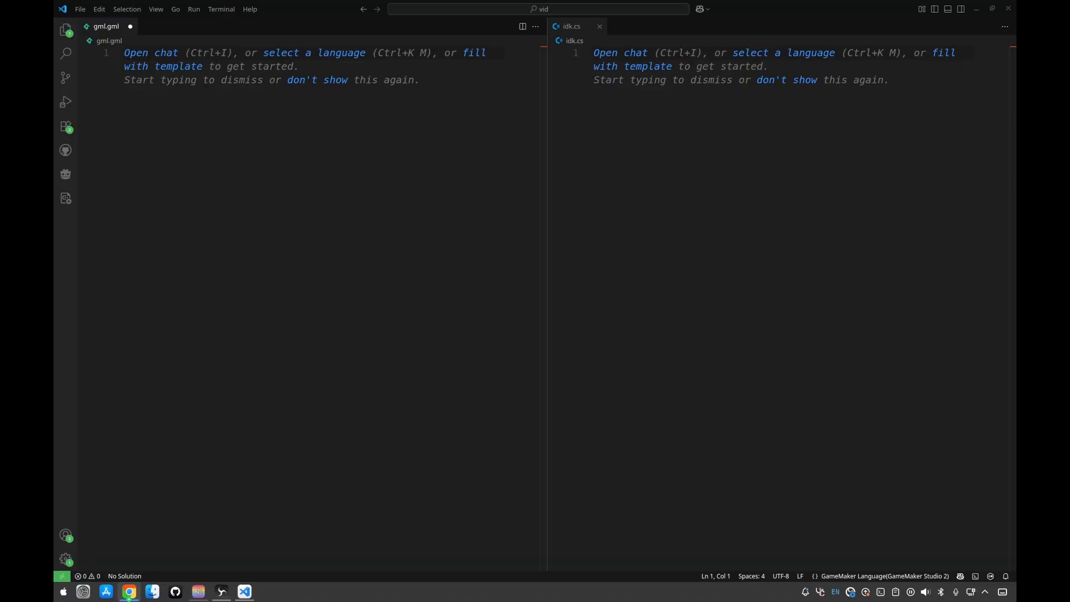
- In gml.gml, declare var health = 100, speed = 4.5, name = "guy", bool = true
{"action": "left_click", "coordinate": [658, 207]}
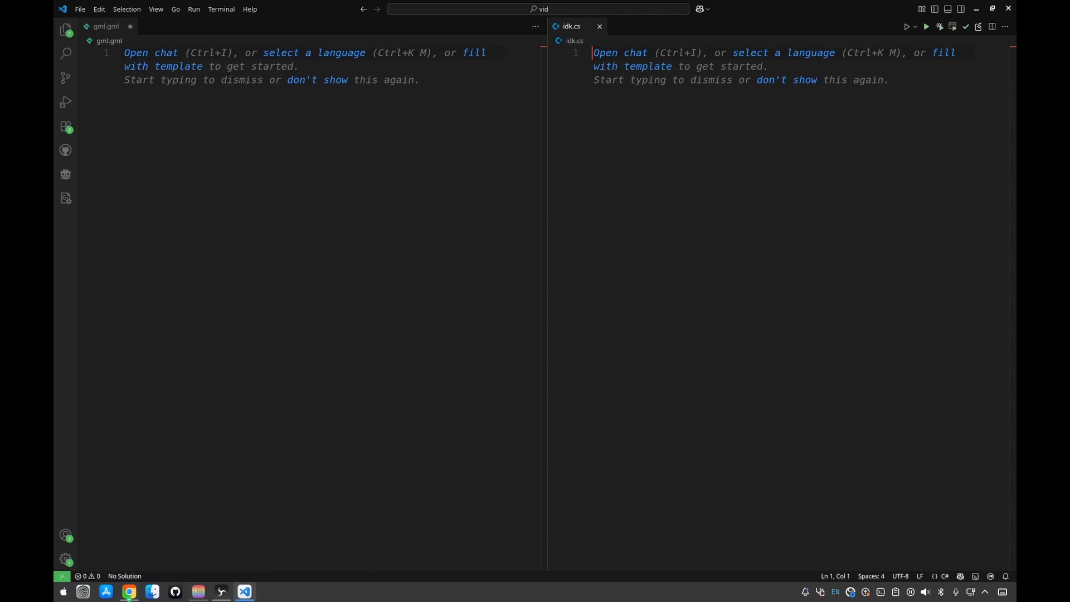
{"action": "mouse_move", "coordinate": [368, 125]}
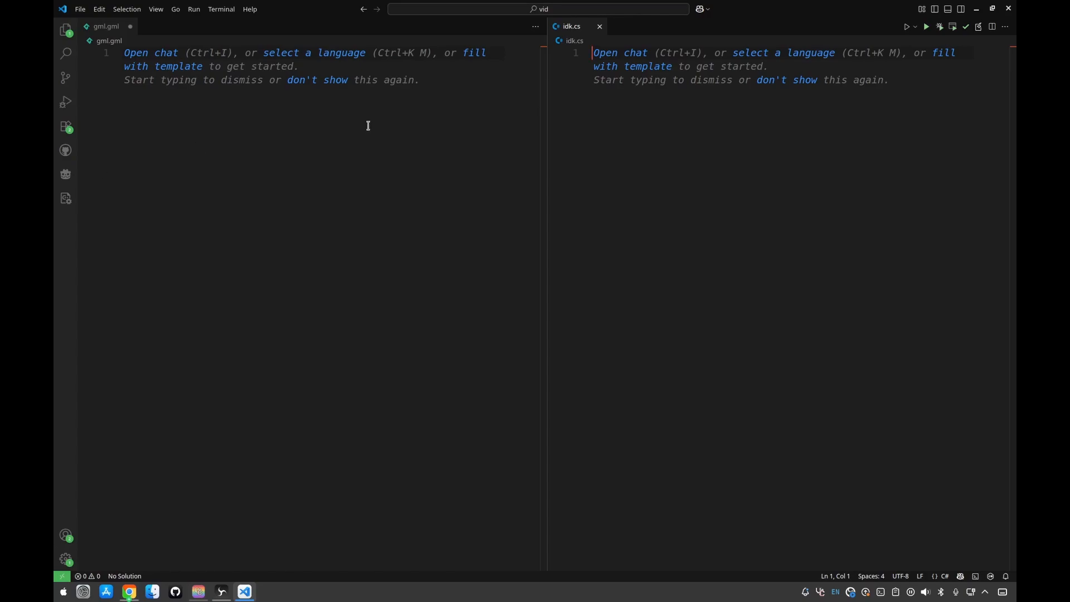
{"action": "mouse_move", "coordinate": [344, 121]}
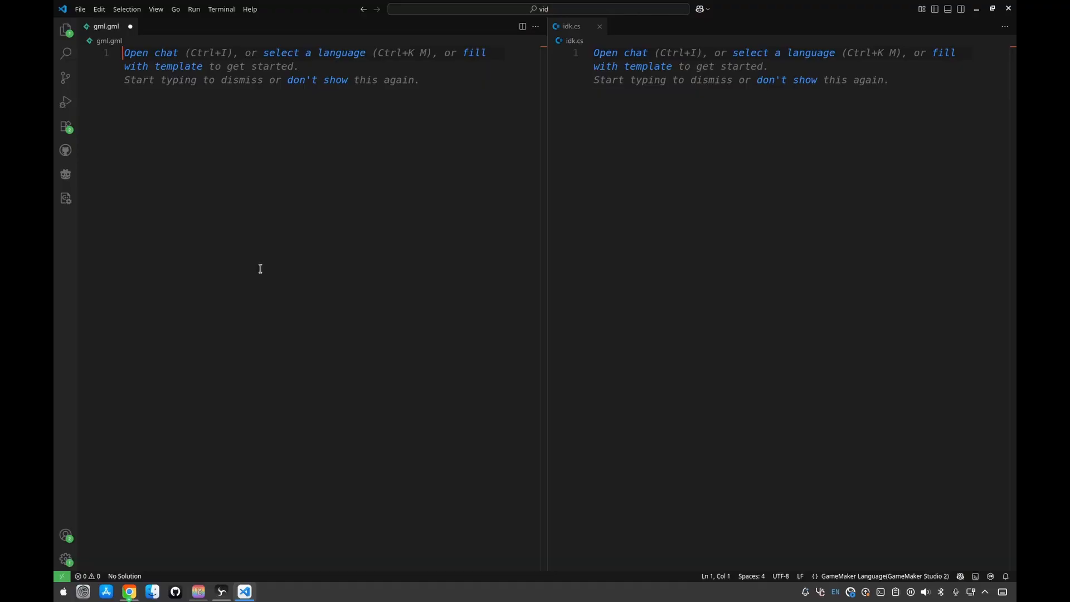
{"action": "mouse_move", "coordinate": [277, 268]}
{"action": "type", "text": "var"}
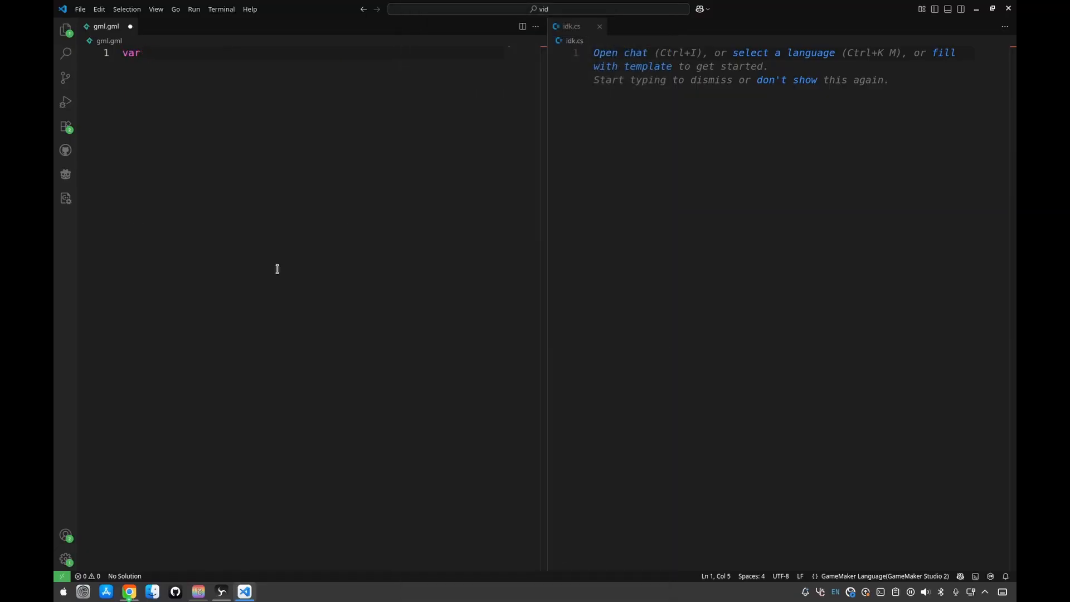
{"action": "type", "text": "health = 100;"}
{"action": "type", "text": "var speed = 4.5;"}
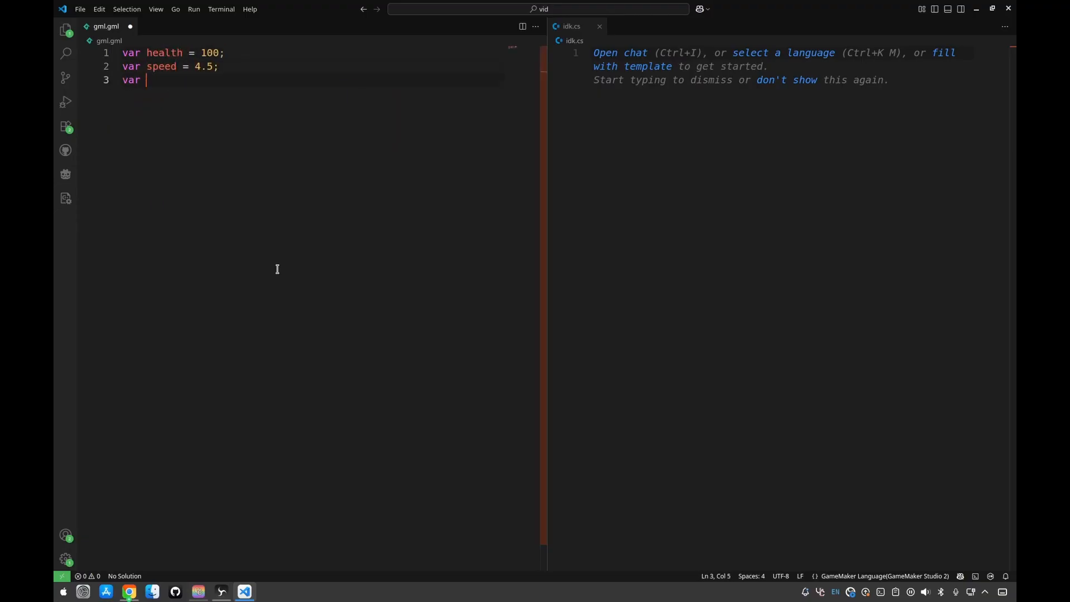
{"action": "type", "text": "name = \"guy\";"}
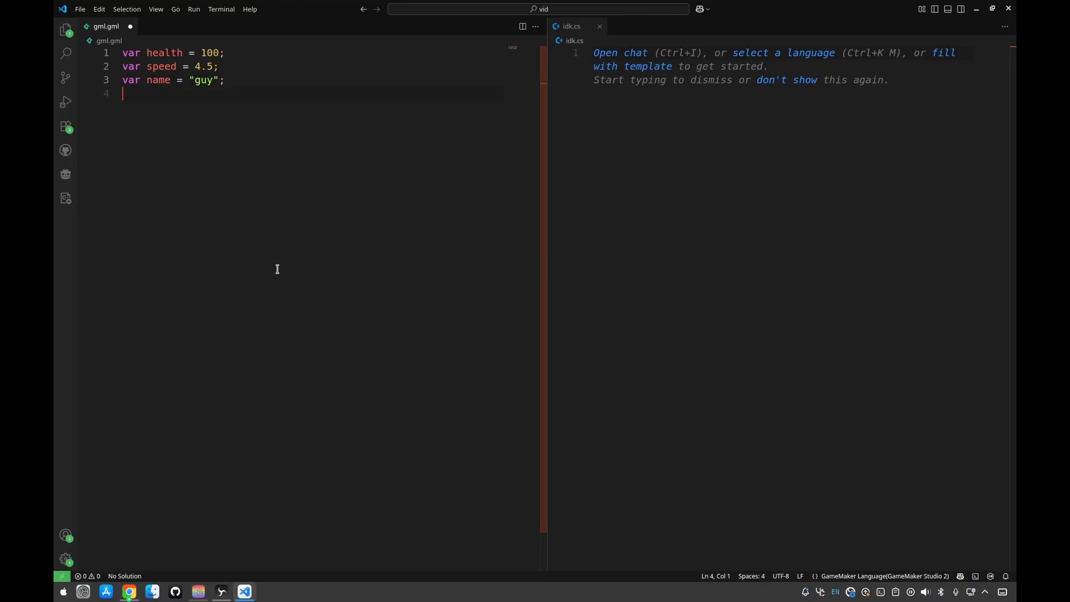
{"action": "type", "text": "var"}
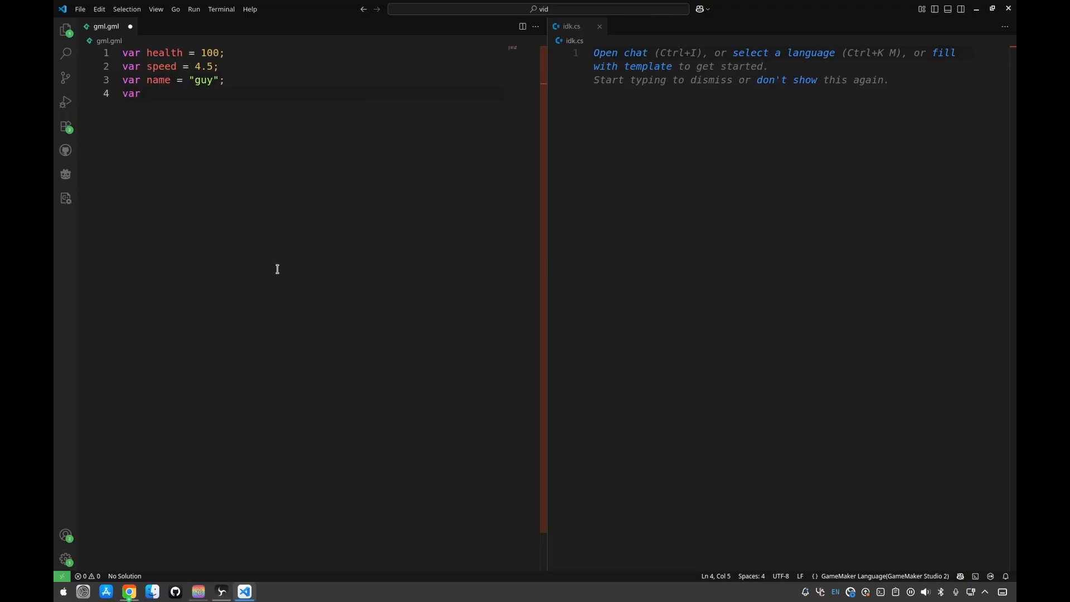
{"action": "type", "text": "bool ="}
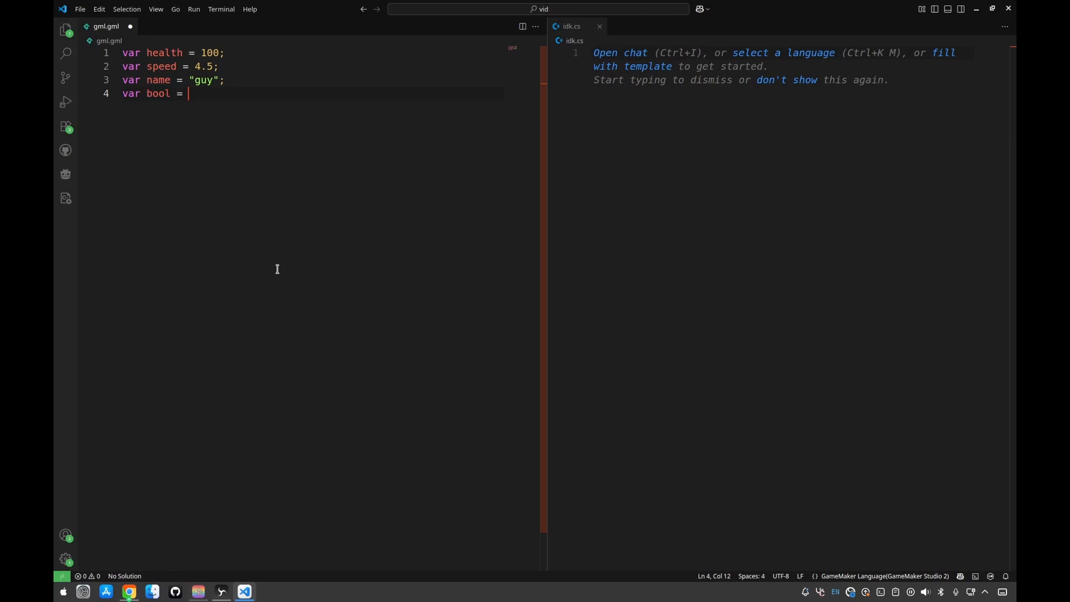
{"action": "type", "text": "true;"}
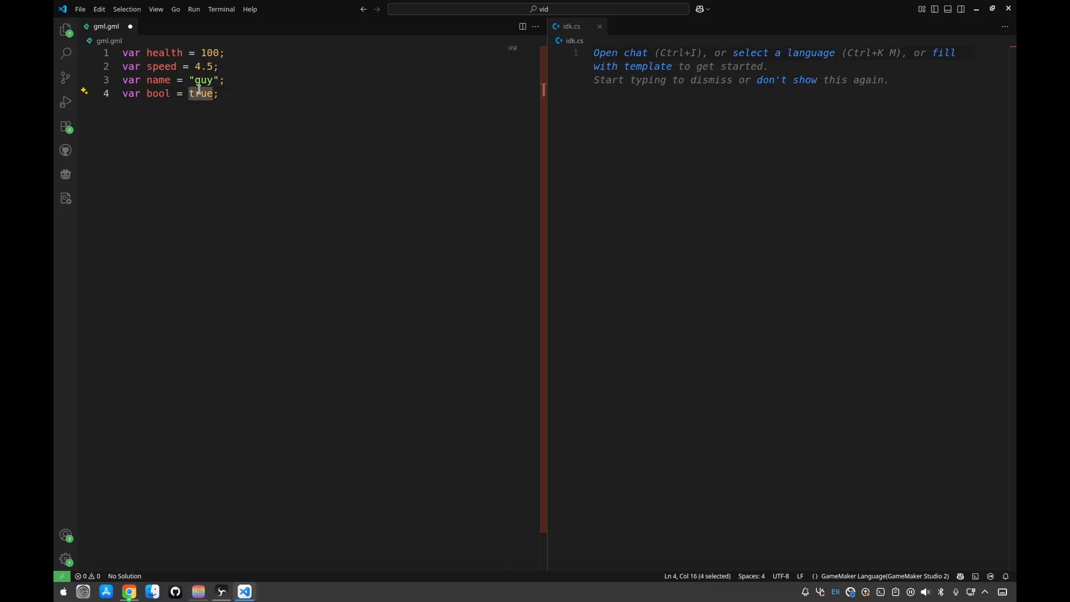
{"action": "left_click", "coordinate": [220, 93]}
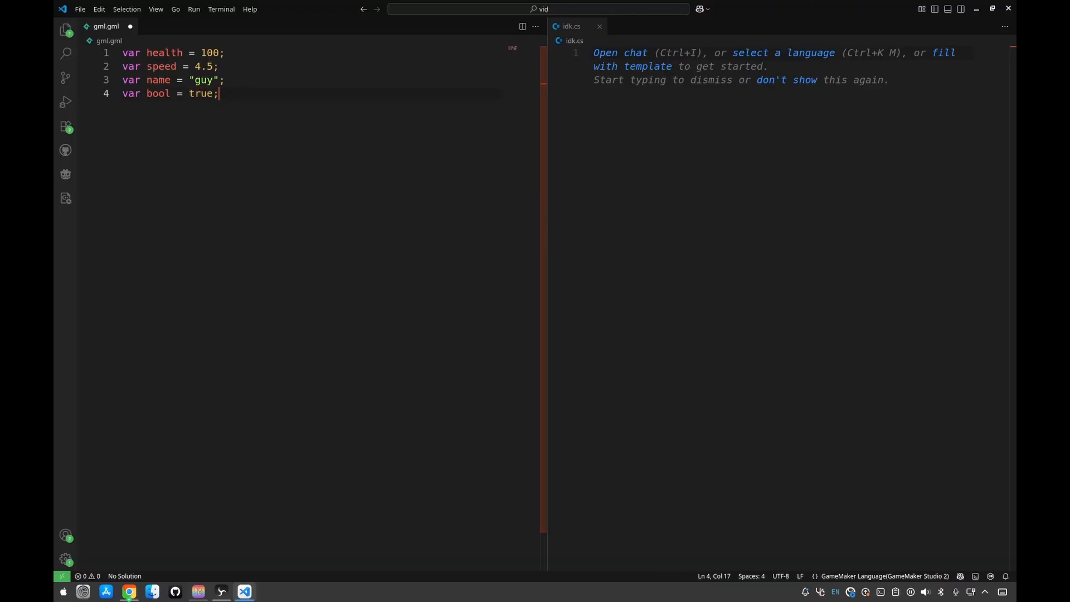
{"action": "mouse_move", "coordinate": [304, 183]}
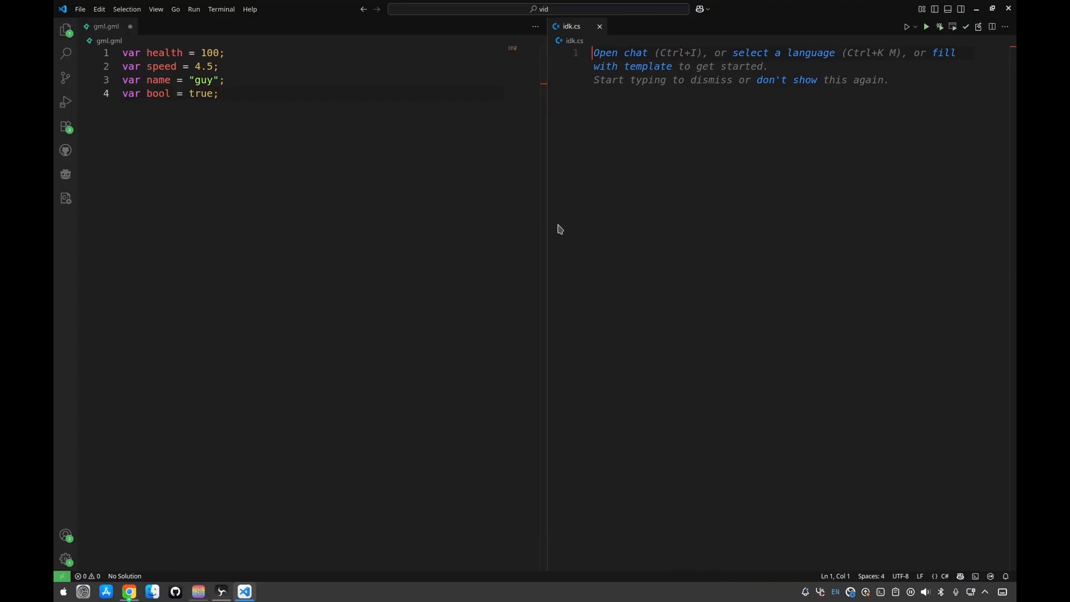
{"action": "mouse_move", "coordinate": [571, 253]}
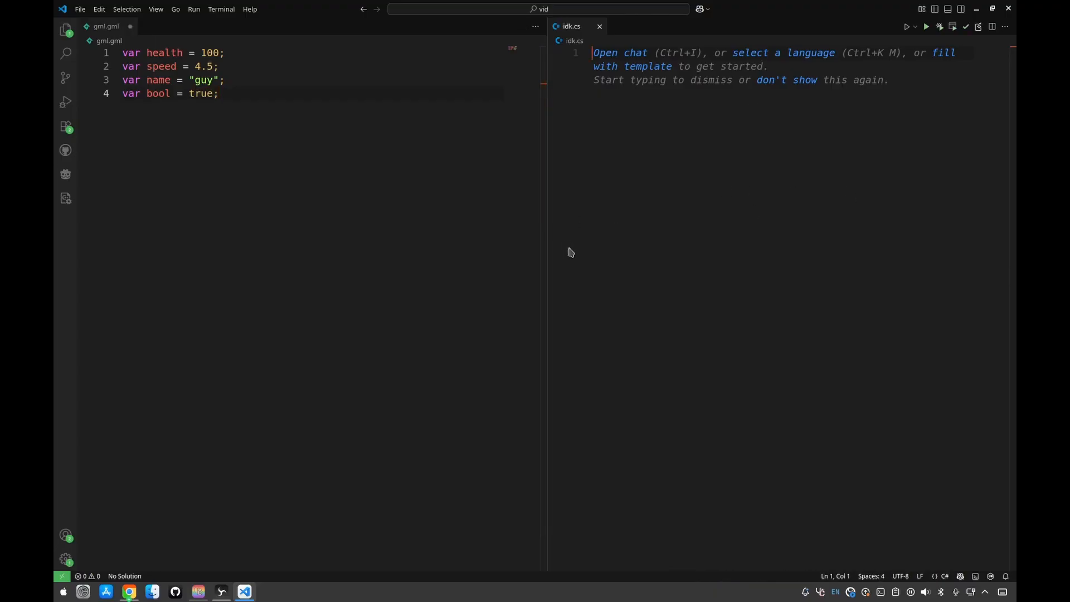
{"action": "mouse_move", "coordinate": [739, 274]}
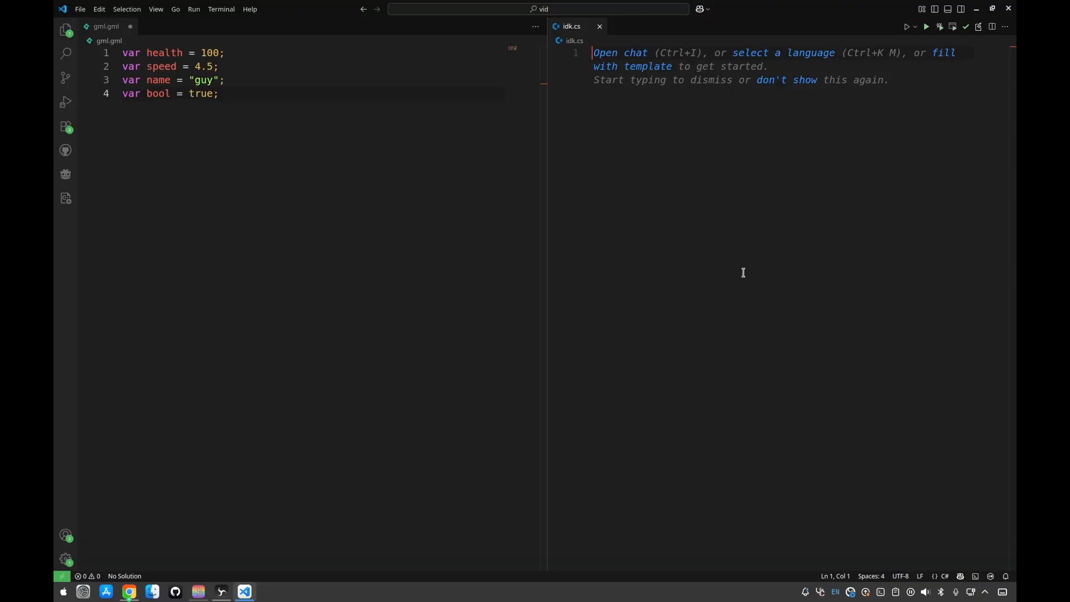
{"action": "mouse_move", "coordinate": [749, 275]}
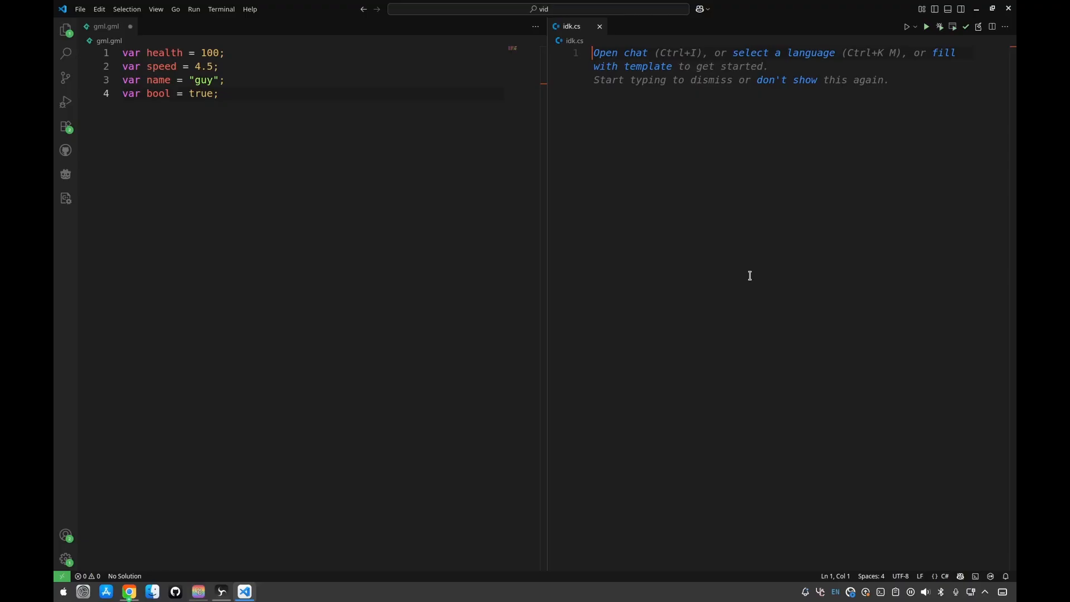
- In idk.cs, declare int health = 100, float speed = 4.5f, string name = "guy", bool bool = true
{"action": "type", "text": "int health = 100;"}
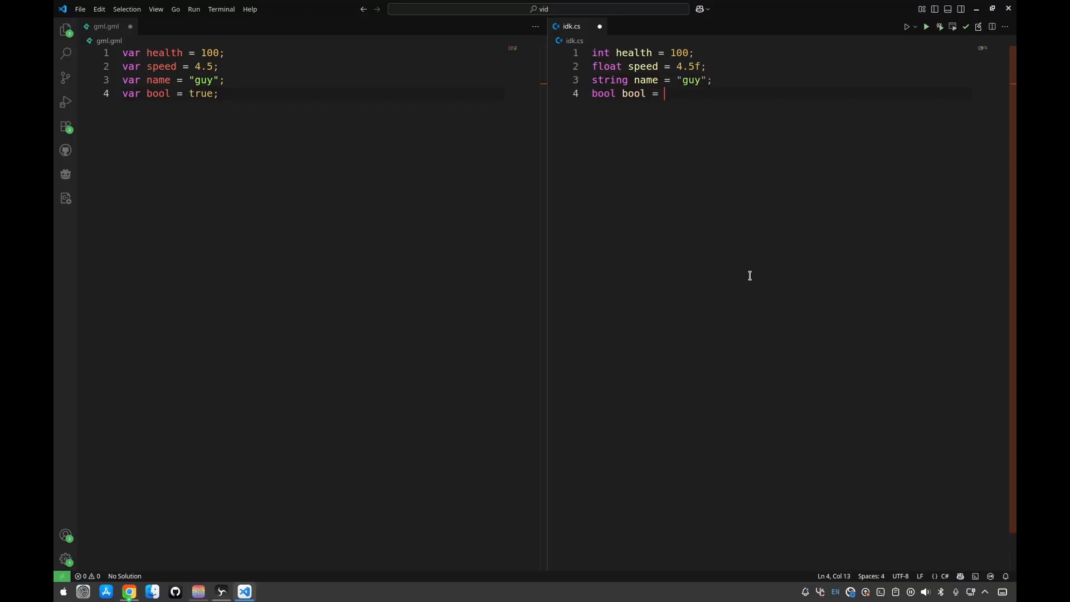
{"action": "type", "text": "true;"}
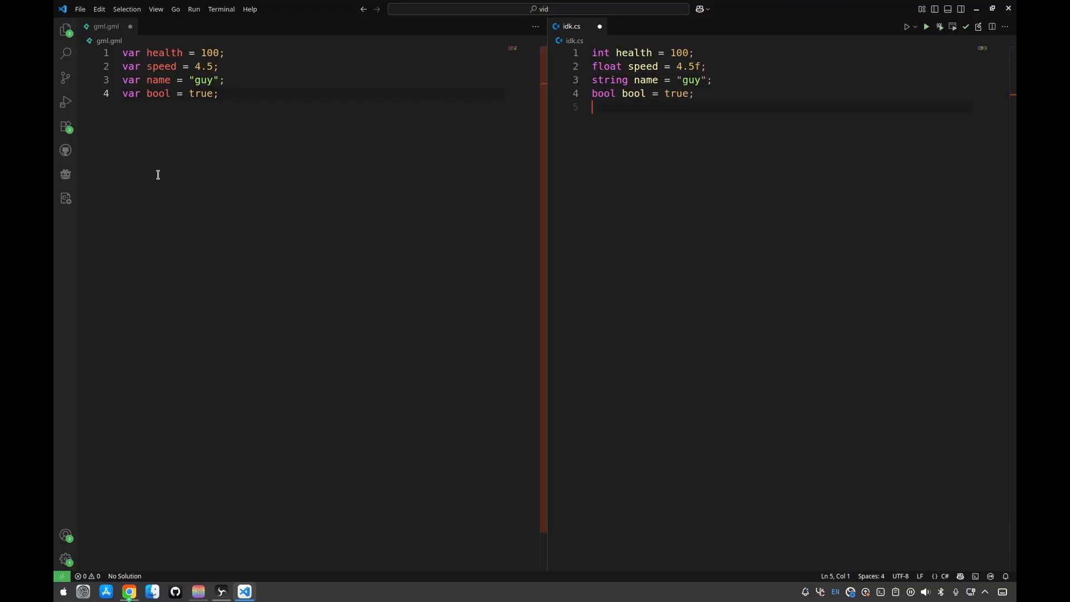
{"action": "mouse_move", "coordinate": [171, 158]}
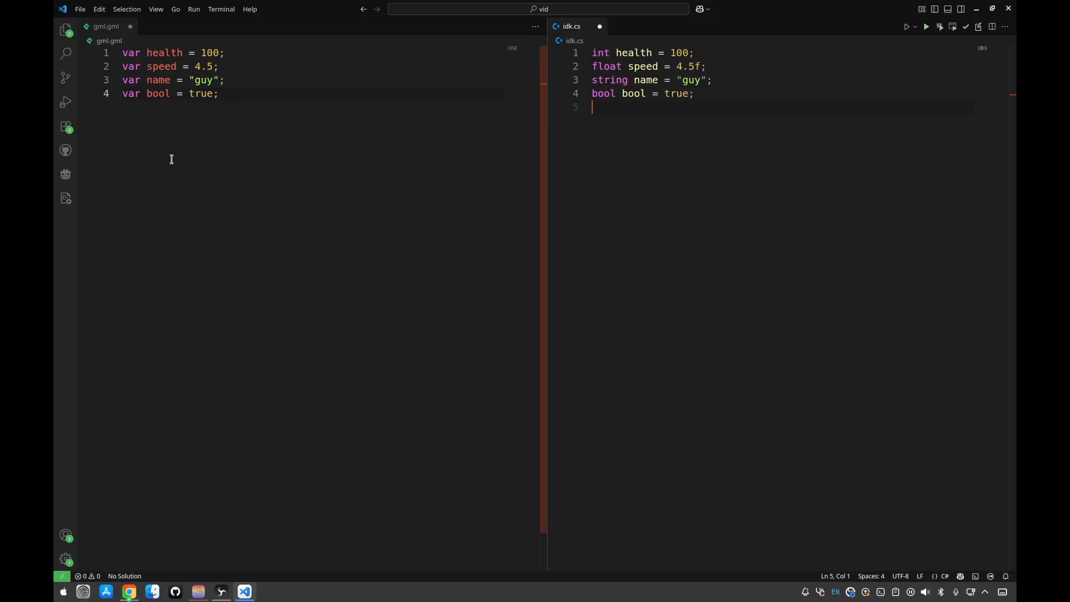
{"action": "mouse_move", "coordinate": [362, 74]}
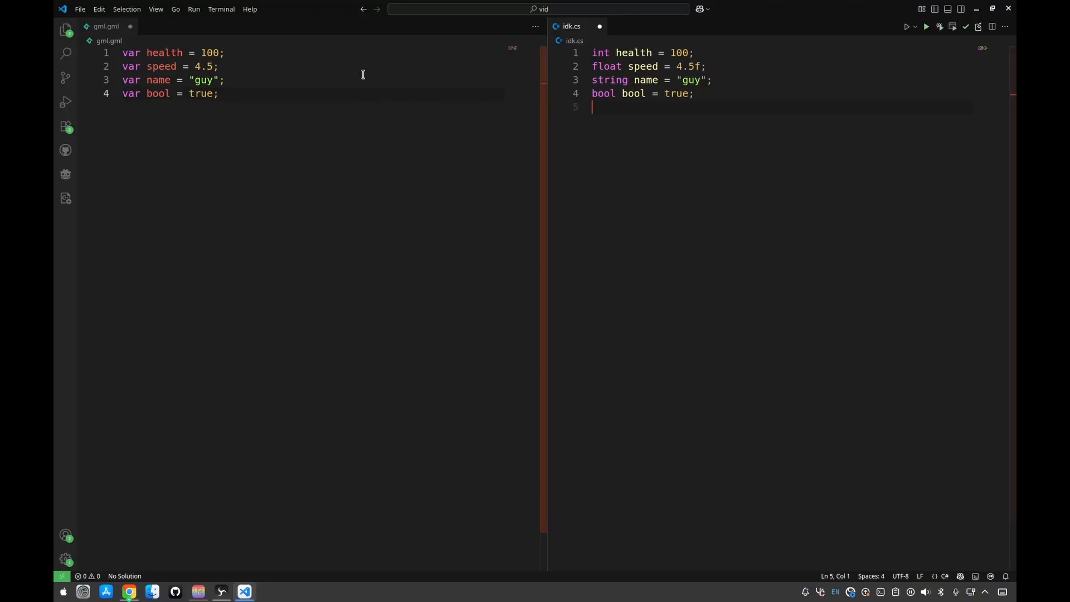
{"action": "mouse_move", "coordinate": [346, 100]}
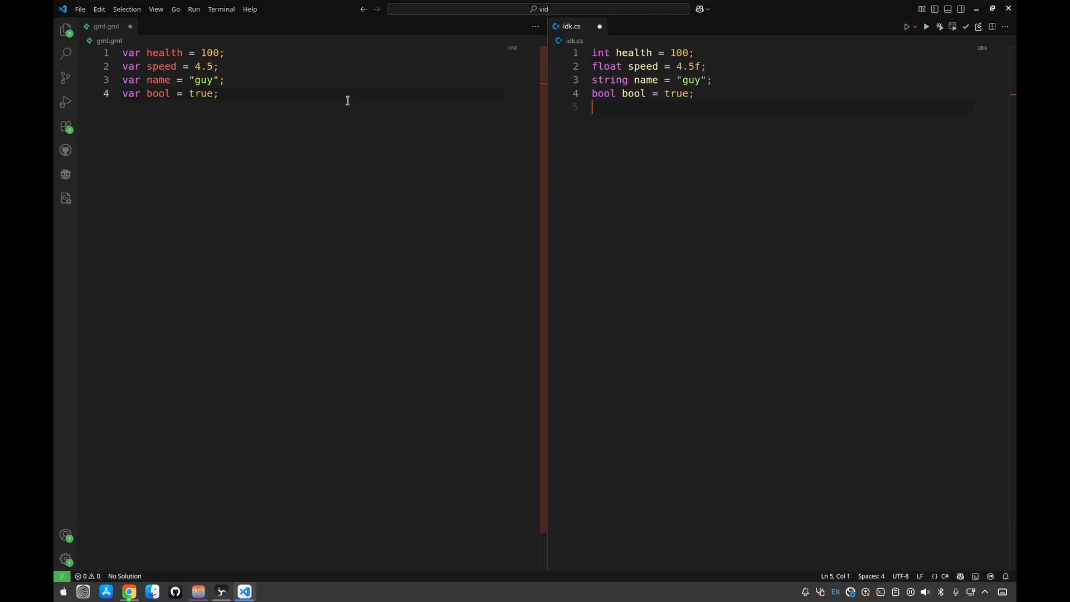
{"action": "mouse_move", "coordinate": [609, 113]}
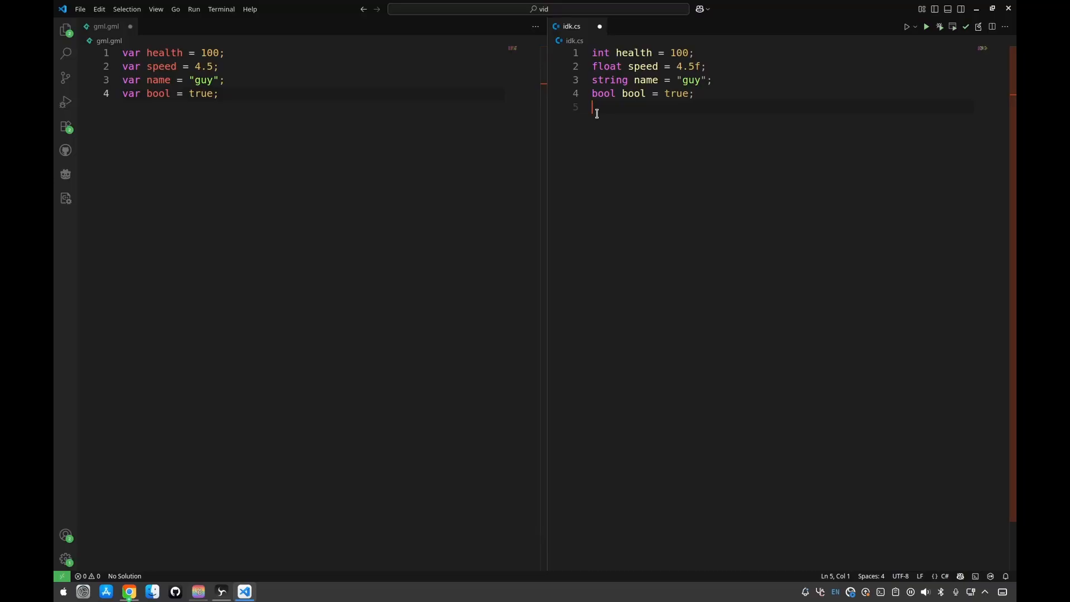
{"action": "mouse_move", "coordinate": [568, 102]}
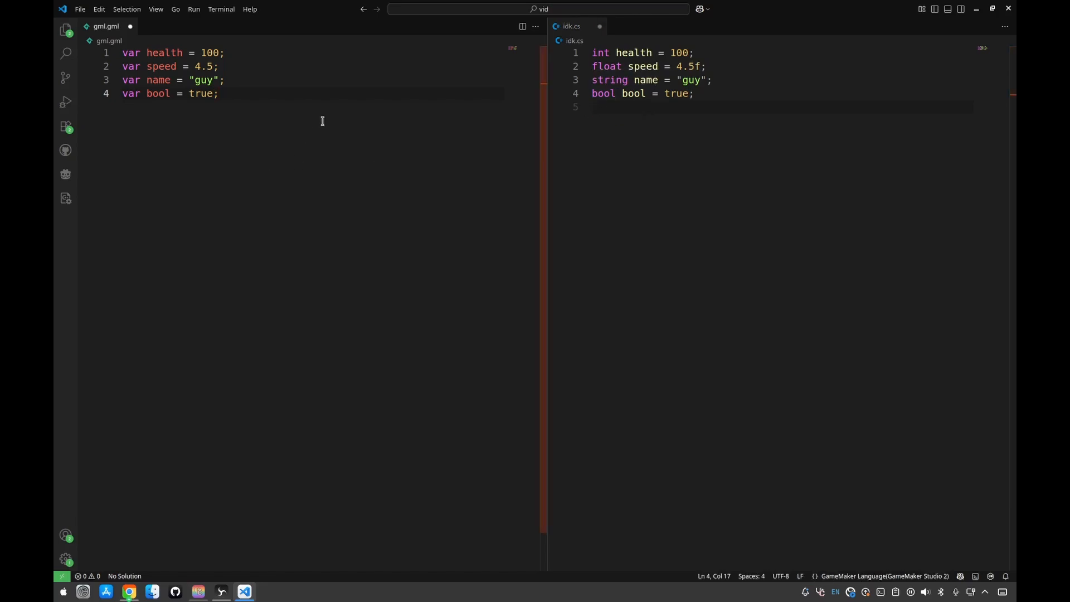
- In gml.gml, add if (health > 0) with a for loop, else while (!isAlive), and switch (health)
{"action": "key", "text": "Enter"}
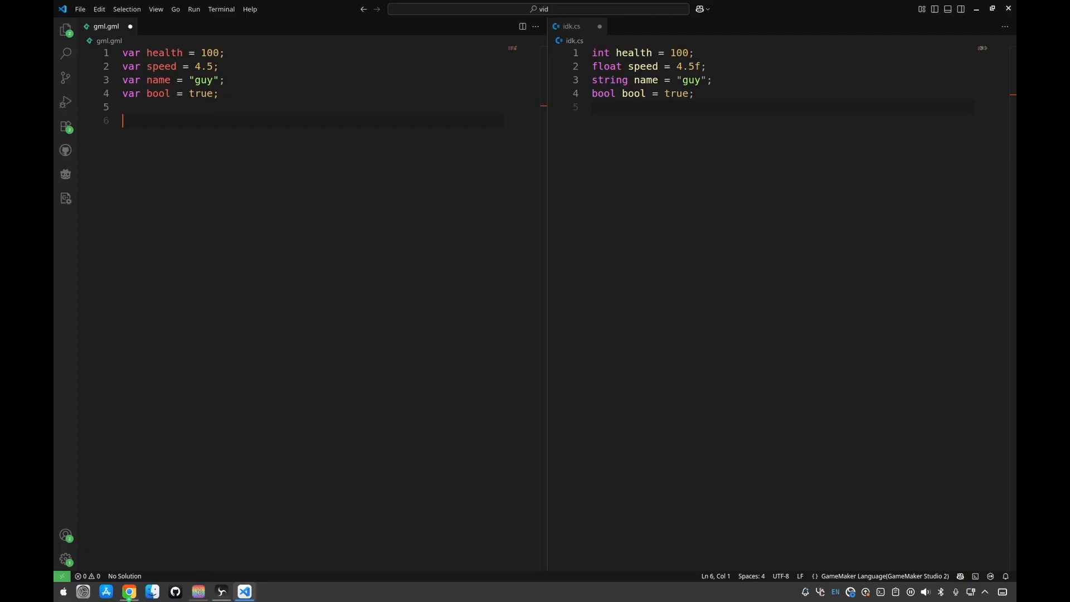
{"action": "type", "text": "if"}
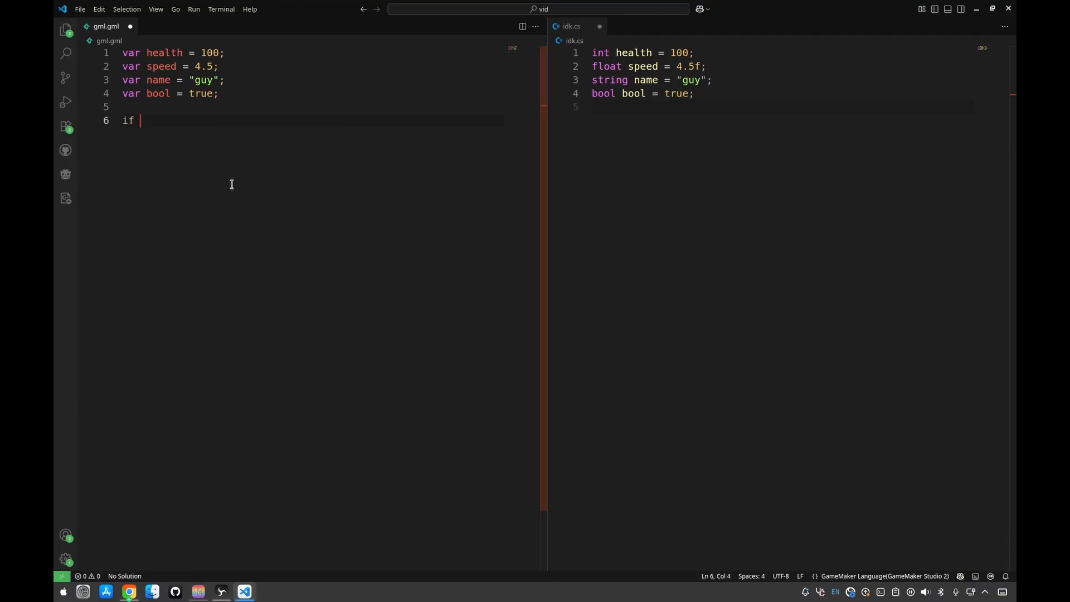
{"action": "type", "text": "("}
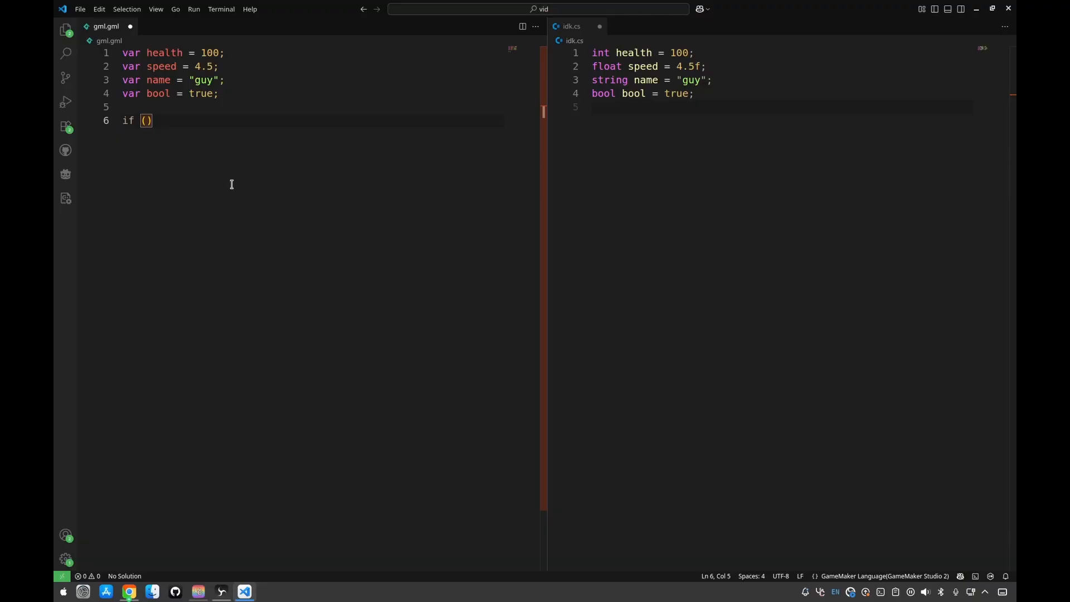
{"action": "type", "text": "health > 0"}
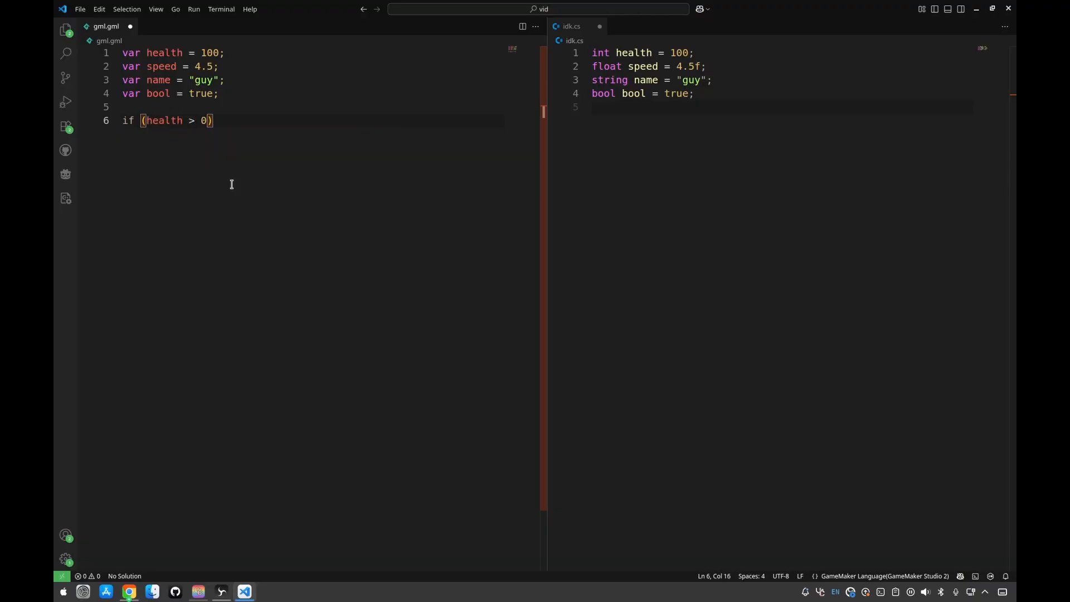
{"action": "type", "text": "{"}
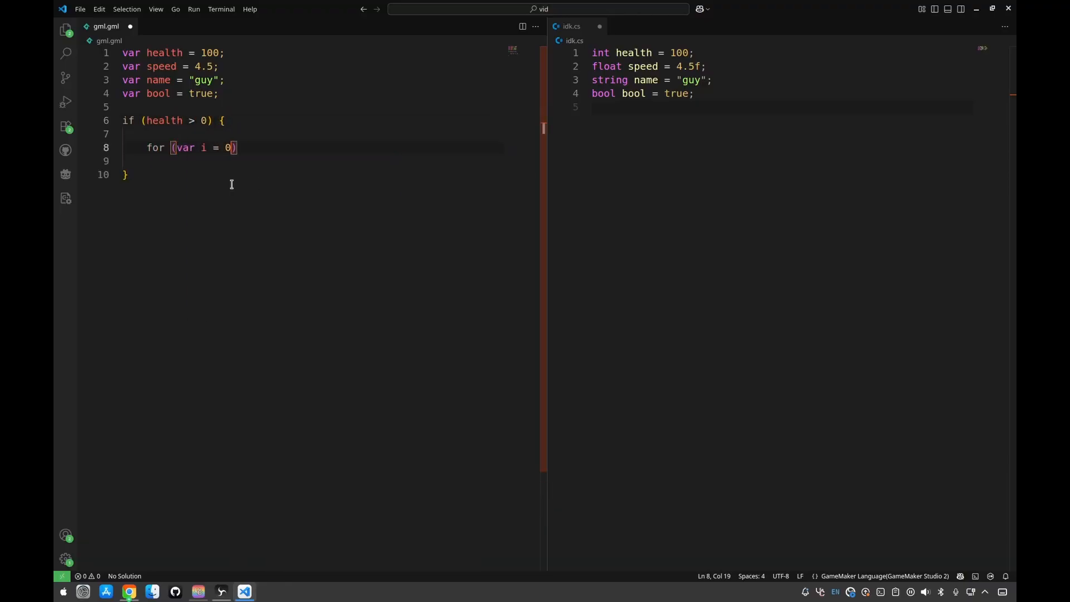
{"action": "type", "text": "; i < 5; i++){"}
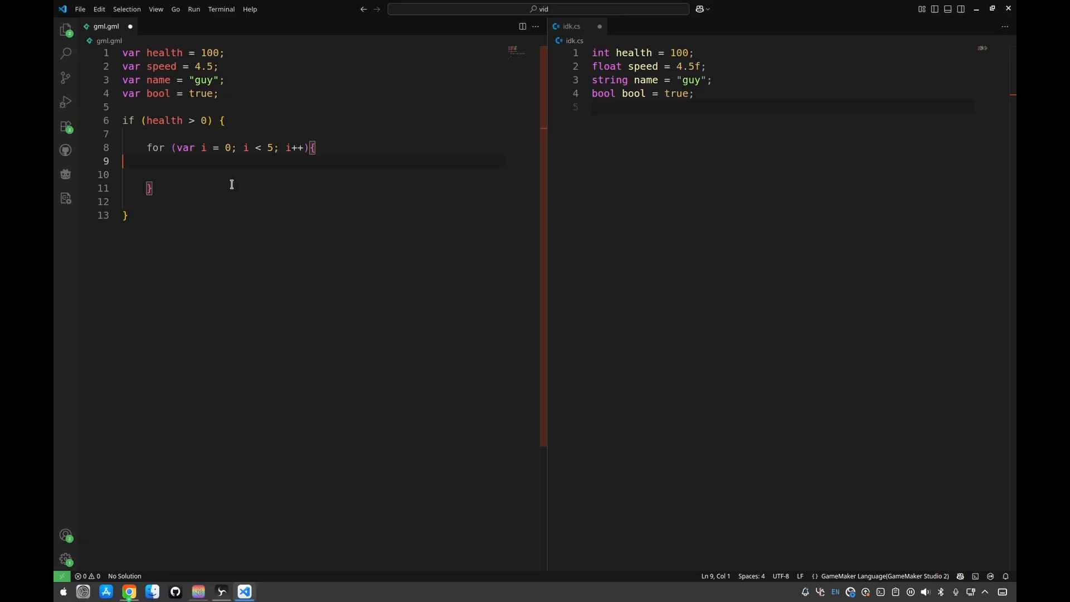
{"action": "type", "text": "show_debug_message(i);"}
{"action": "type", "text": "switch (health"}
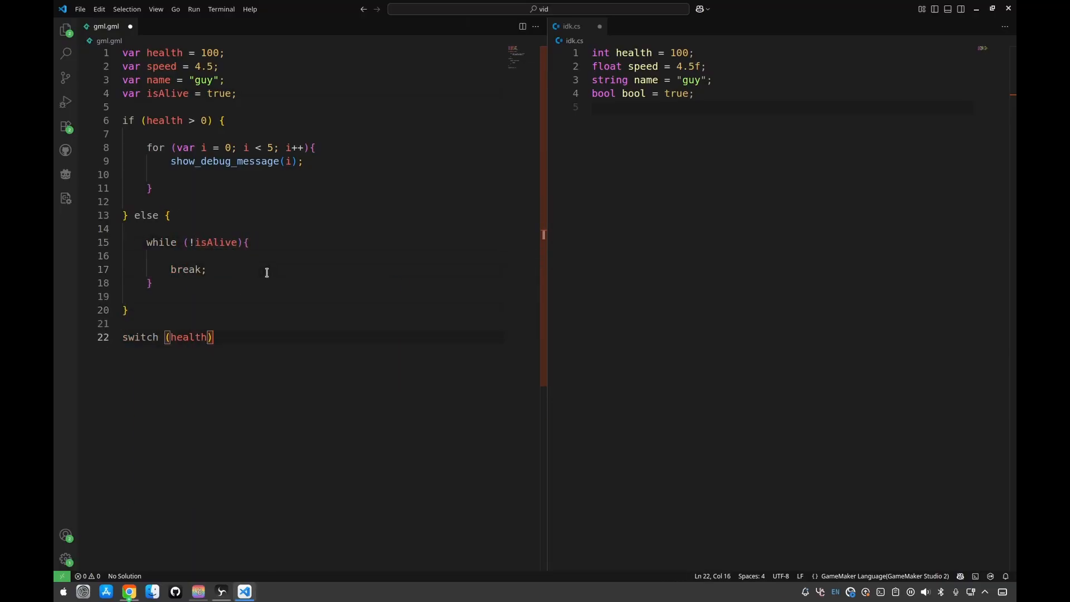
{"action": "type", "text": "{"}
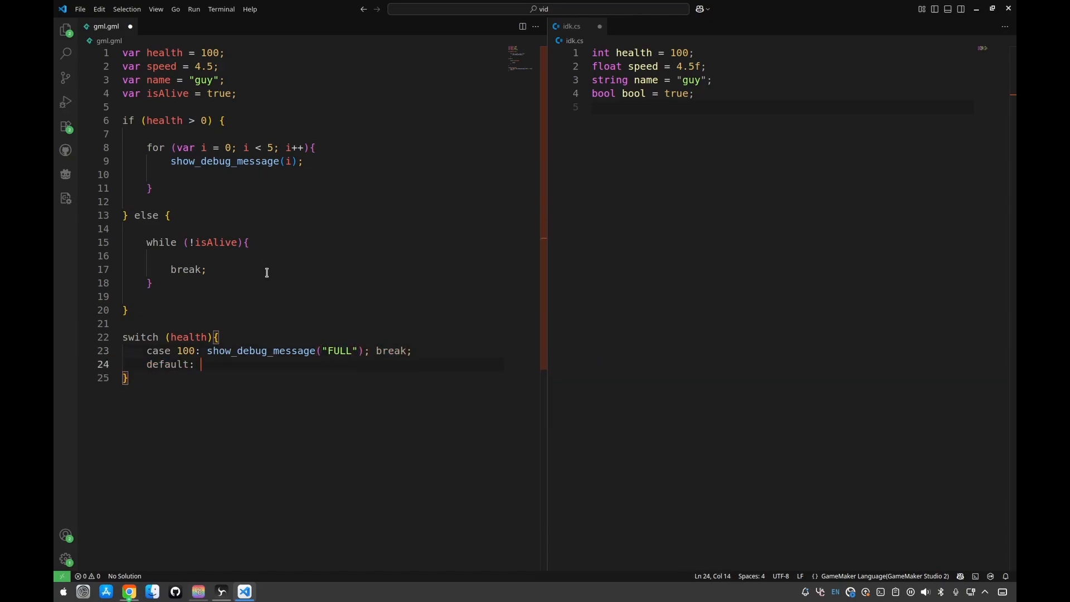
{"action": "type", "text": "break;"}
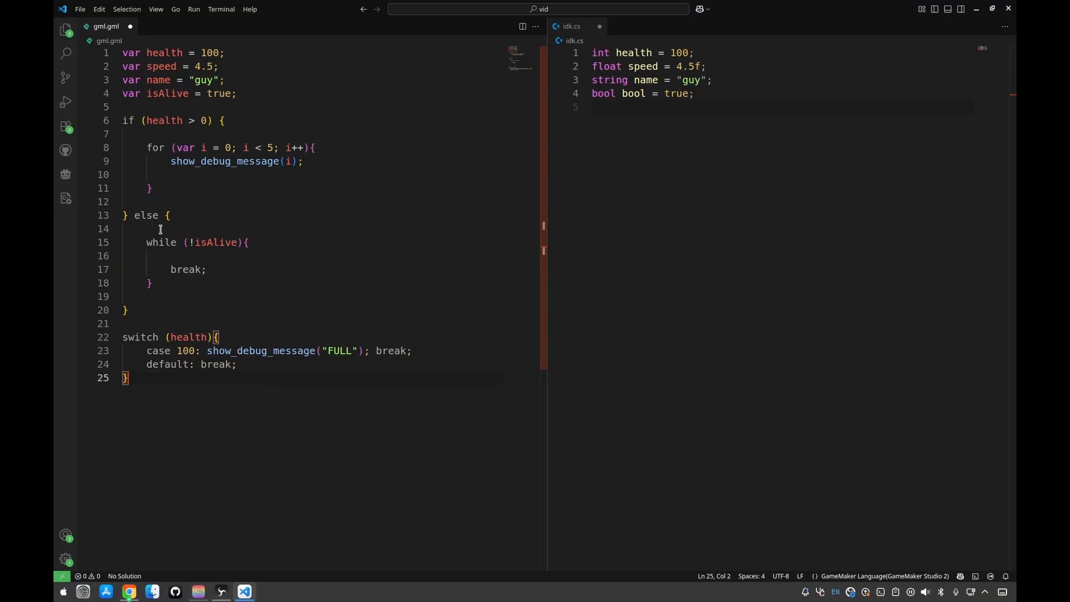
{"action": "mouse_move", "coordinate": [189, 178]}
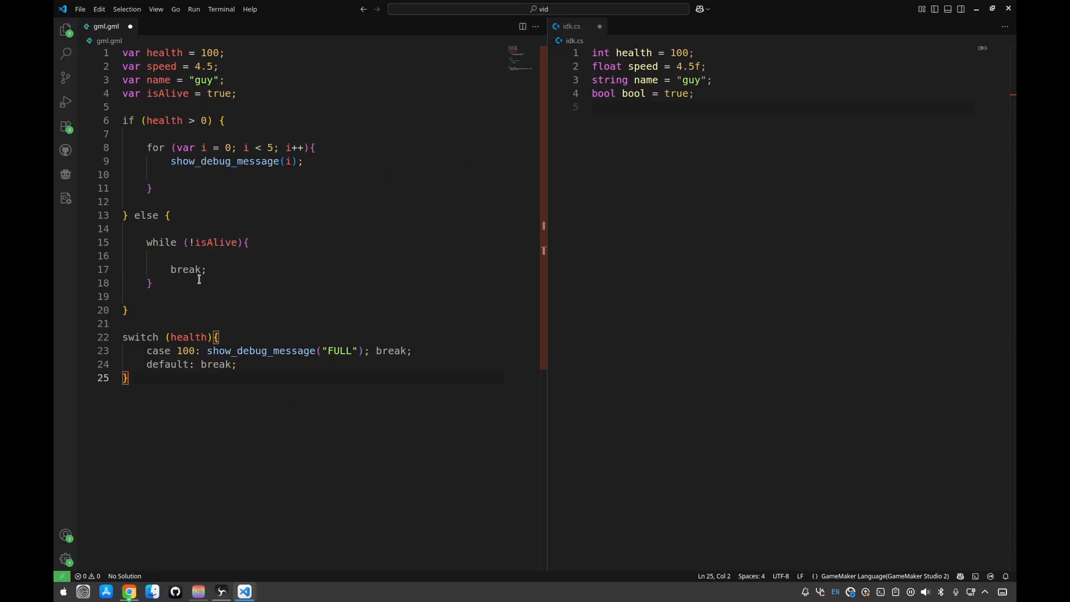
{"action": "mouse_move", "coordinate": [139, 268]}
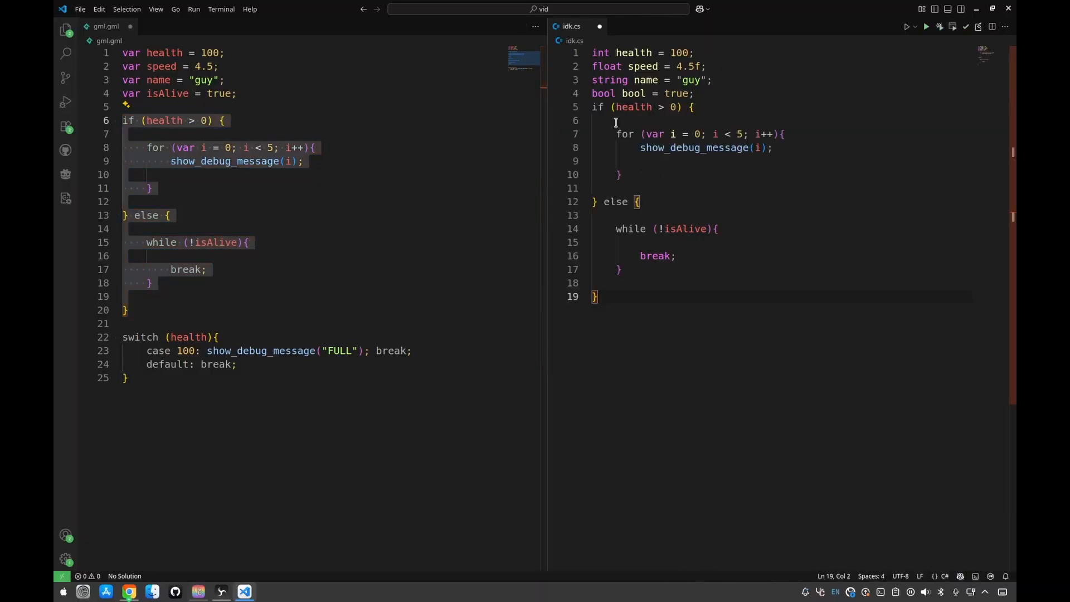
- In idk.cs, rename bool to isAlive and replace show_debug_message with Console.WriteLine
{"action": "double_click", "coordinate": [688, 256]}
{"action": "type", "text": "isAlive"}
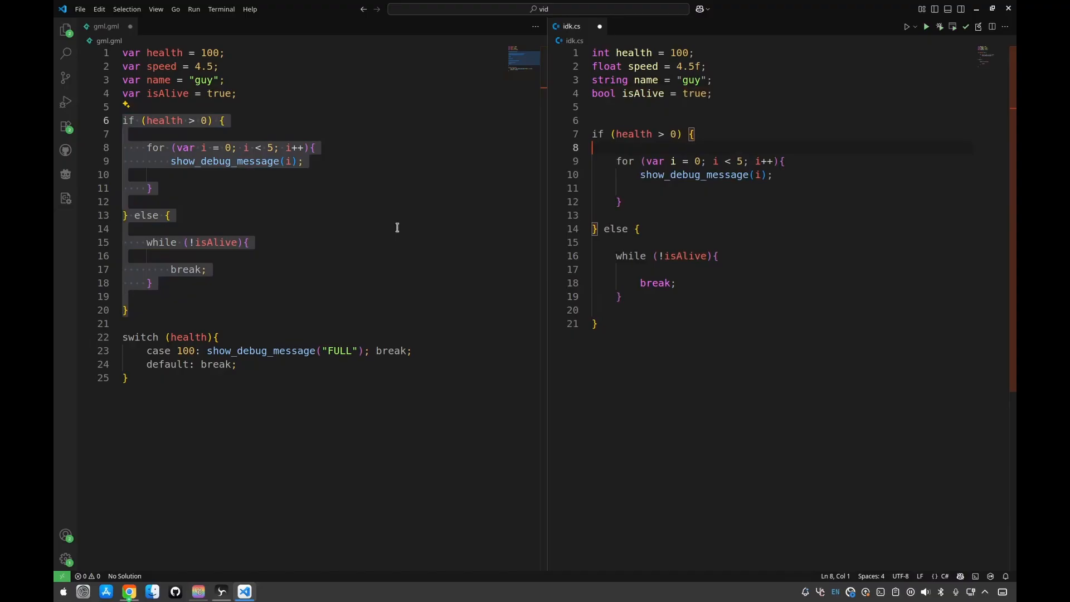
{"action": "double_click", "coordinate": [693, 175]}
{"action": "type", "text": "Console"}
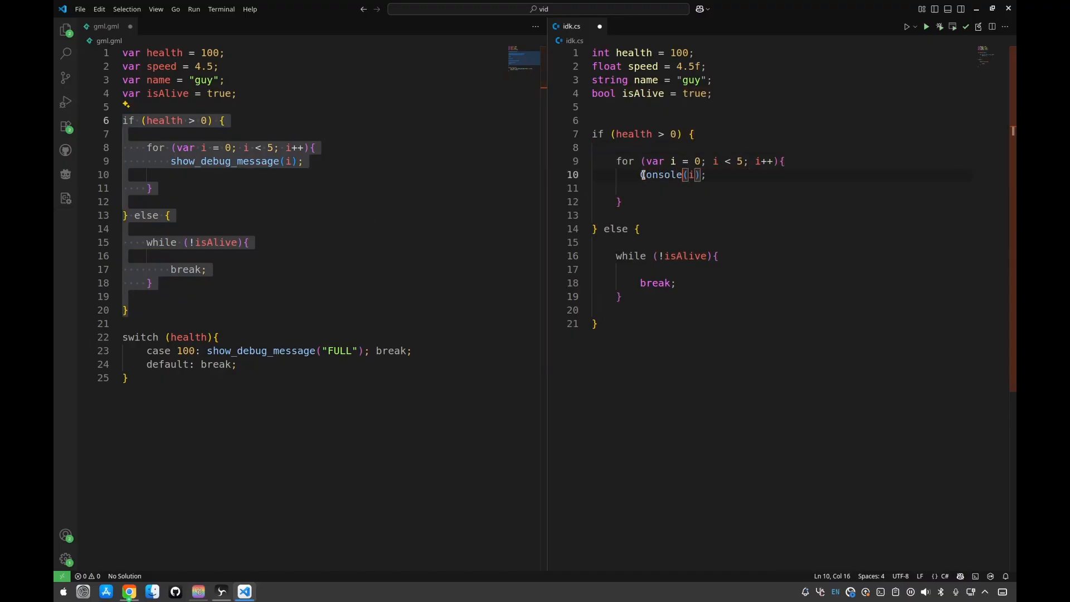
{"action": "type", "text": ".WriteLine"}
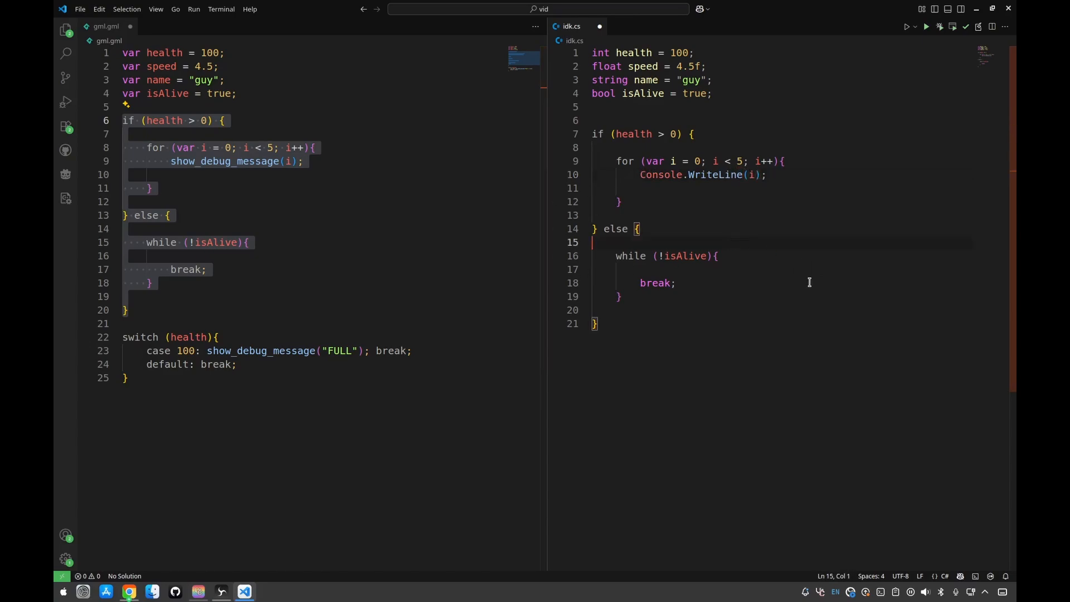
{"action": "mouse_move", "coordinate": [803, 267]}
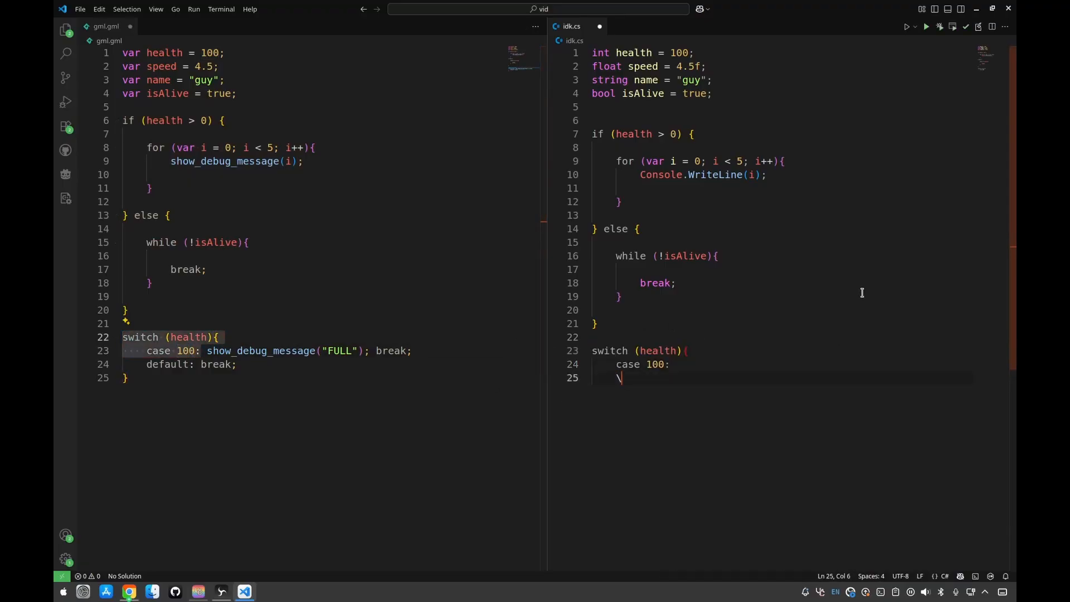
- In idk.cs, write switch (health) with case 100 printing "FULL", break, and default: break
{"action": "key", "text": "Backspace"}
{"action": "type", "text": "Console.WriteLine(\"\");"}
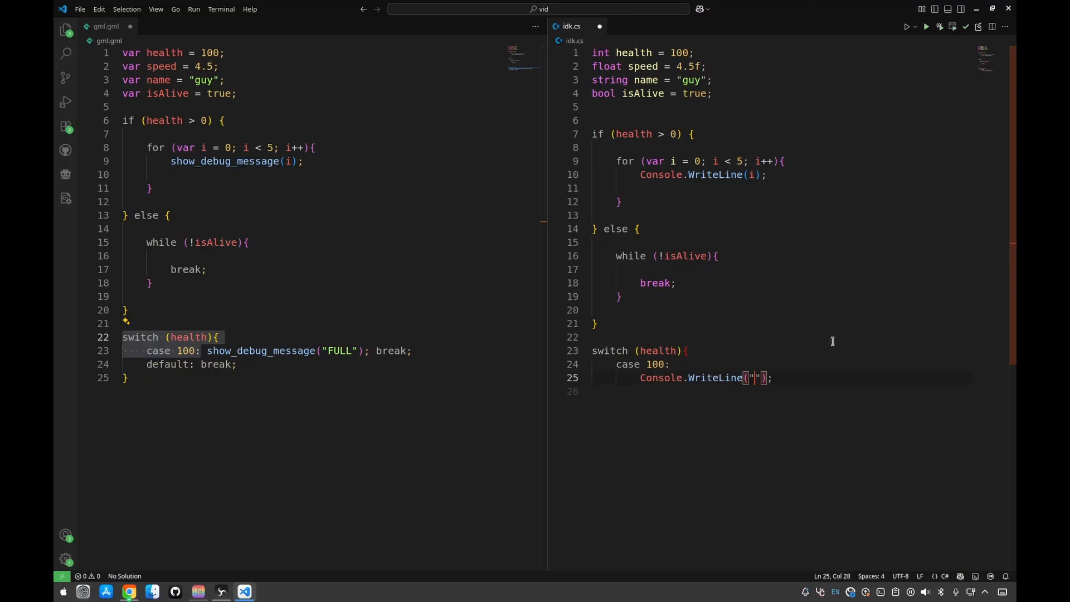
{"action": "type", "text": "FULL"}
{"action": "type", "text": "bre"}
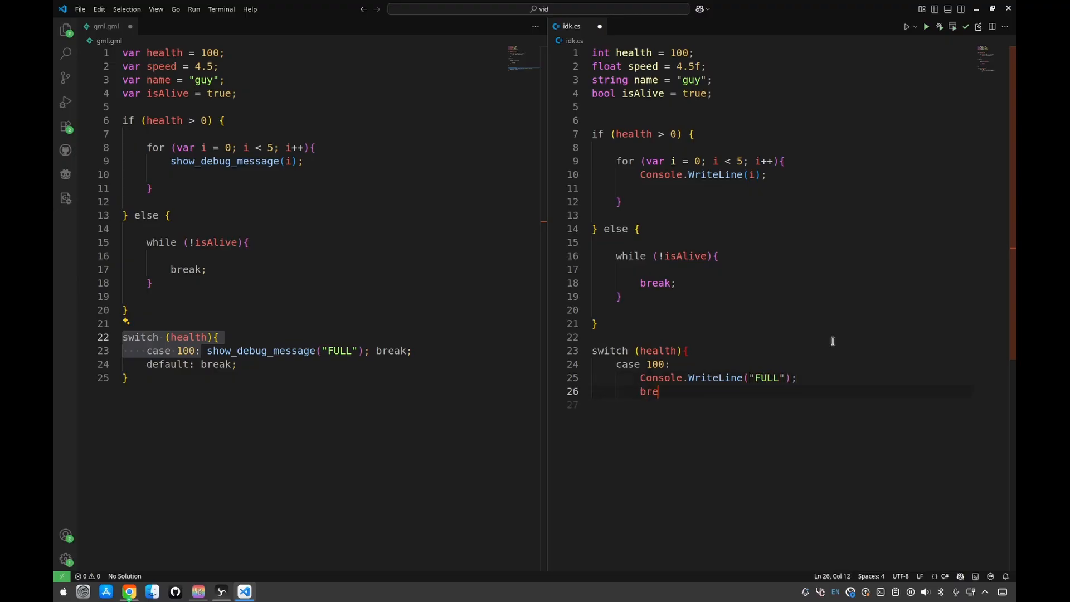
{"action": "type", "text": "ak;"}
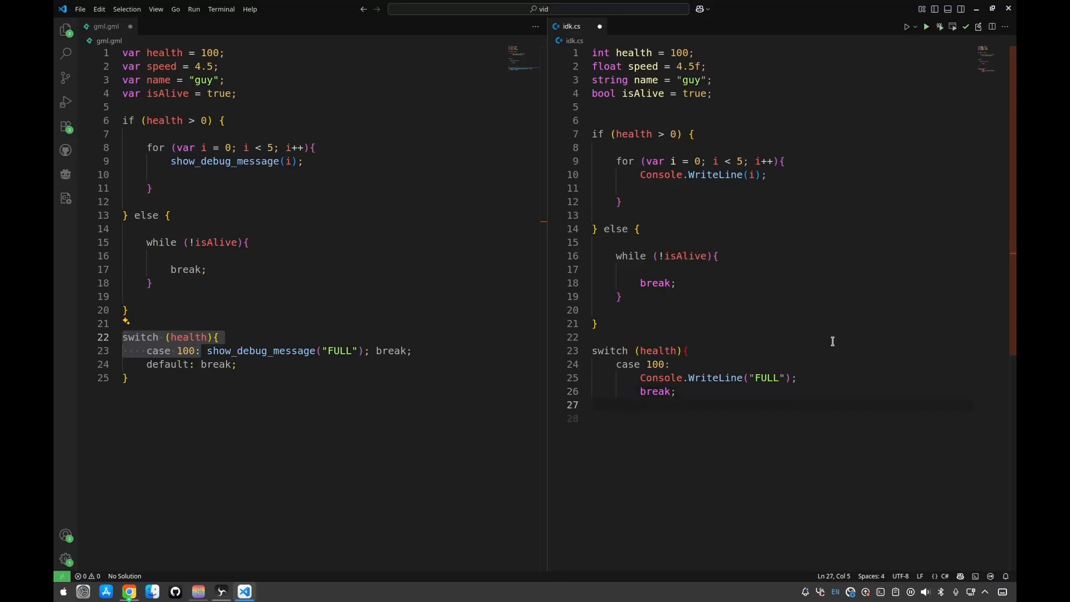
{"action": "type", "text": "default:"}
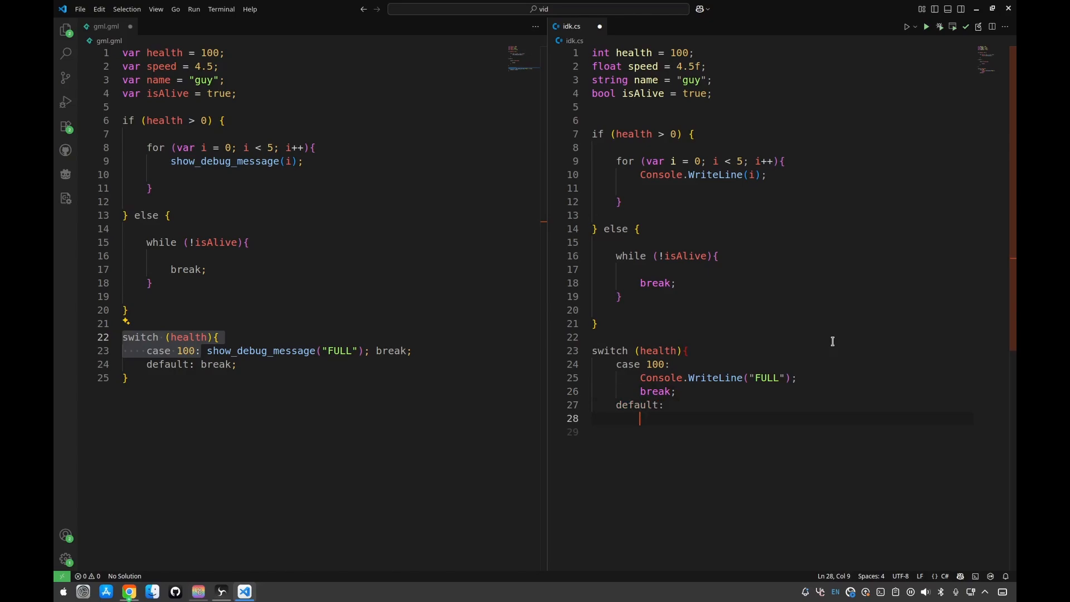
{"action": "type", "text": "break;"}
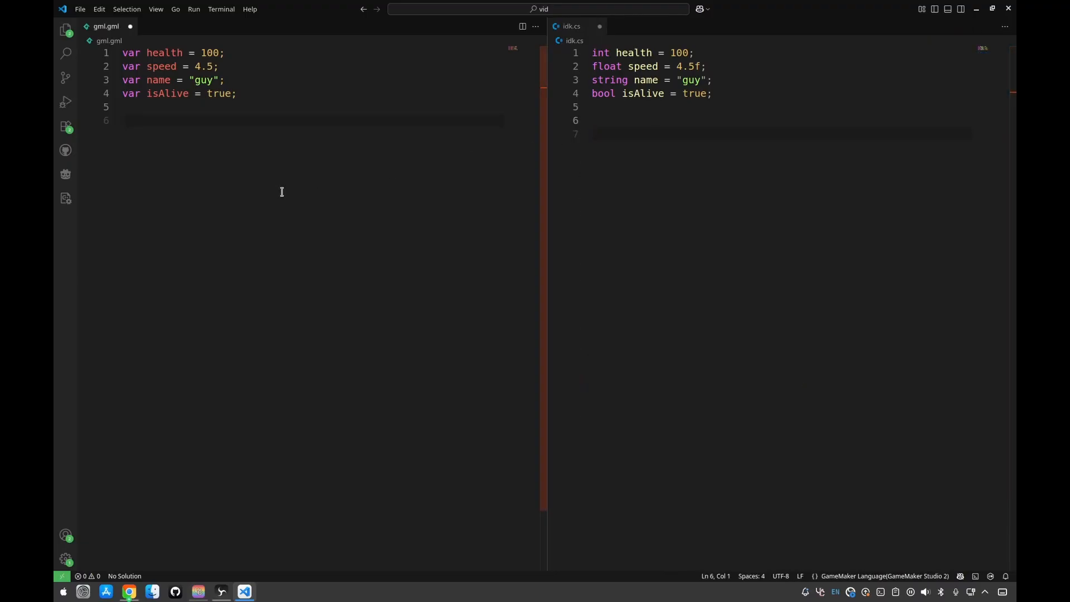
{"action": "left_click", "coordinate": [122, 120]}
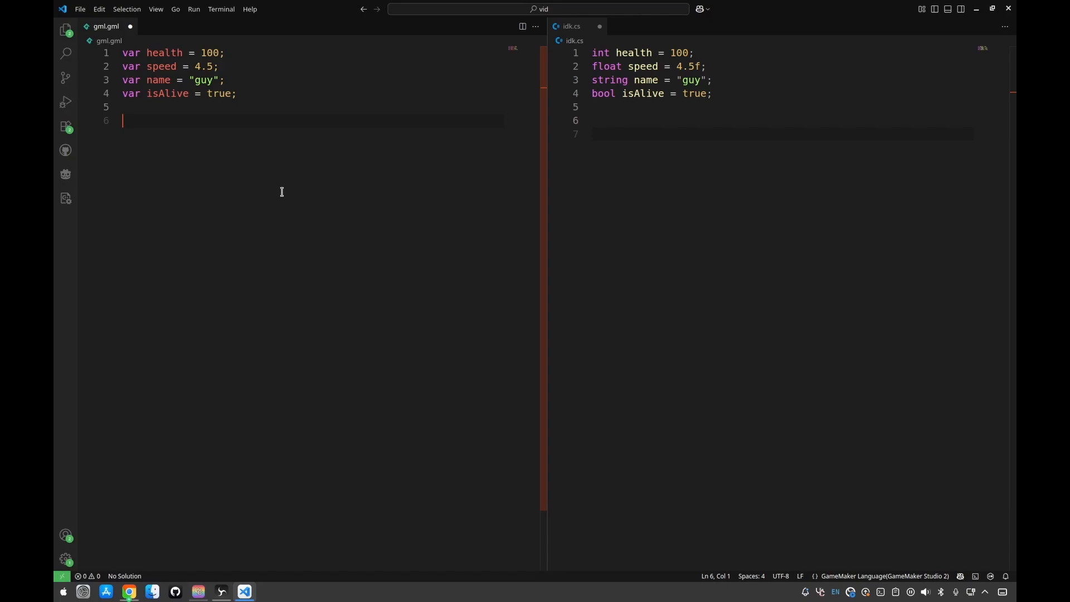
{"action": "type", "text": "if (h"}
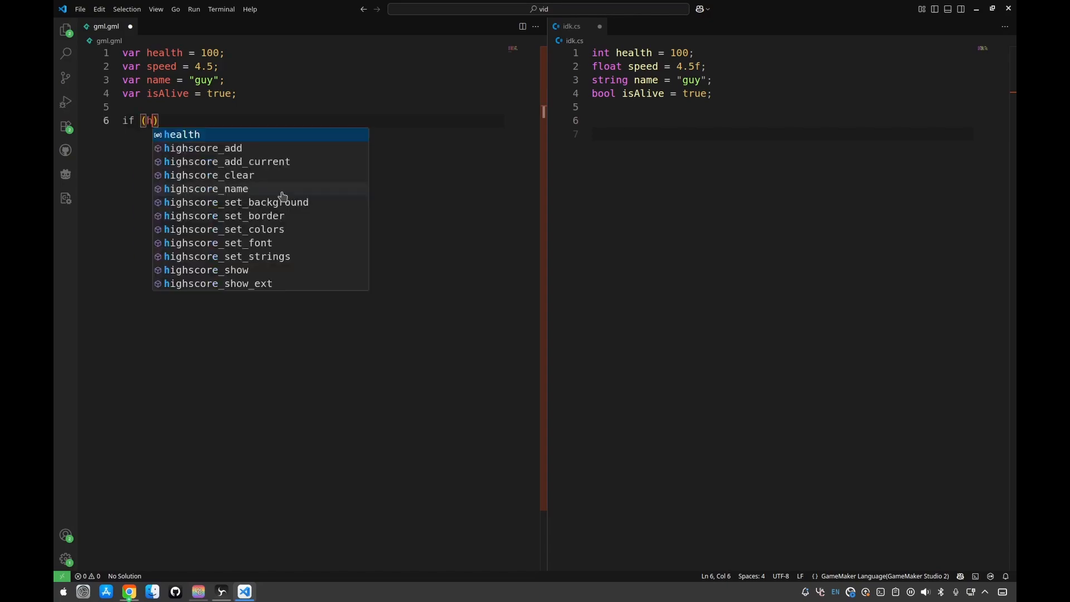
{"action": "type", "text": "ealth == 100 && isAl"}
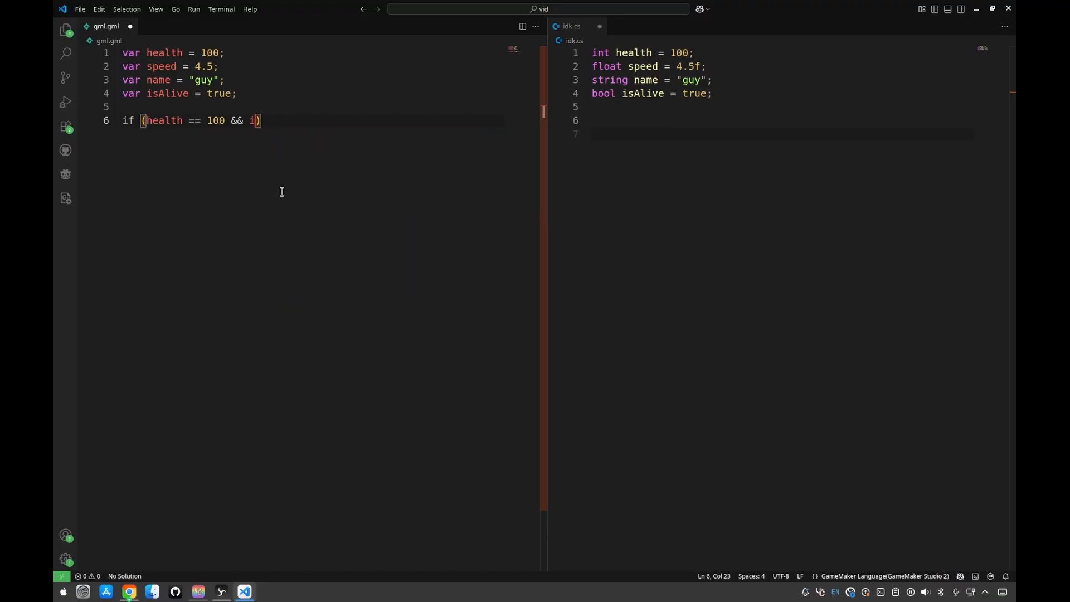
{"action": "type", "text": "sAlive || speed"}
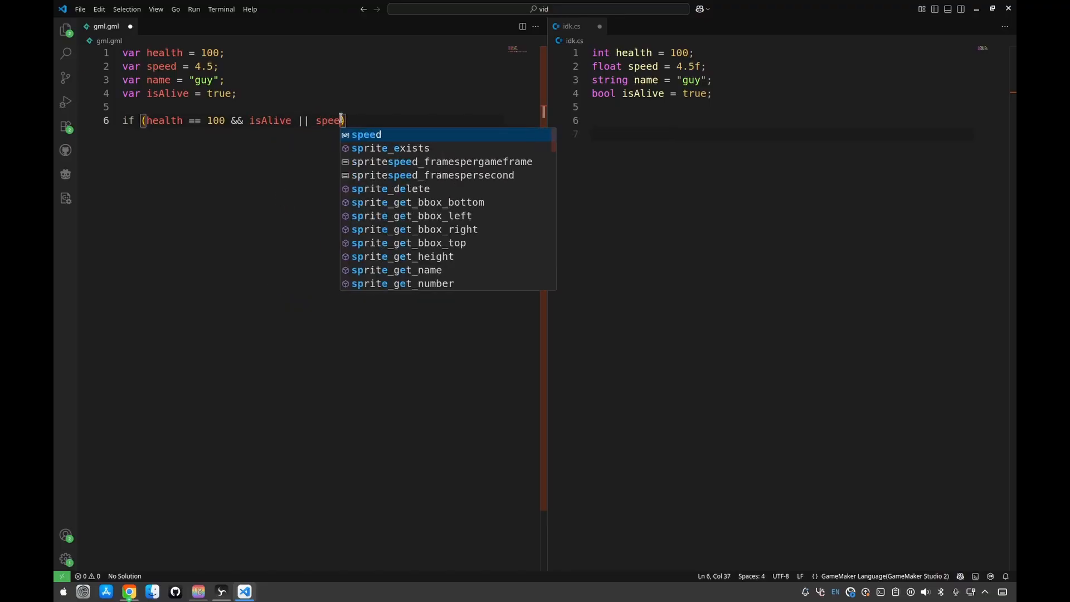
{"action": "type", "text": "<= 5){"}
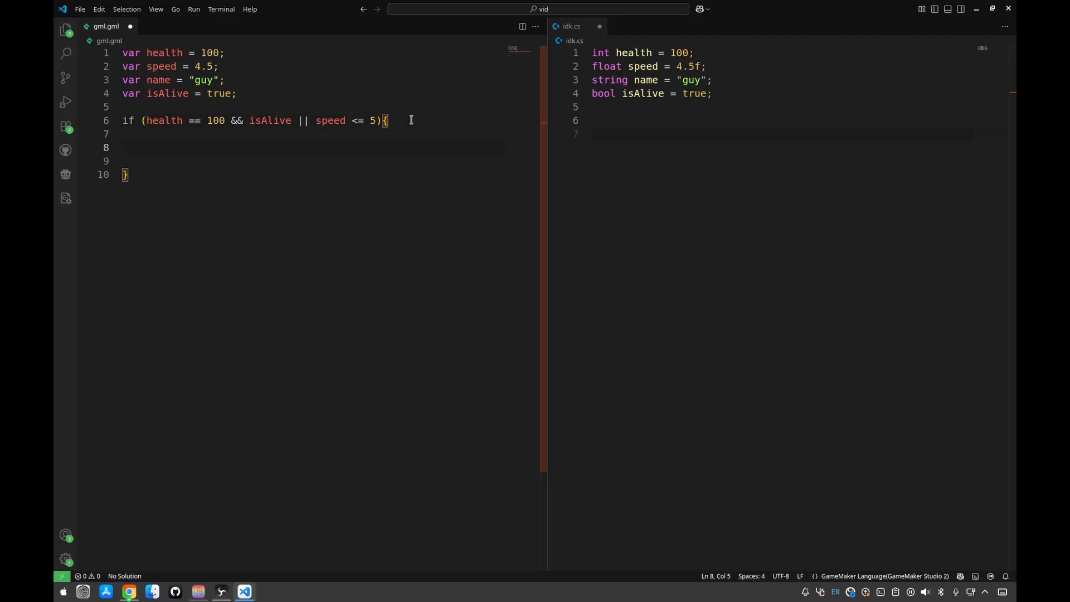
{"action": "type", "text": "isAlive = !isAlive;"}
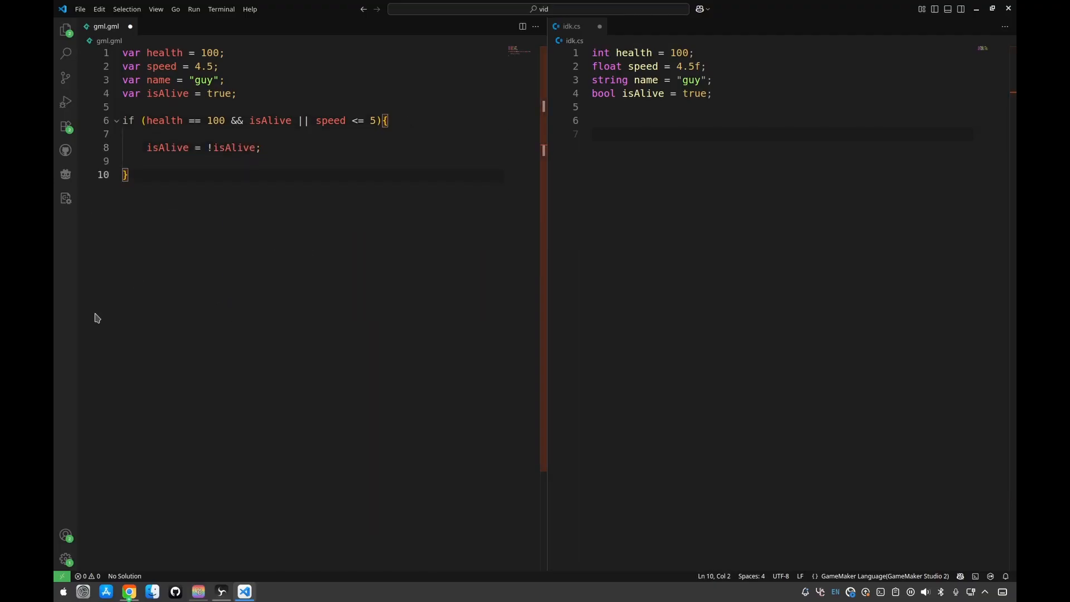
{"action": "mouse_move", "coordinate": [298, 198]}
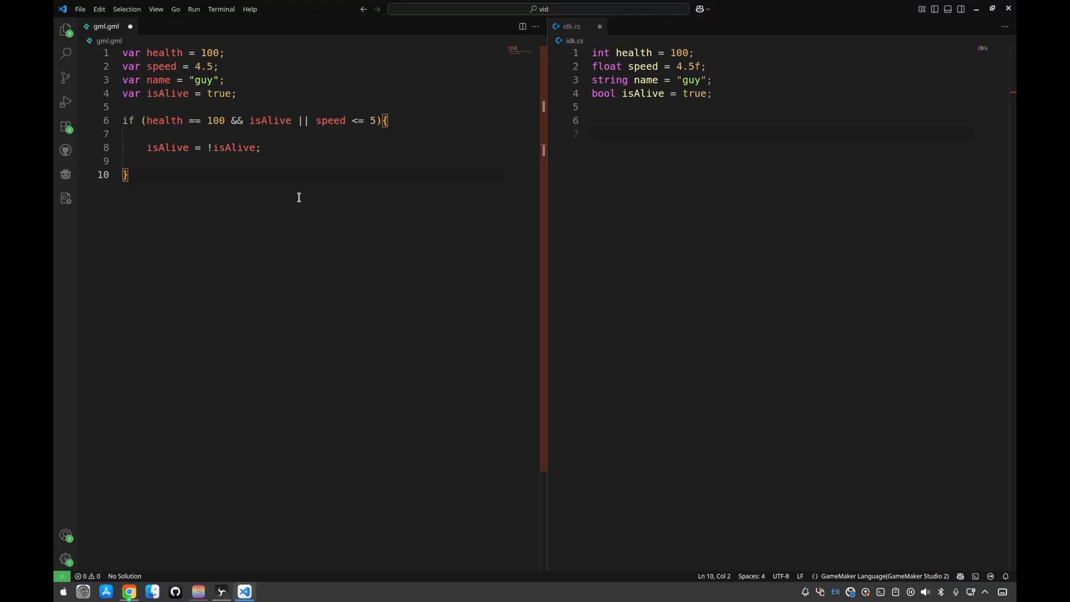
{"action": "mouse_move", "coordinate": [222, 176]}
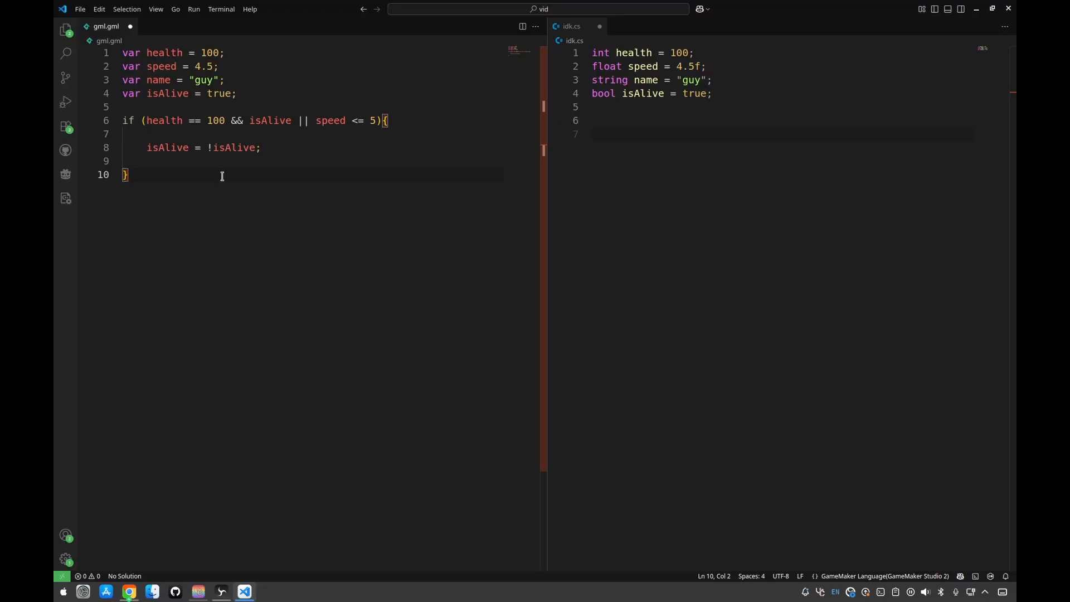
{"action": "left_click", "coordinate": [154, 121]}
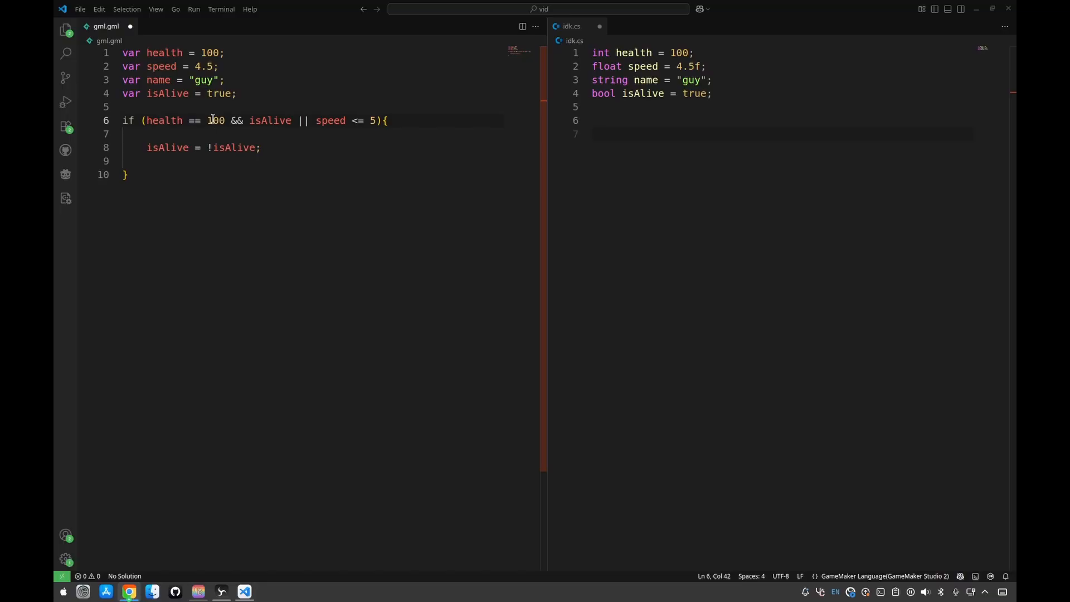
{"action": "left_click", "coordinate": [230, 120]}
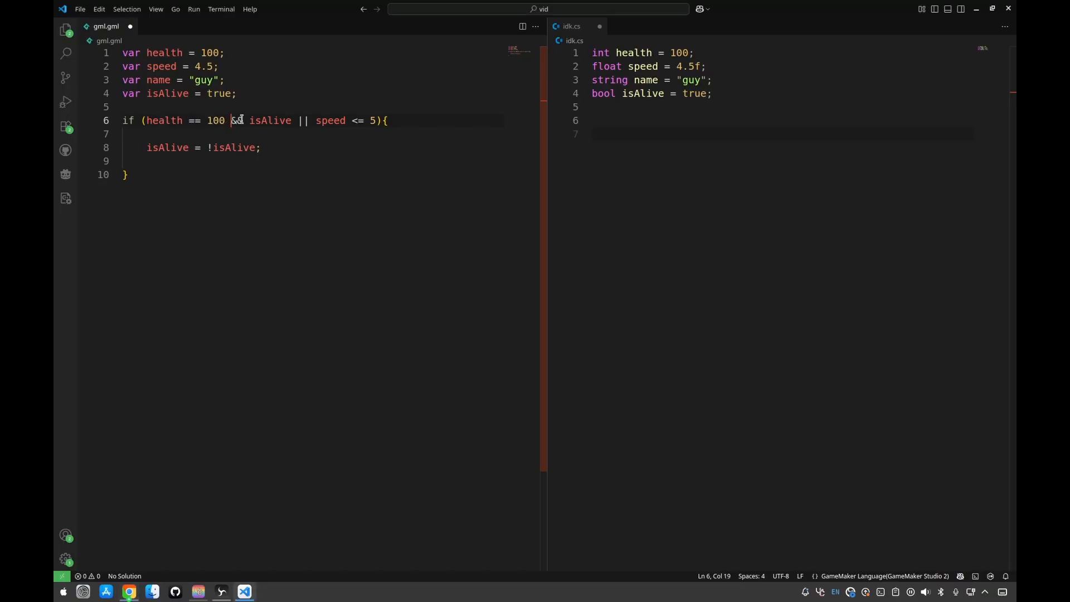
{"action": "double_click", "coordinate": [238, 121]}
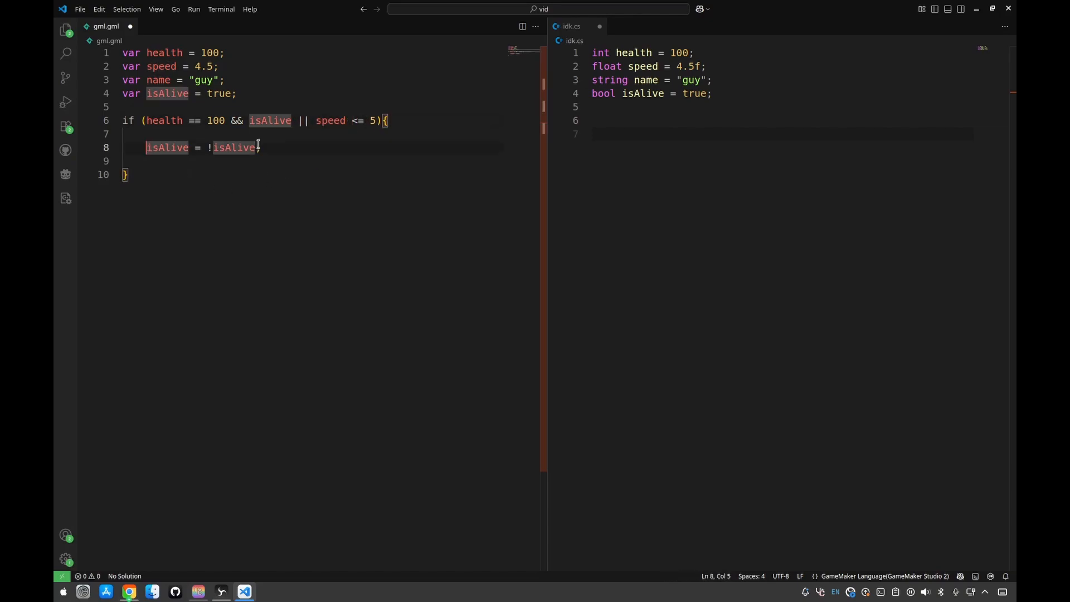
{"action": "left_click", "coordinate": [238, 185]}
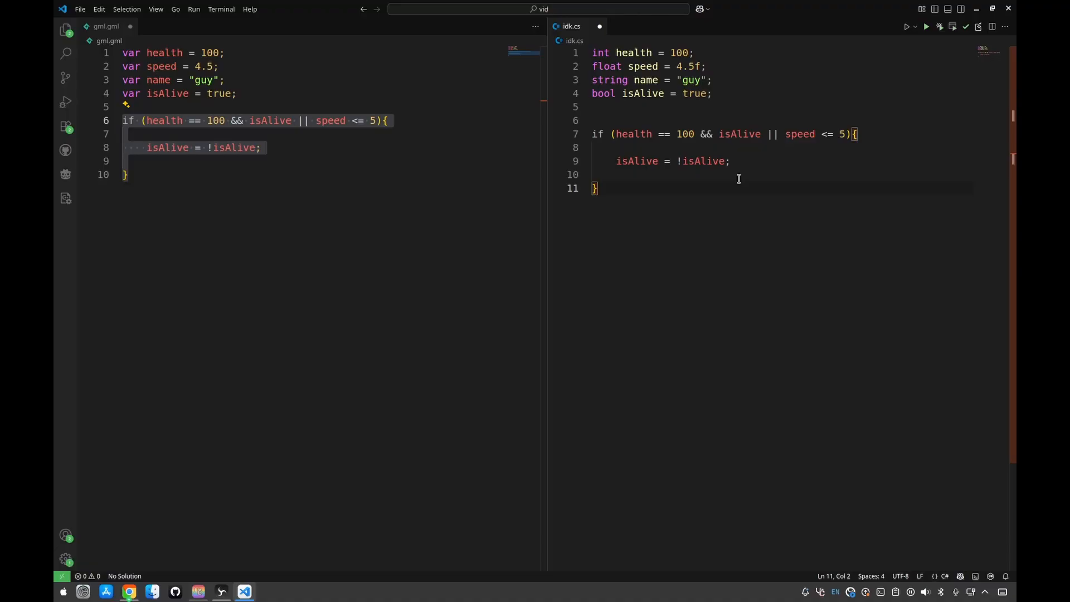
{"action": "mouse_move", "coordinate": [850, 201]}
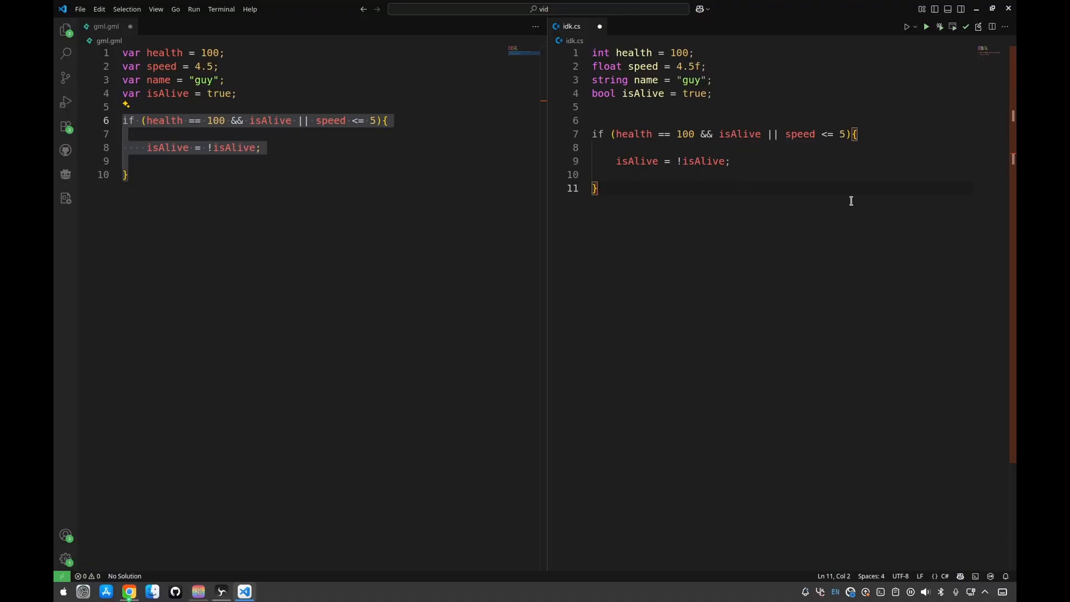
{"action": "mouse_move", "coordinate": [894, 146]}
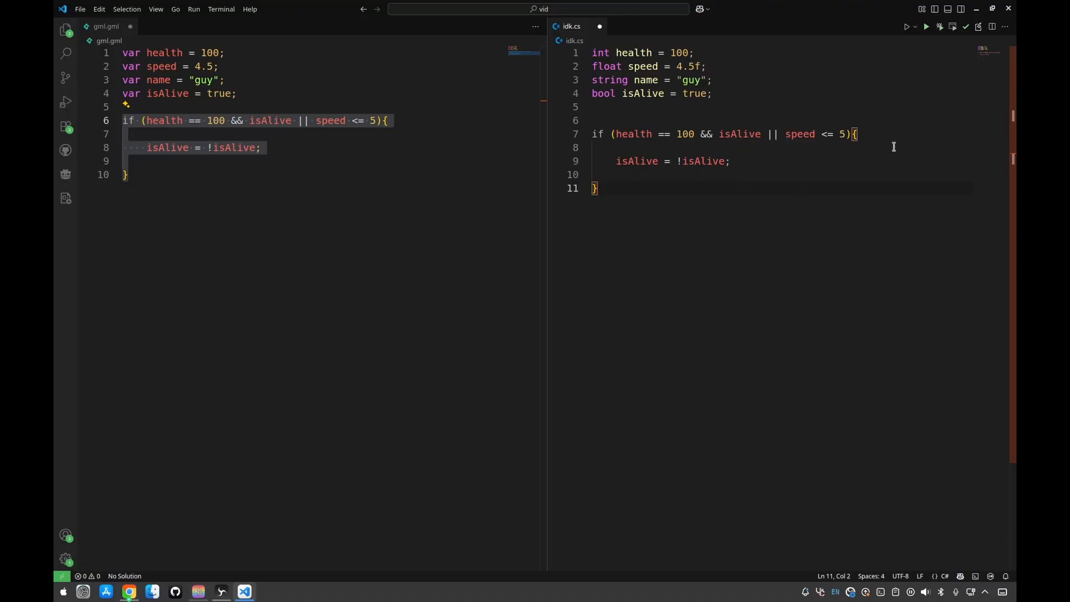
{"action": "type", "text": "f"}
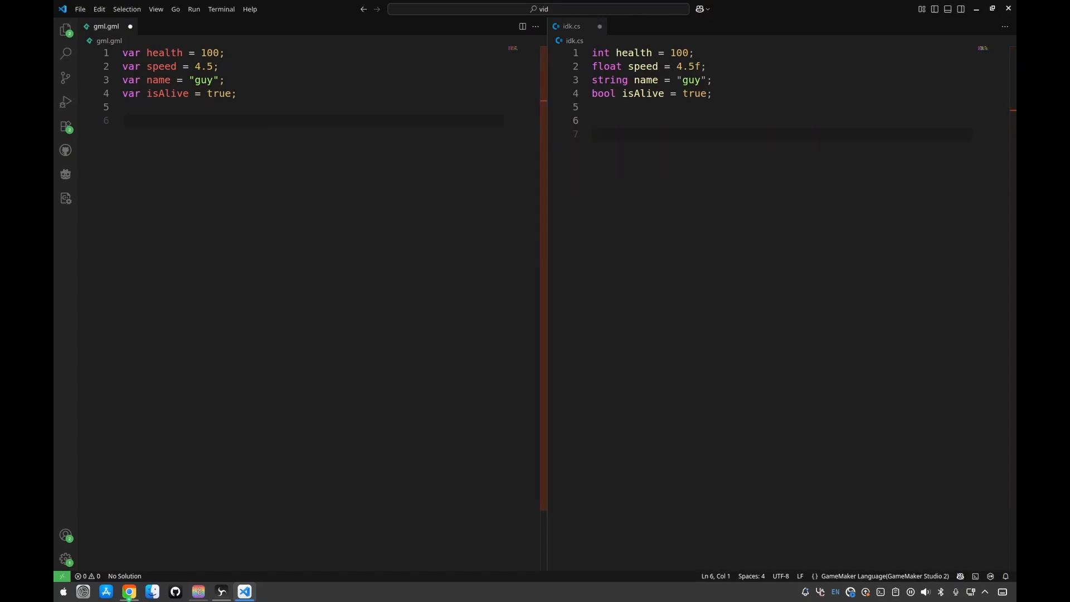
- In gml.gml, define function Add(a,b) that returns a+b
{"action": "type", "text": "function Add(a,b){"}
{"action": "type", "text": "return"}
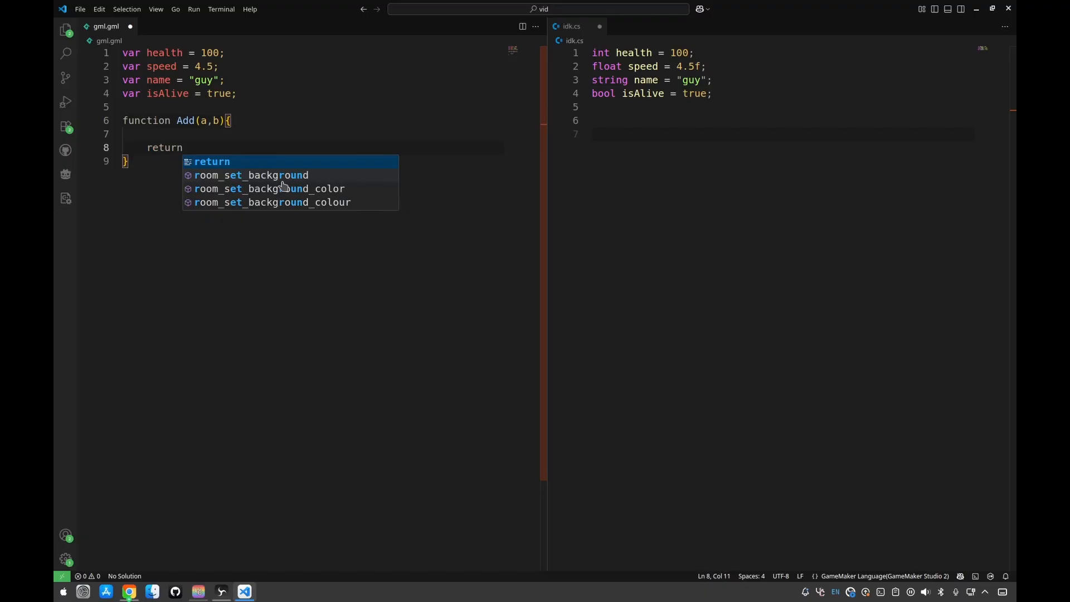
{"action": "type", "text": "a+b;"}
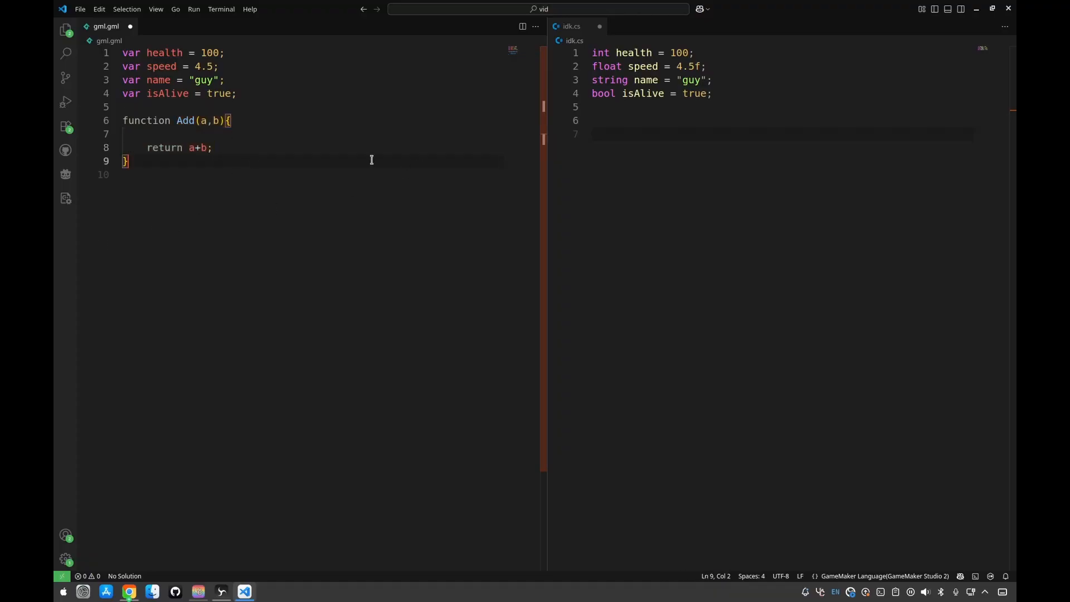
{"action": "left_click", "coordinate": [189, 147]}
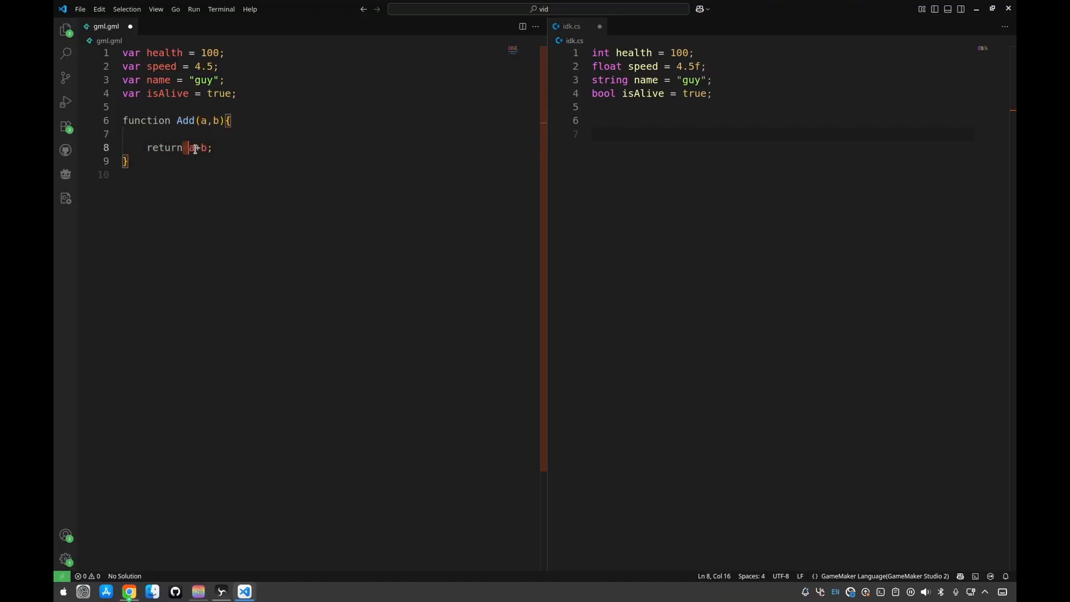
- Add var sum = Add(2,5); to gml.gml
{"action": "type", "text": "var"}
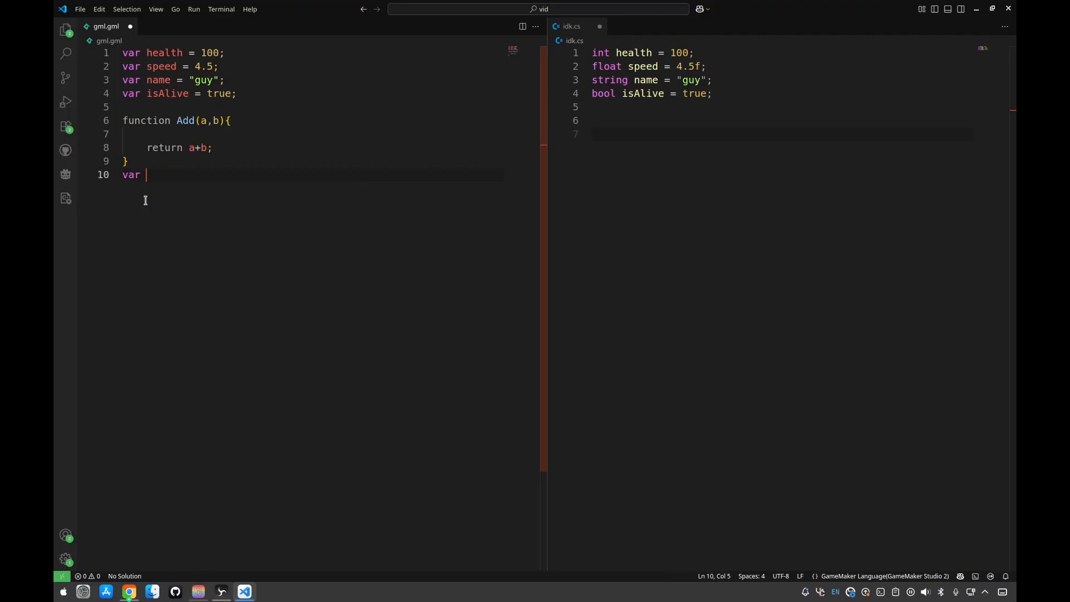
{"action": "type", "text": "sum"}
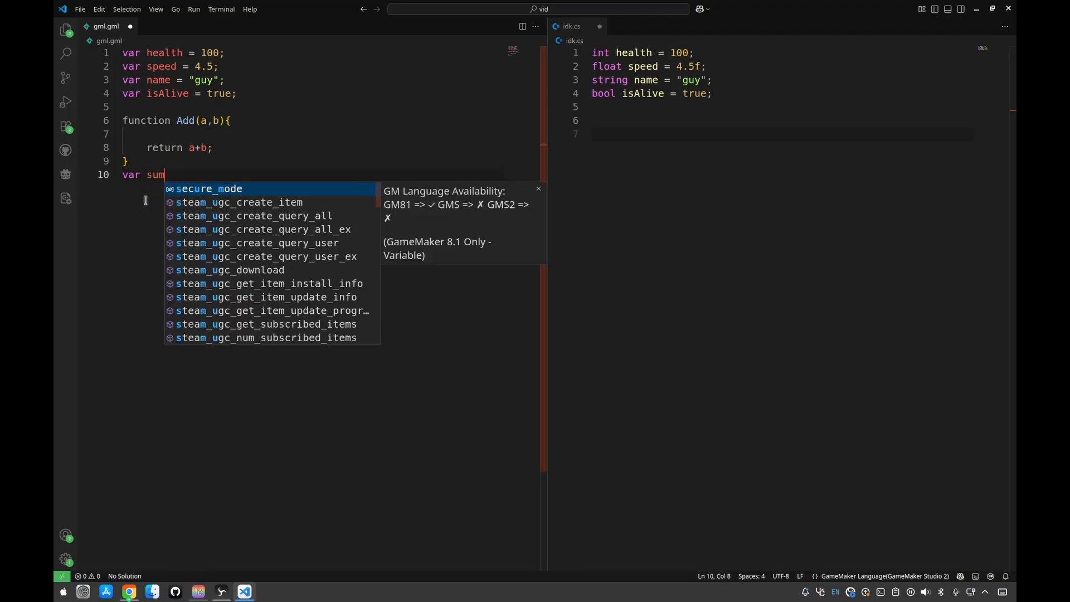
{"action": "type", "text": "= Add("}
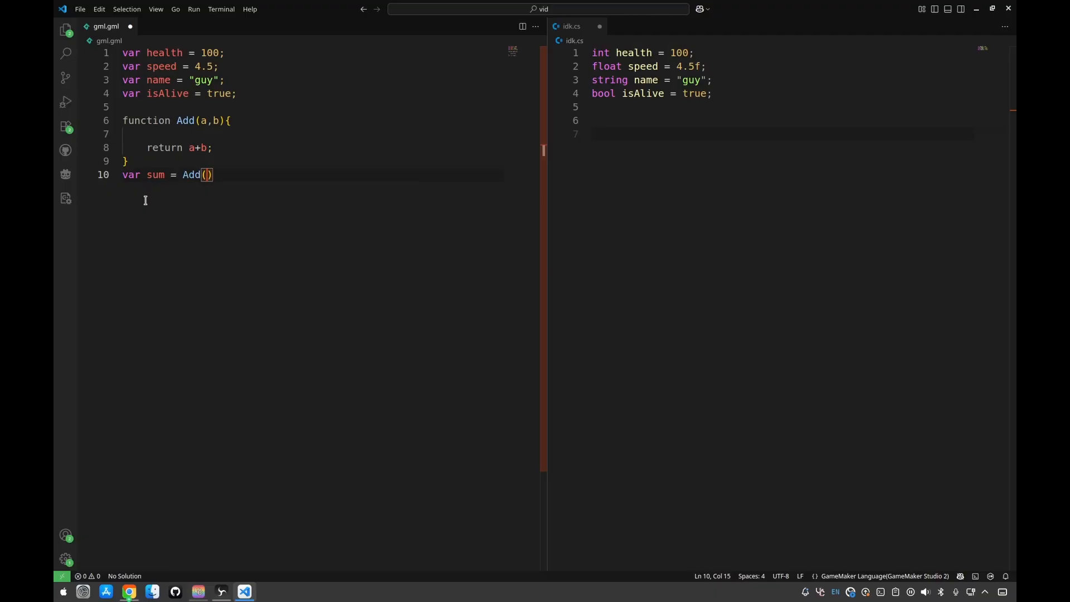
{"action": "left_click", "coordinate": [625, 133]}
{"action": "type", "text": "int su"}
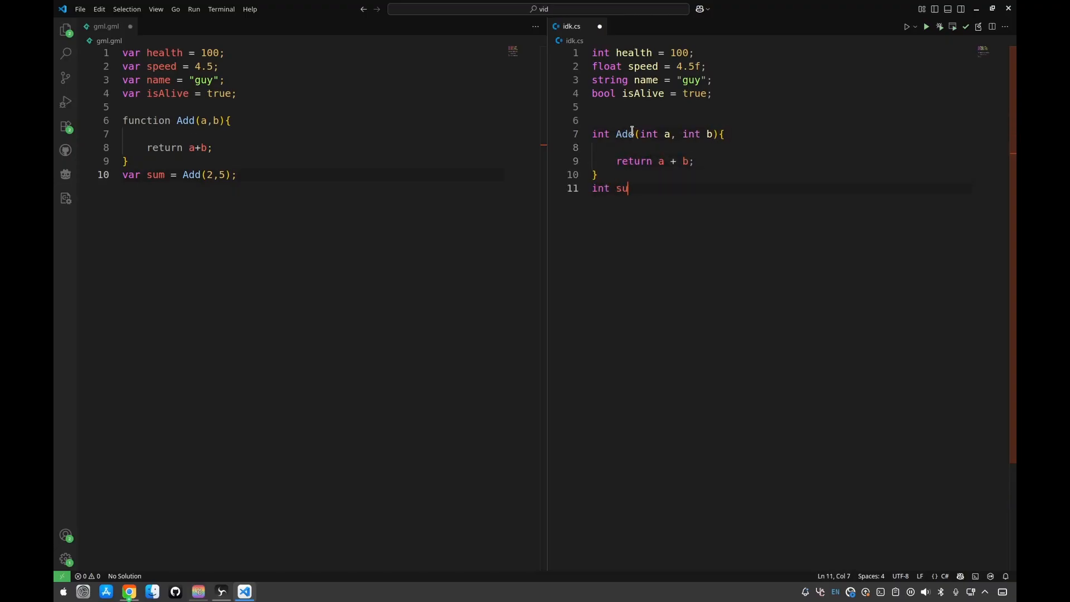
- Finish int sum = Add(2,3); in idk.cs, then select the C# Add parameters
{"action": "type", "text": "m = Add(2,3);"}
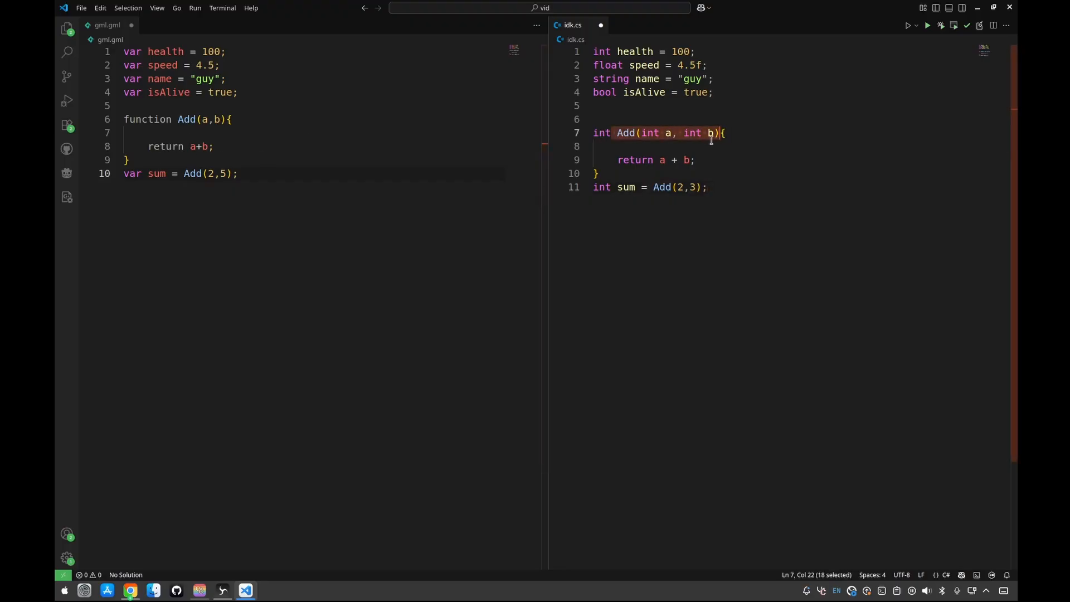
{"action": "left_click", "coordinate": [683, 134]}
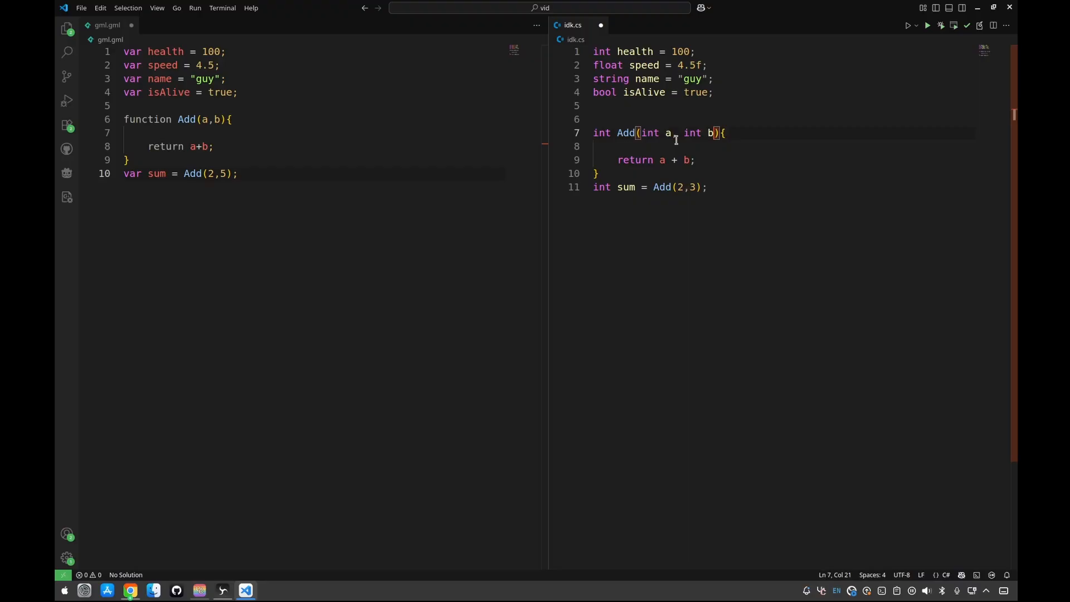
{"action": "mouse_move", "coordinate": [648, 133]}
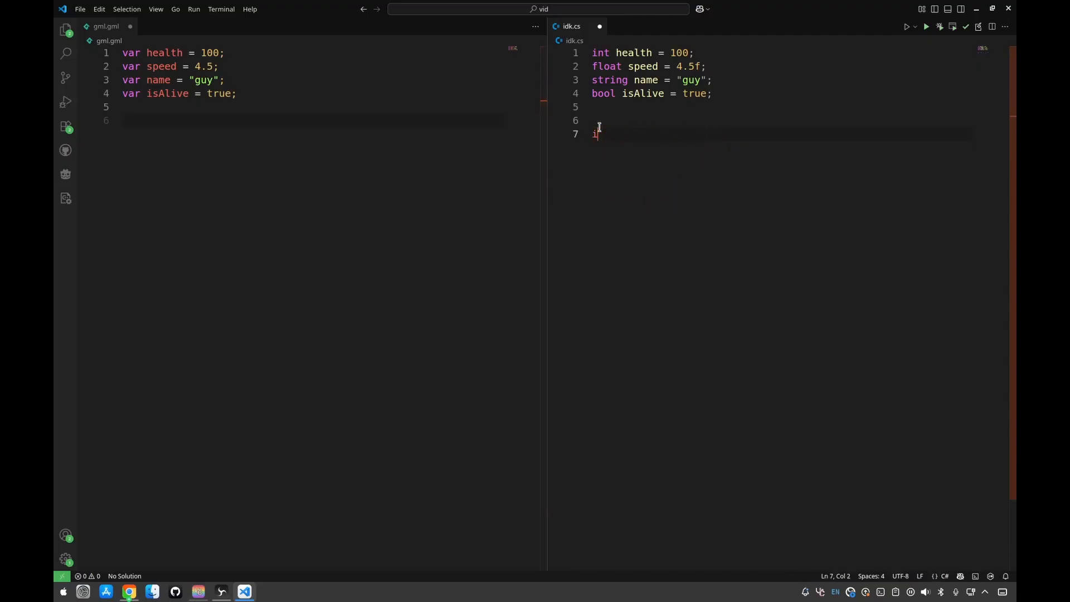
{"action": "key", "text": "Backspace"}
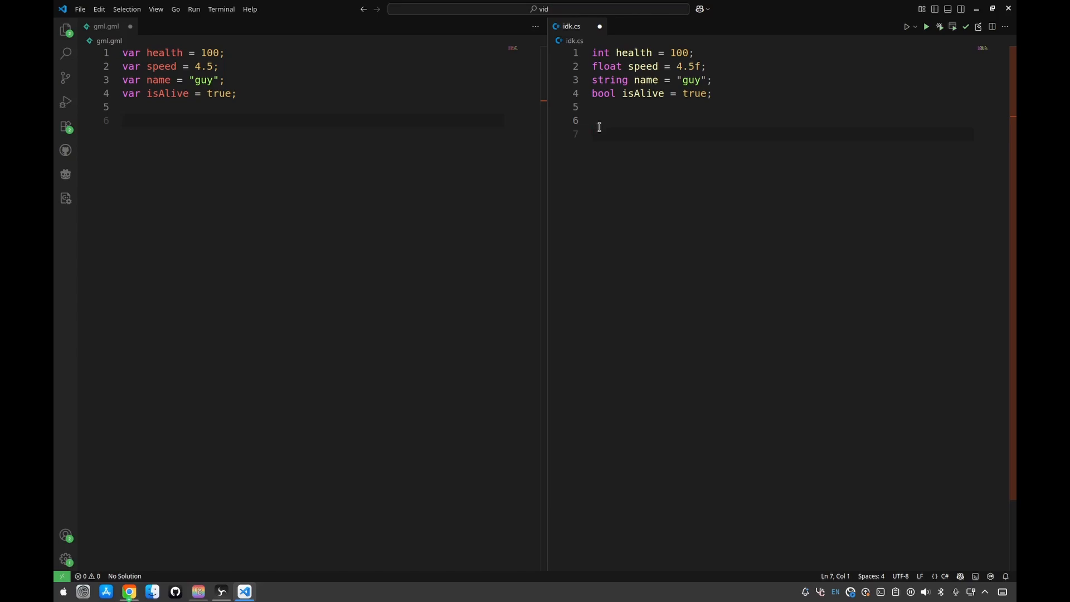
{"action": "left_click", "coordinate": [258, 126]}
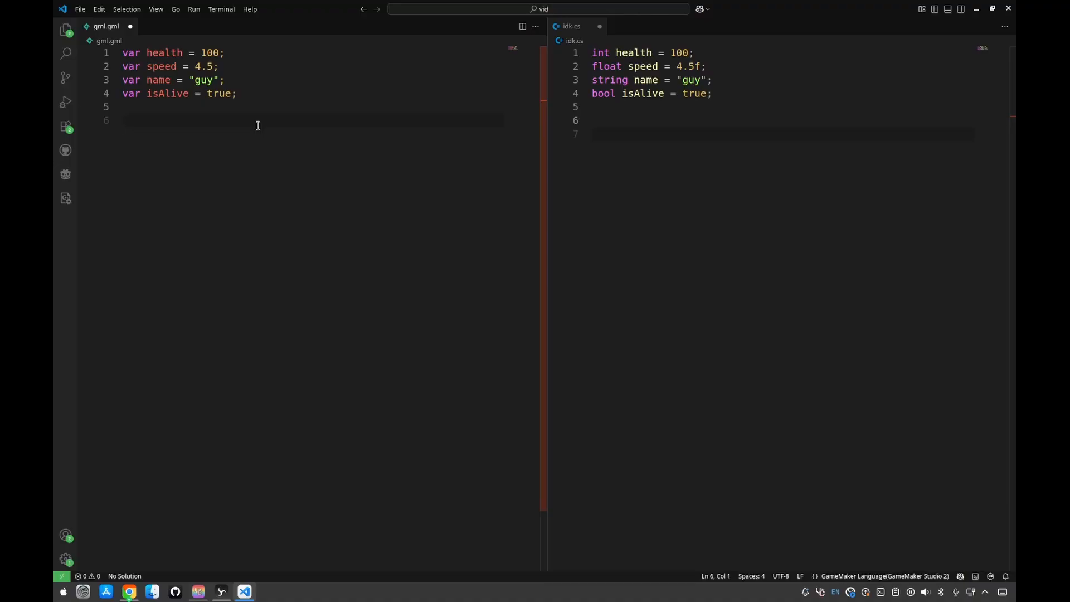
- Finish show_debug_message(arr1[0] + arr2[1,1]) on line 8 and point out the arr1 and arr2 declarations
{"action": "type", "text": "var arr1 = []"}
{"action": "type", "text": "show_debug_message"}
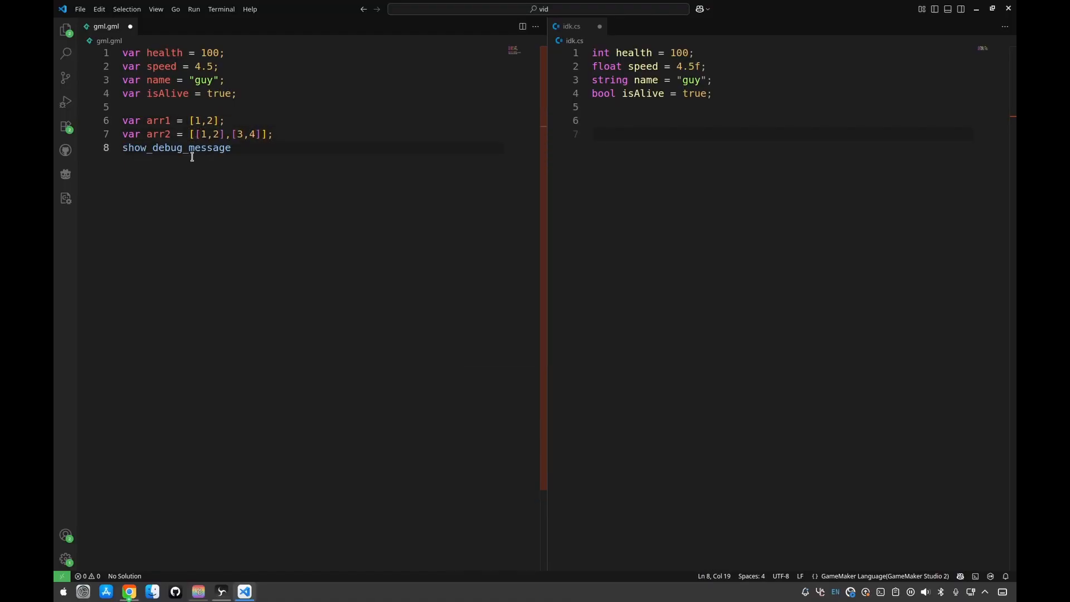
{"action": "type", "text": "(arr1[0] + ae"}
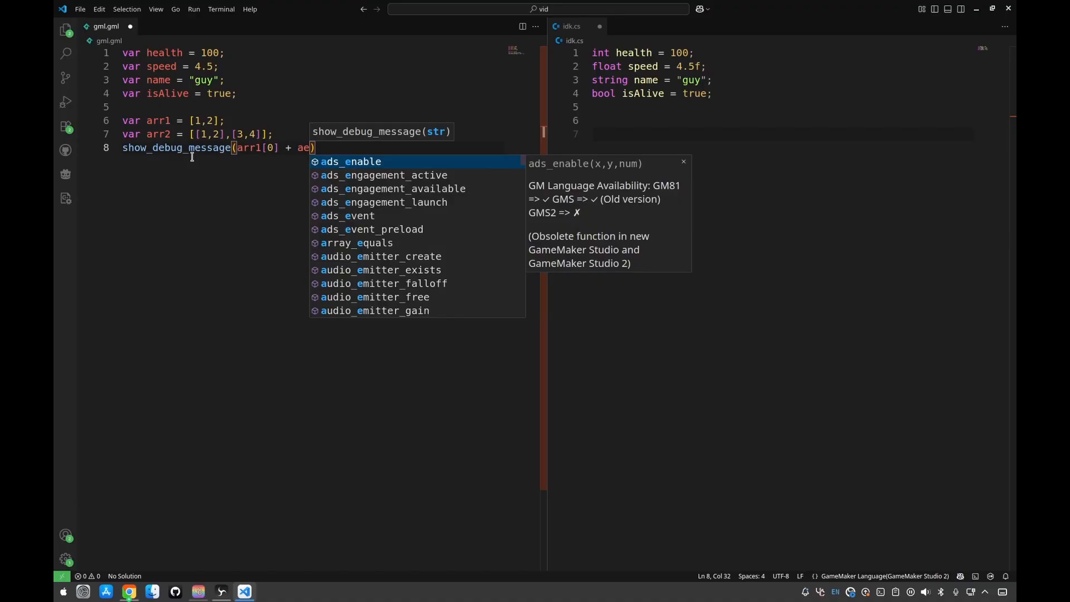
{"action": "type", "text": "rr2[1,1]"}
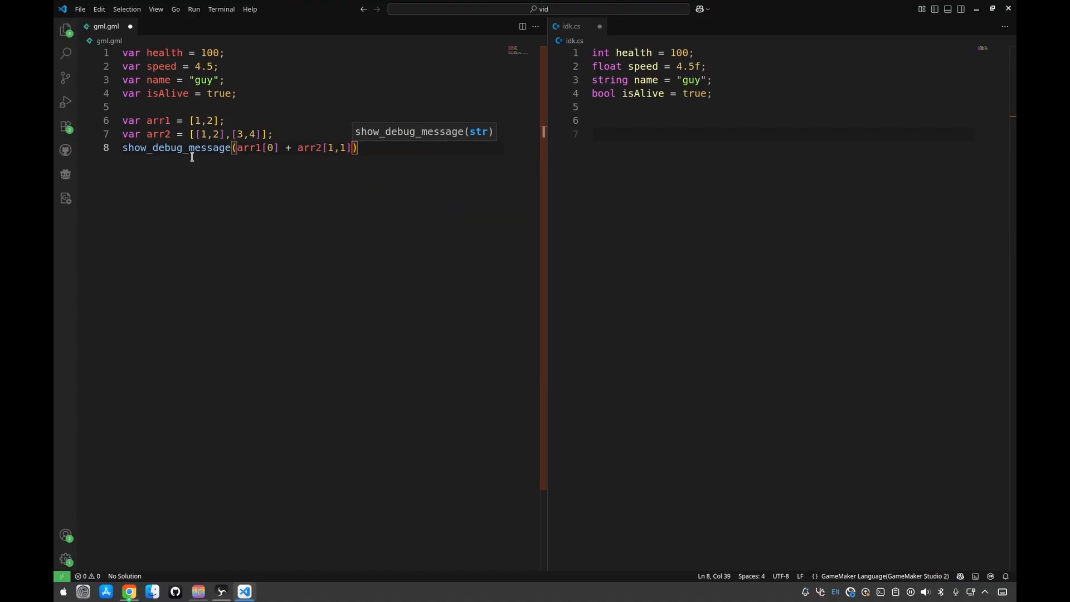
{"action": "mouse_move", "coordinate": [290, 130]}
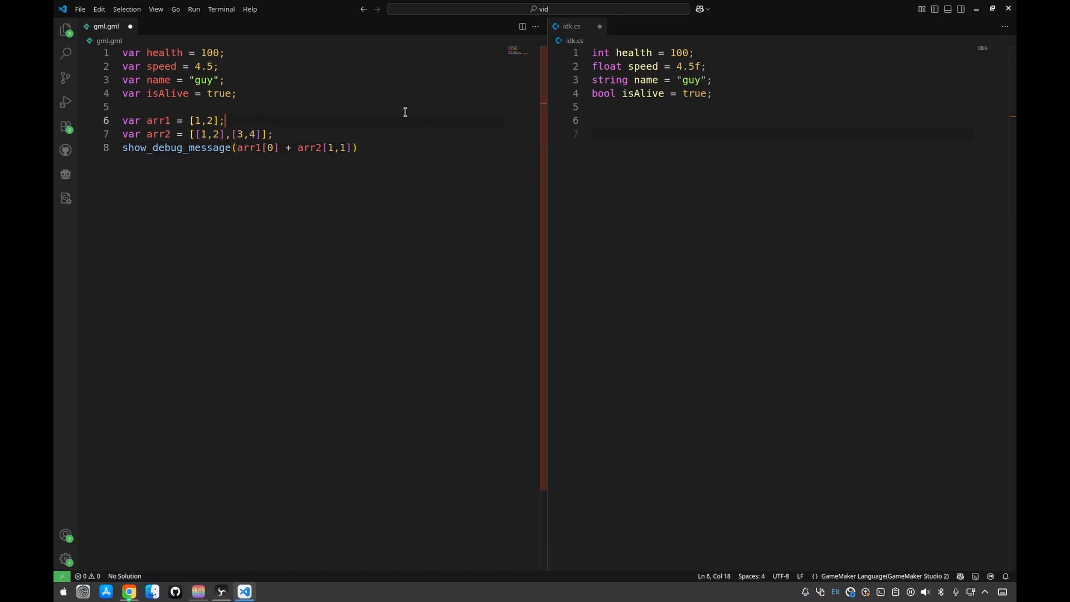
{"action": "left_click", "coordinate": [274, 134]}
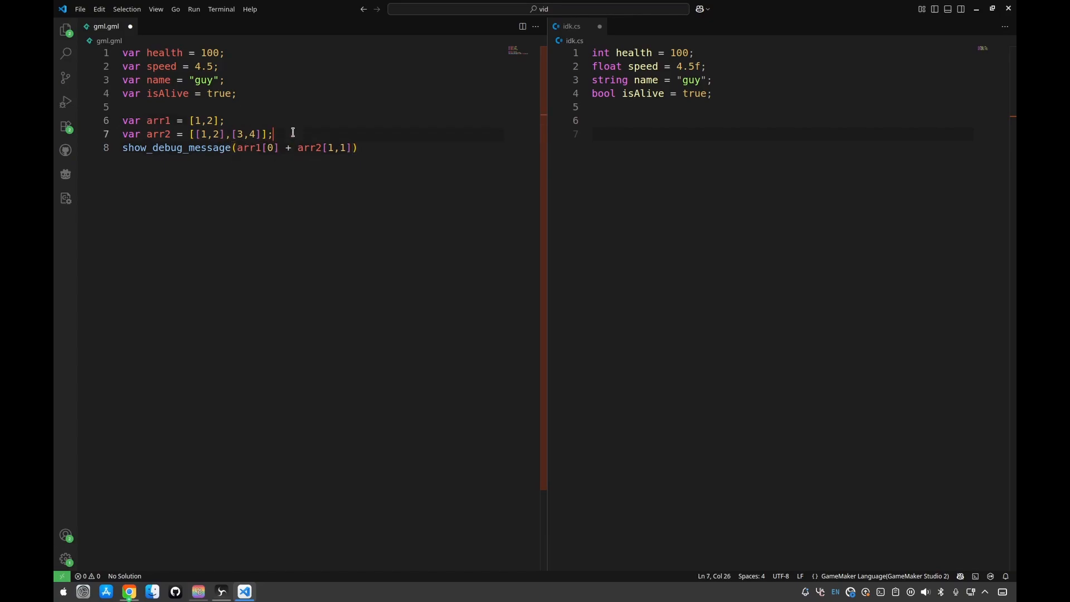
{"action": "double_click", "coordinate": [255, 148]}
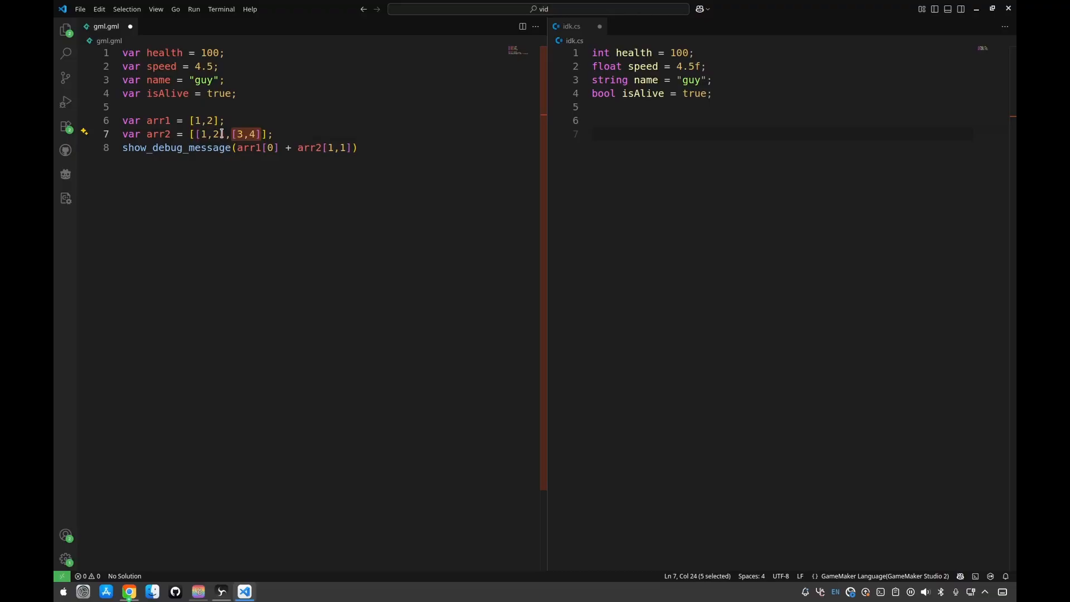
{"action": "mouse_move", "coordinate": [432, 133]}
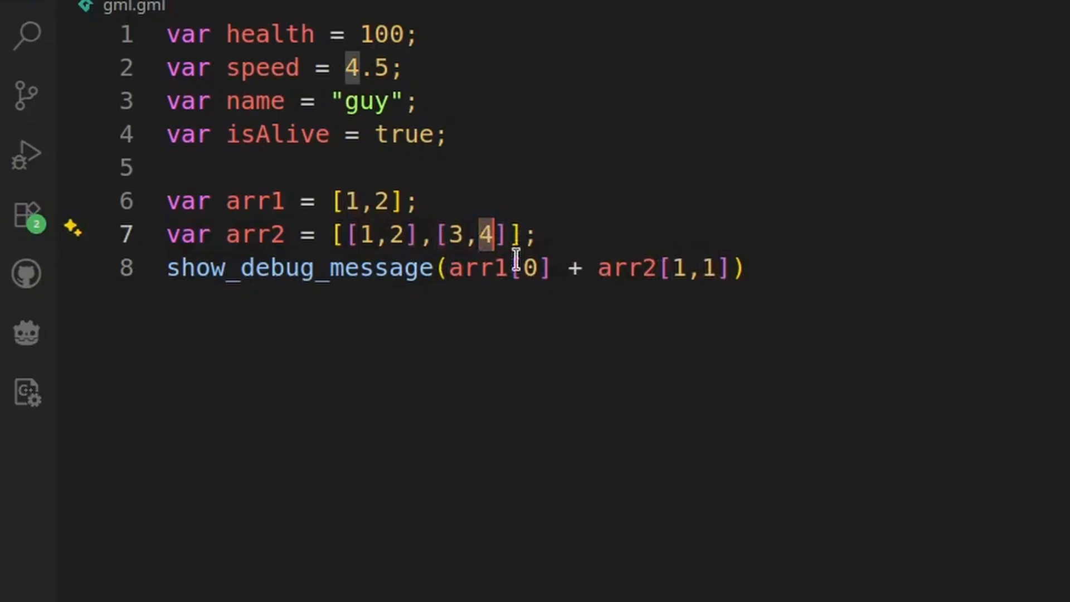
{"action": "mouse_move", "coordinate": [682, 298]}
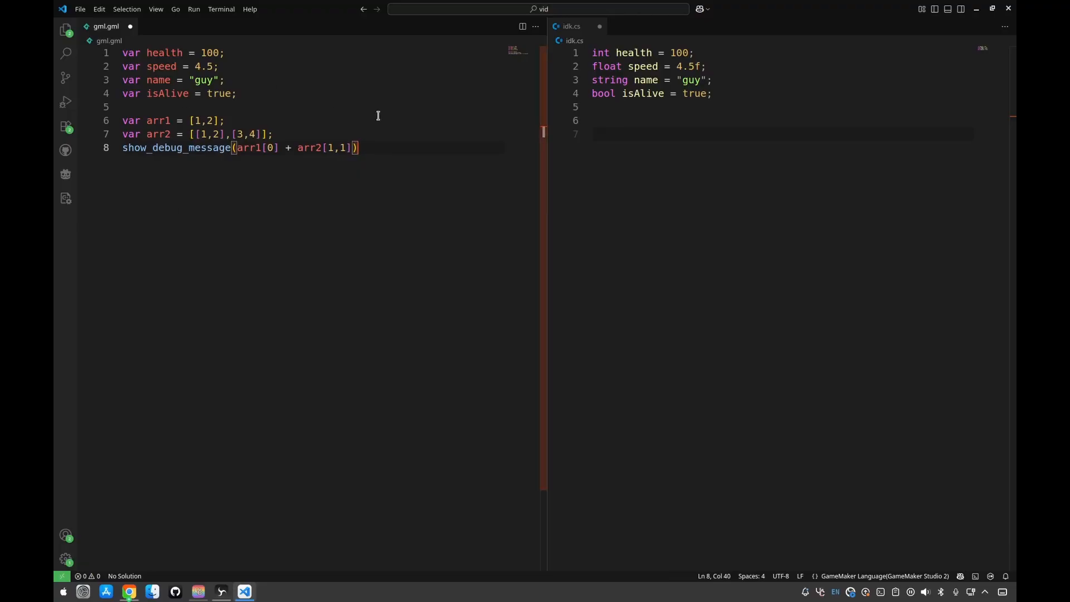
- Write C# int[] arr1 and 2D int[,] arr2 declarations plus Console.WriteLine(arr1[0] + arr2[1,1]) in idk.cs
{"action": "left_click", "coordinate": [632, 134]}
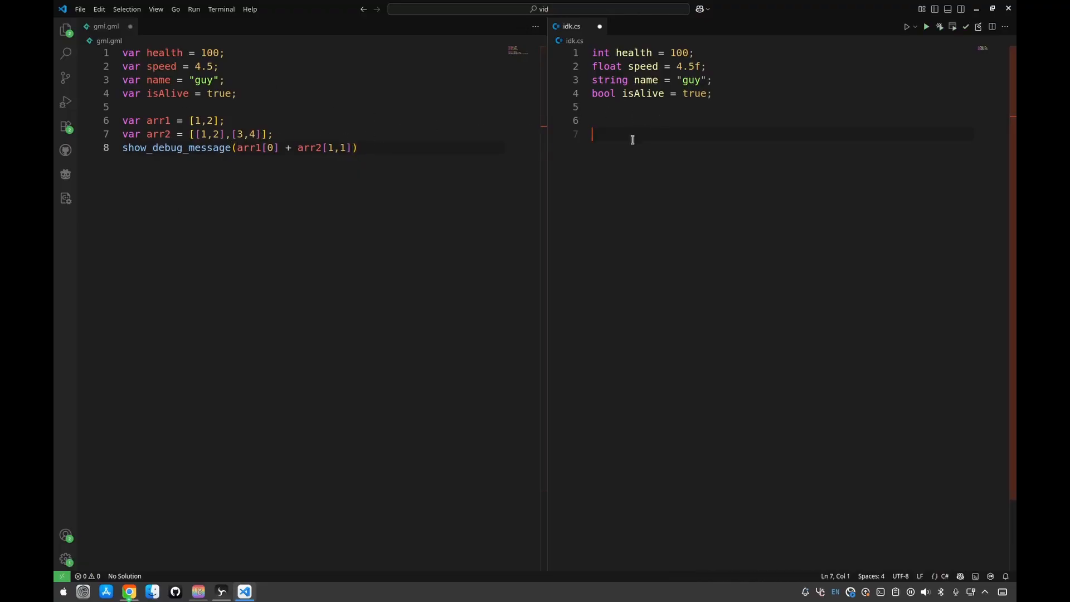
{"action": "type", "text": "int[] arr1 = ne"}
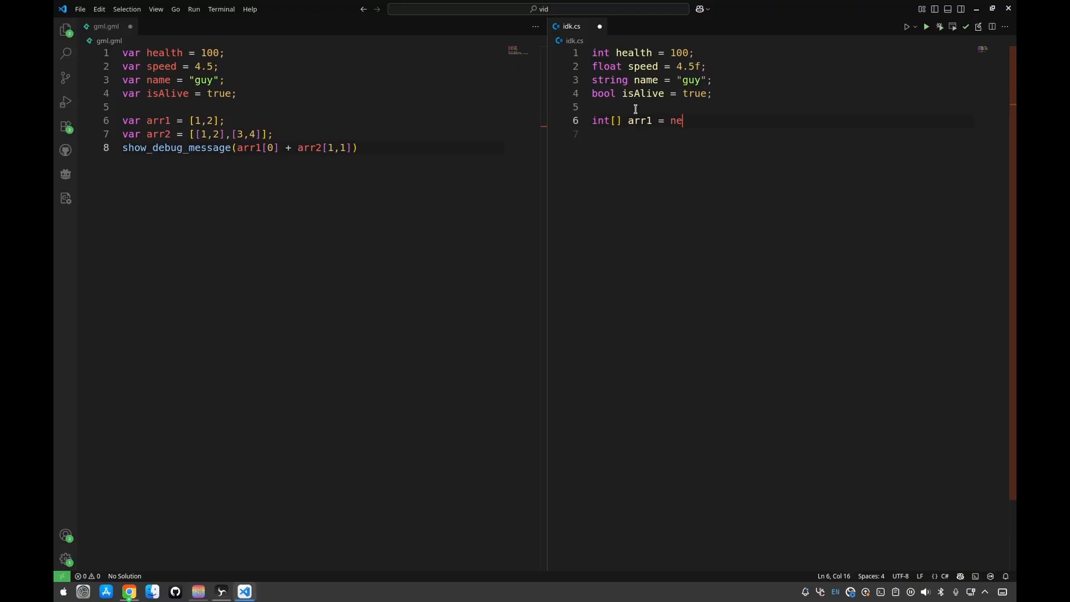
{"action": "type", "text": "w int[] {12,3};"}
{"action": "left_click", "coordinate": [780, 134]}
{"action": "type", "text": "int[,] arr2 = new int[,] {{1,2},"}
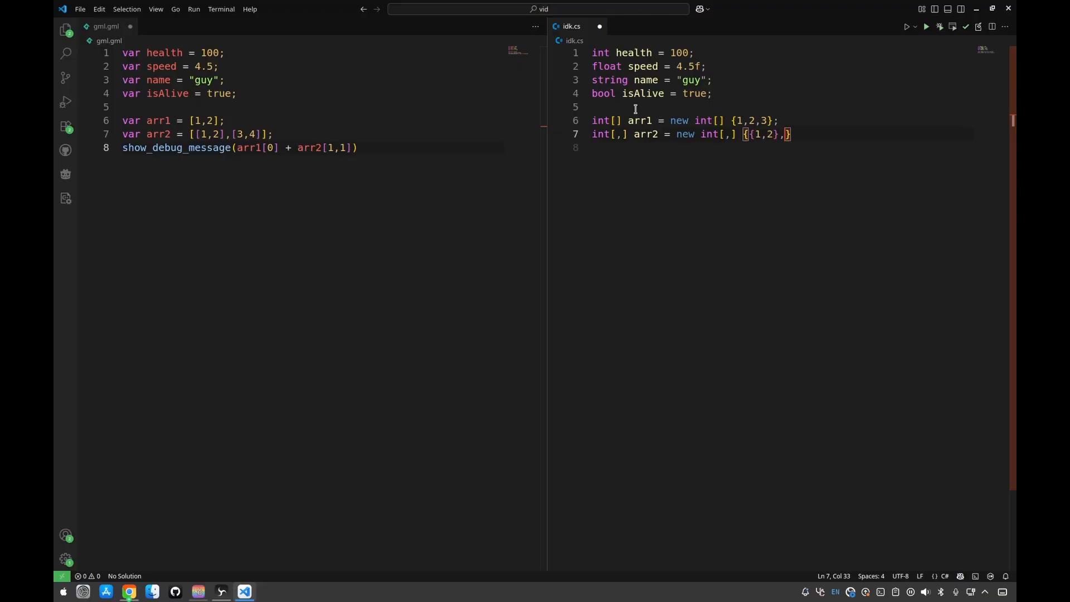
{"action": "type", "text": "{3,4}};"}
{"action": "left_click", "coordinate": [782, 147]}
{"action": "type", "text": "Console.WriteLine(arr1[0] + arr2[1,1"}
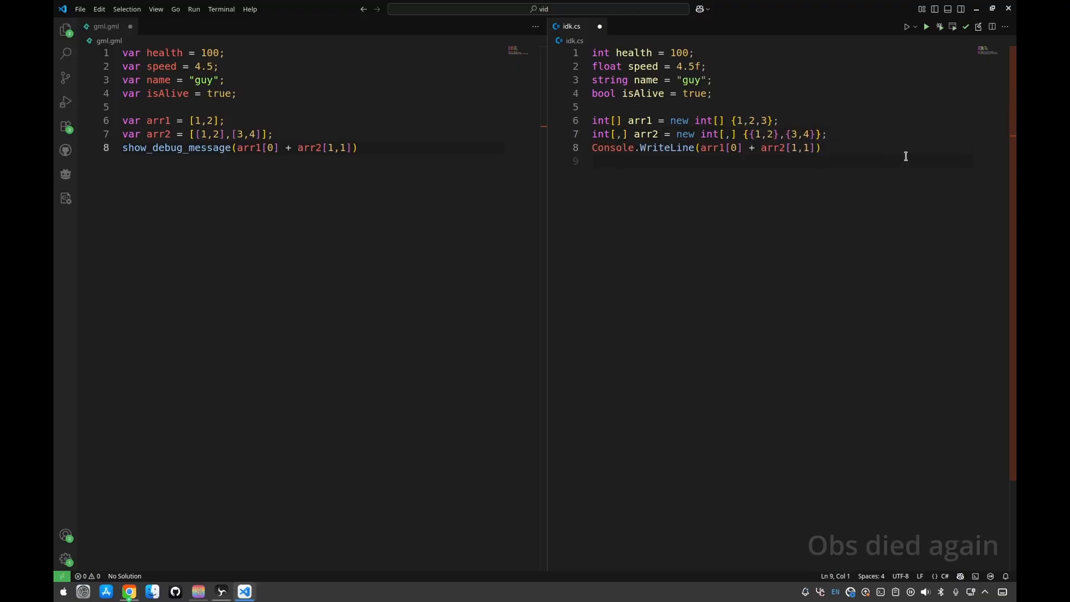
{"action": "type", "text": ";"}
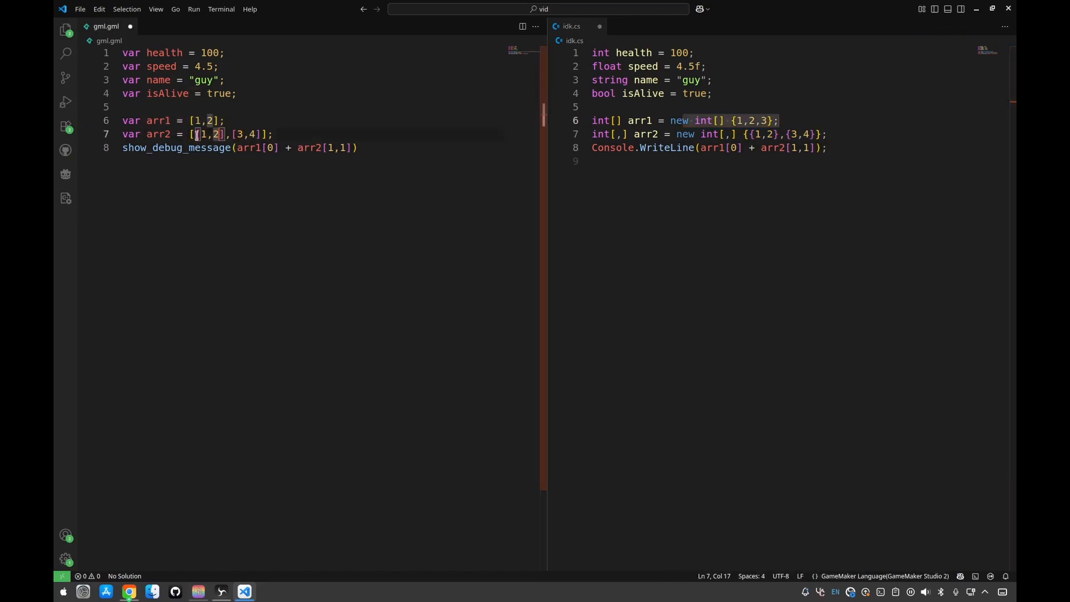
- Compare the C# nested initializer and [1,1] index with the GML arr2 access
{"action": "left_click_drag", "start_coordinate": [194, 134], "coordinate": [228, 134]}
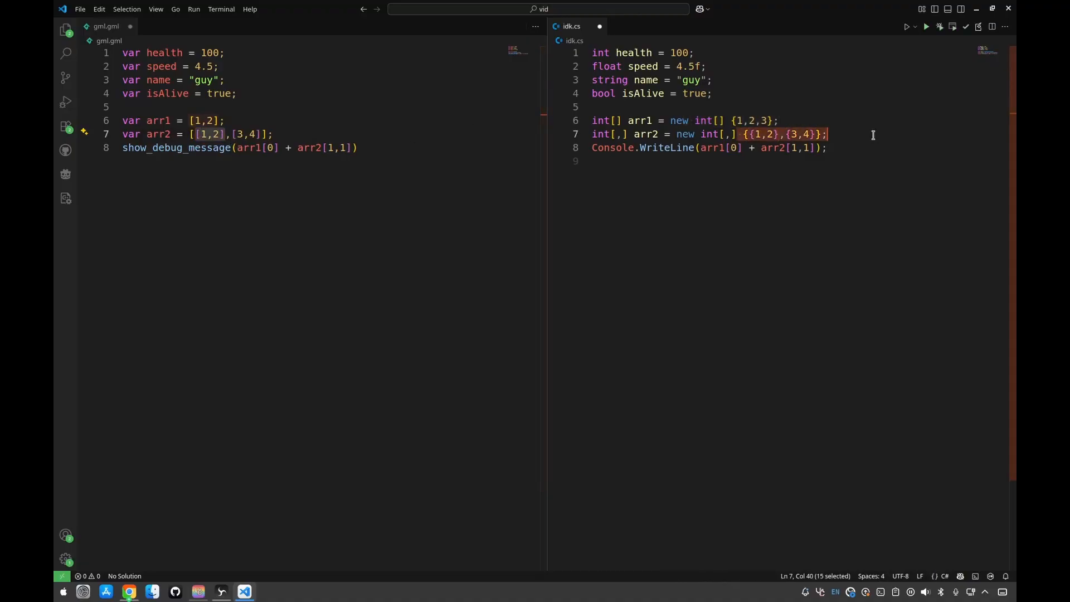
{"action": "mouse_move", "coordinate": [294, 204]}
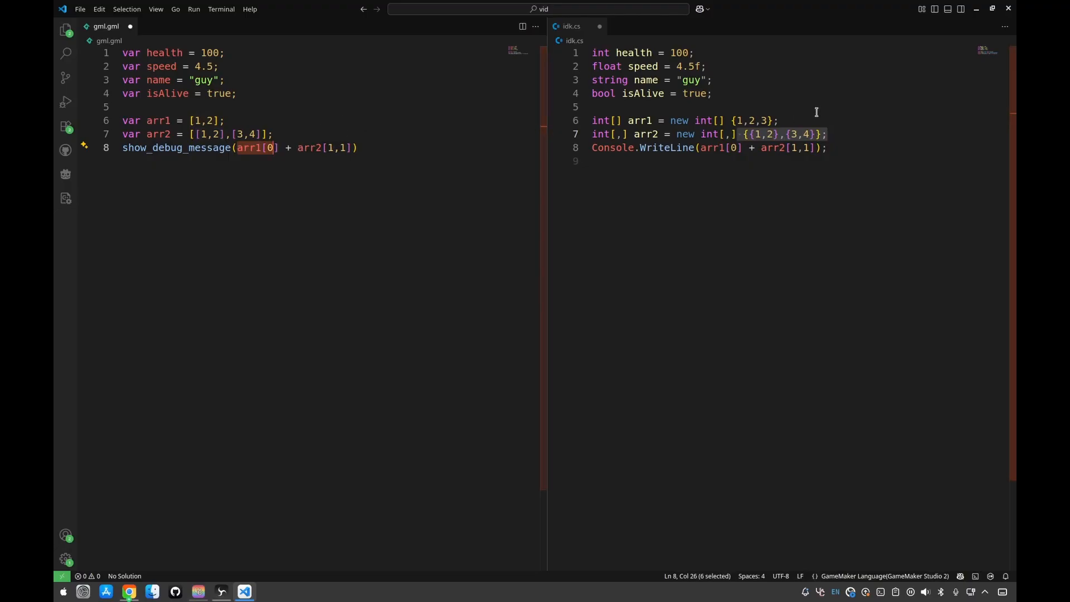
{"action": "left_click", "coordinate": [331, 147]}
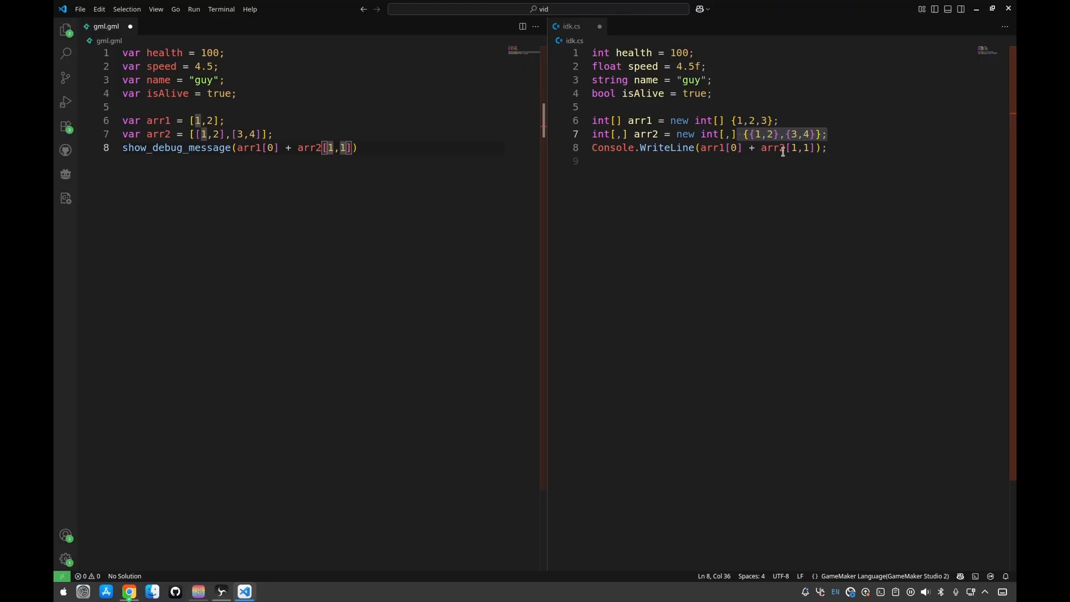
{"action": "double_click", "coordinate": [801, 147]}
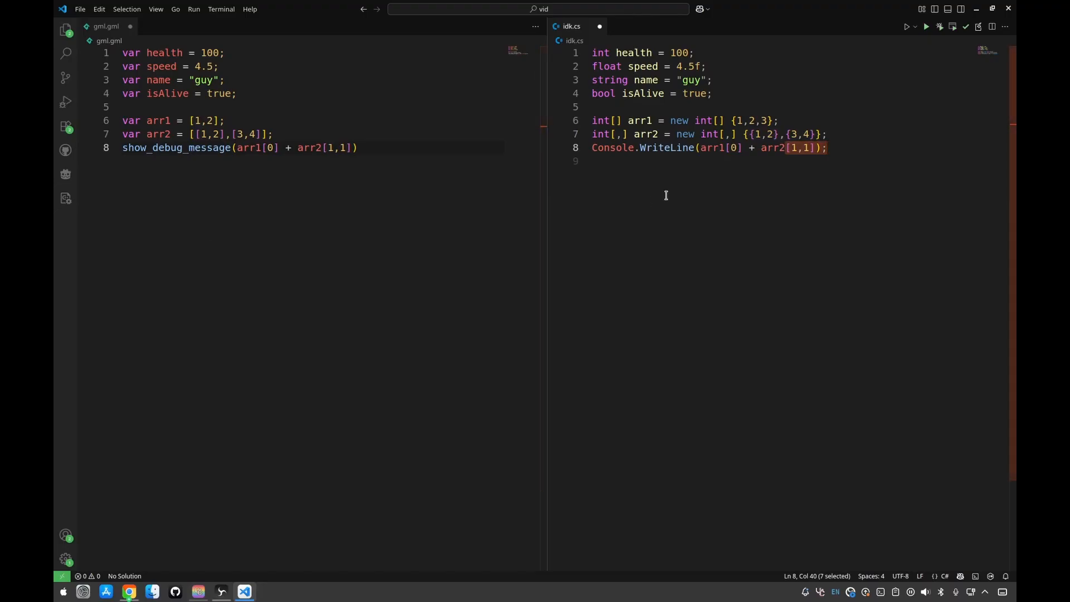
{"action": "mouse_move", "coordinate": [809, 179]}
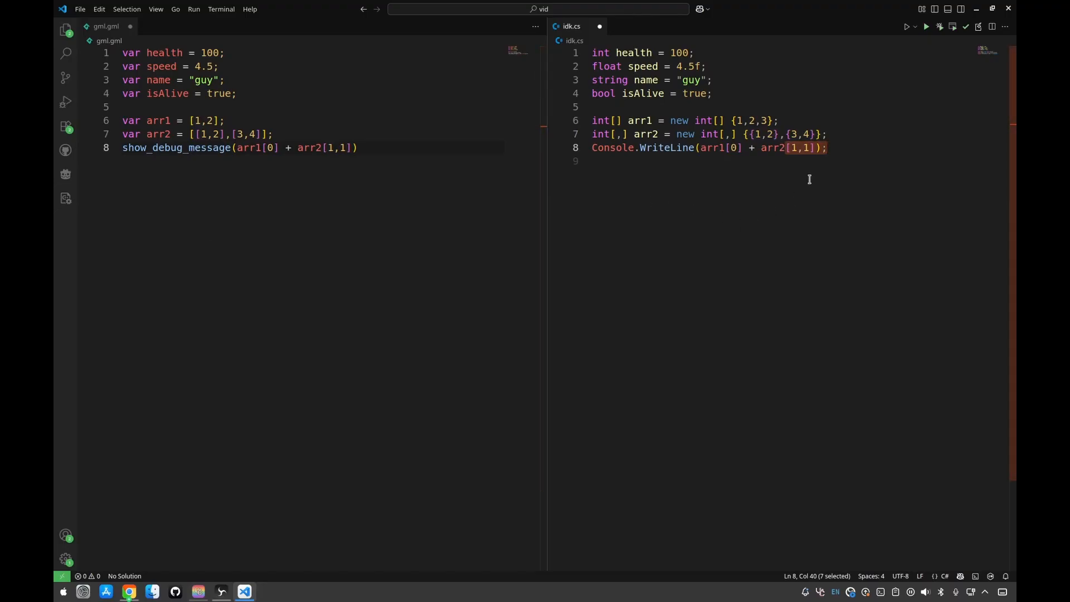
{"action": "mouse_move", "coordinate": [699, 120]}
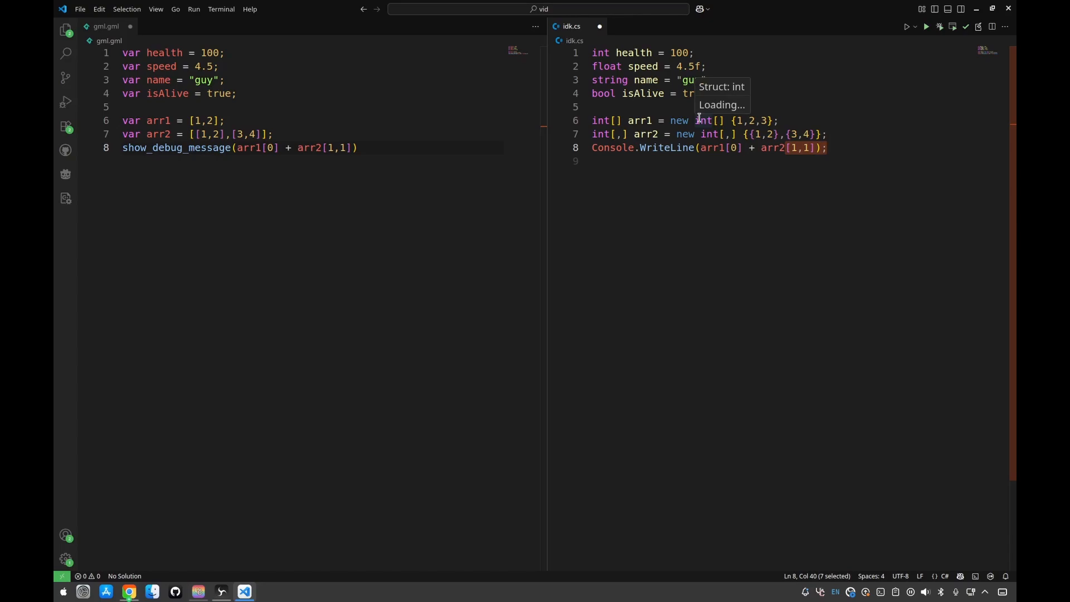
{"action": "mouse_move", "coordinate": [655, 93]}
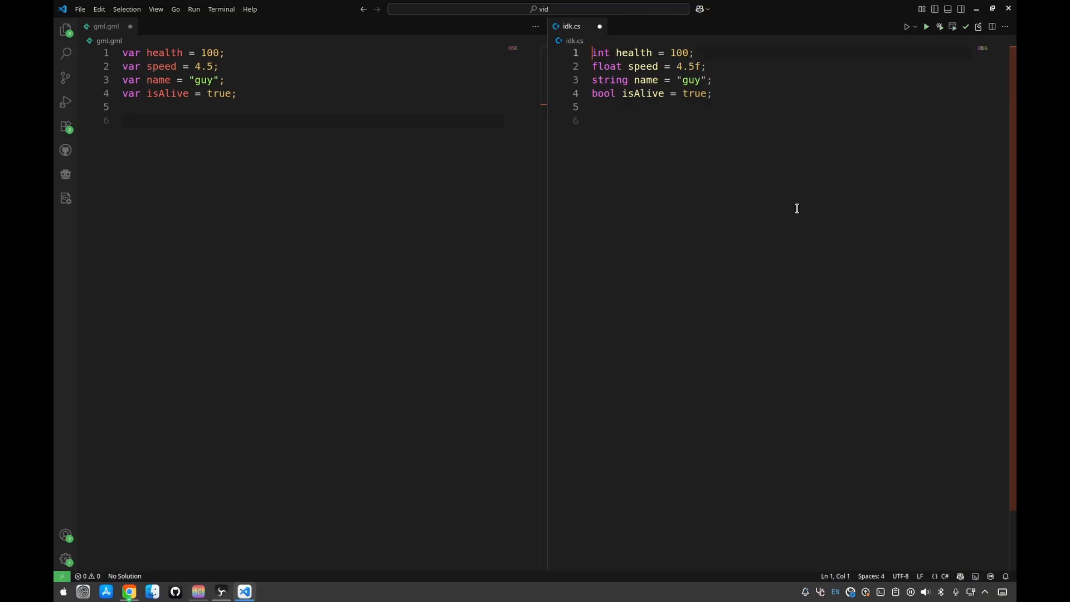
- Prefix int health with 'public' and float speed with 'private', then type 'this' below
{"action": "type", "text": "public"}
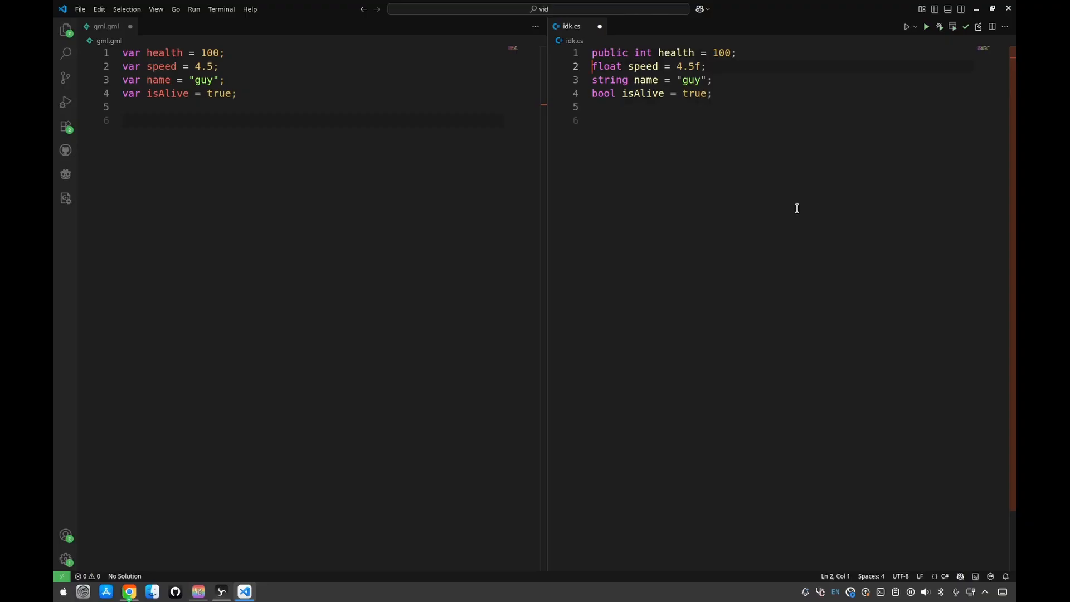
{"action": "type", "text": "private"}
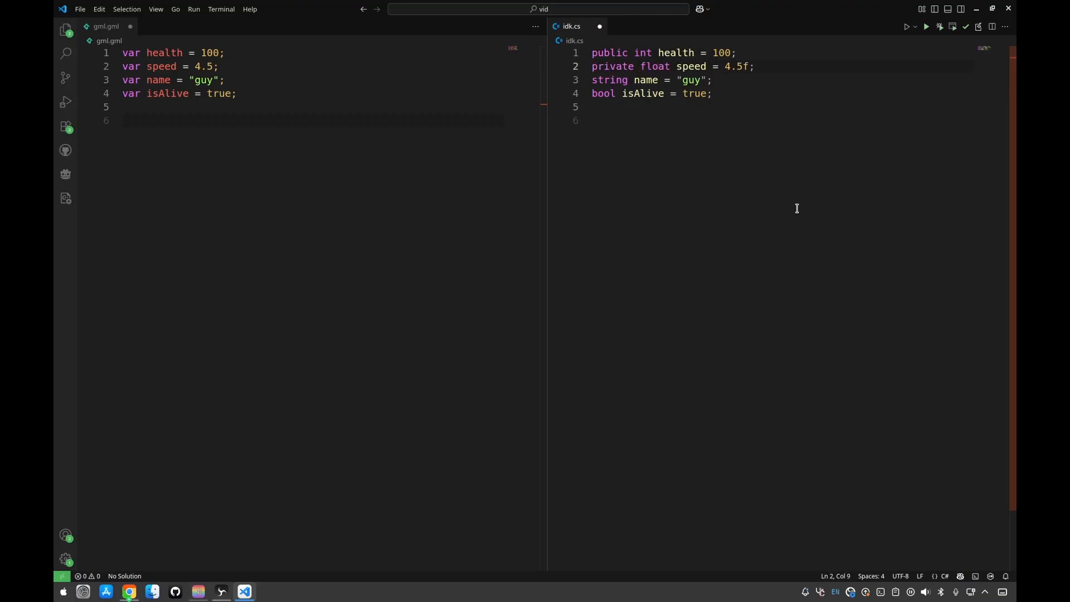
{"action": "left_click", "coordinate": [607, 120]}
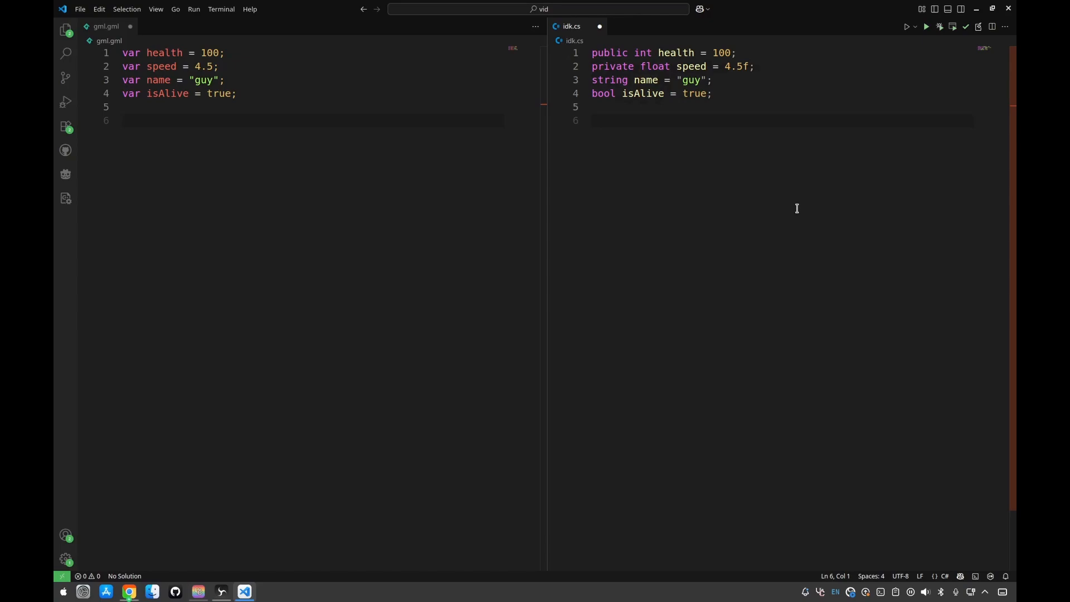
{"action": "type", "text": "this"}
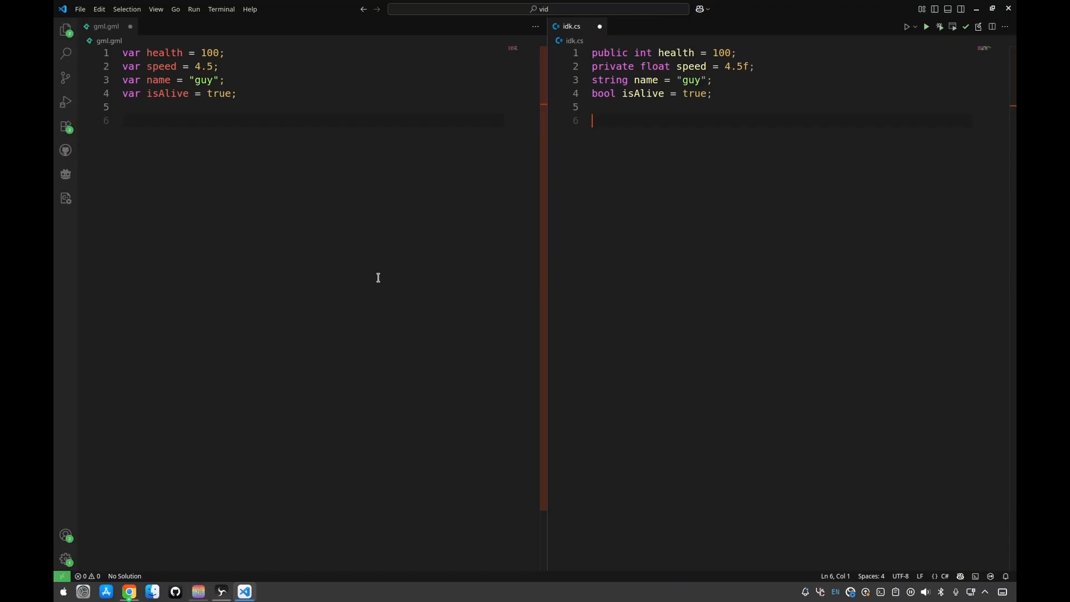
{"action": "mouse_move", "coordinate": [466, 271]}
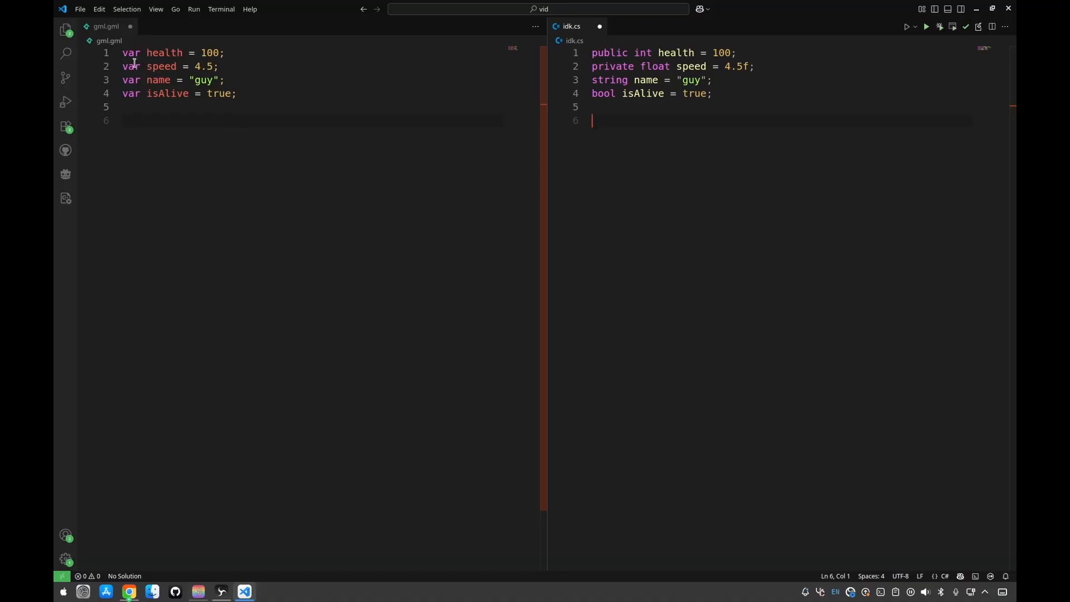
- Replace 'var' with 'global.' before name on line 3 of gml.gml
{"action": "left_click", "coordinate": [220, 66]}
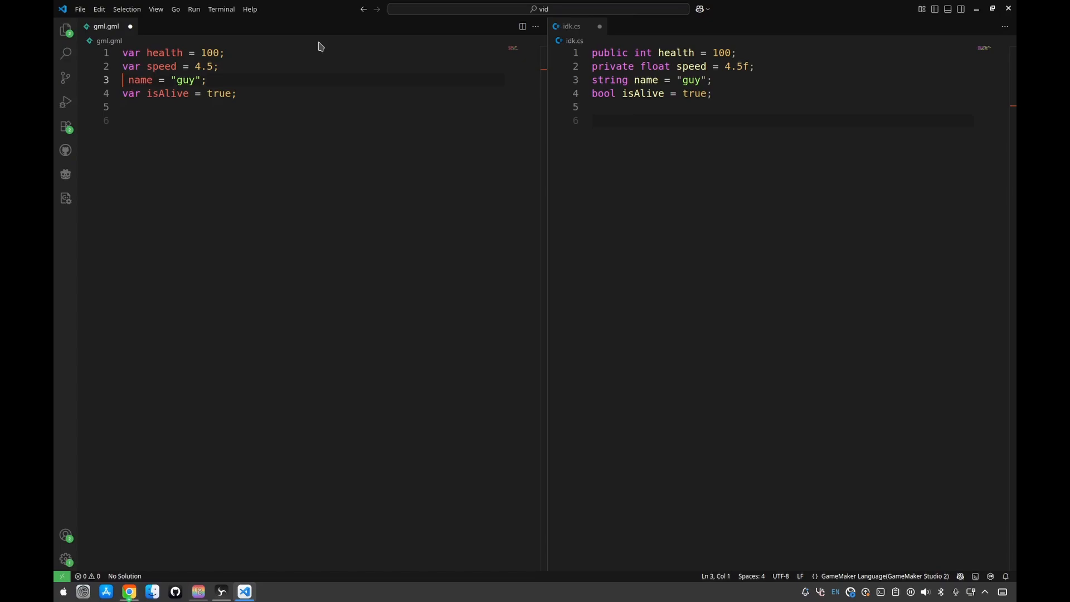
{"action": "type", "text": "global."}
{"action": "type", "text": "var dir = Direction.Left;"}
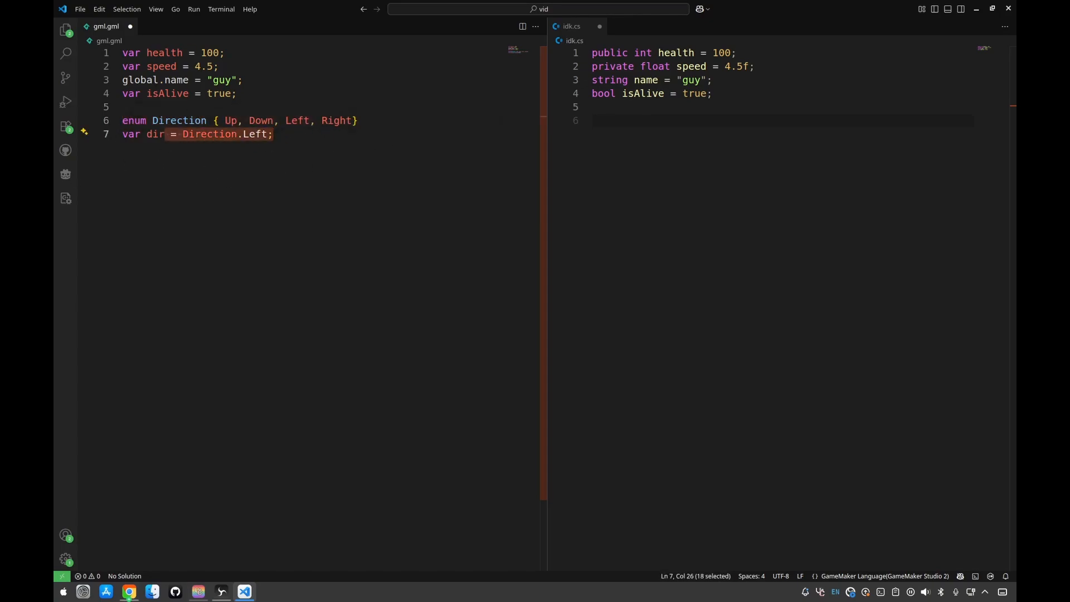
- Deselect the finished enum Direction and var dir = Direction.Left lines
{"action": "left_click", "coordinate": [462, 155]}
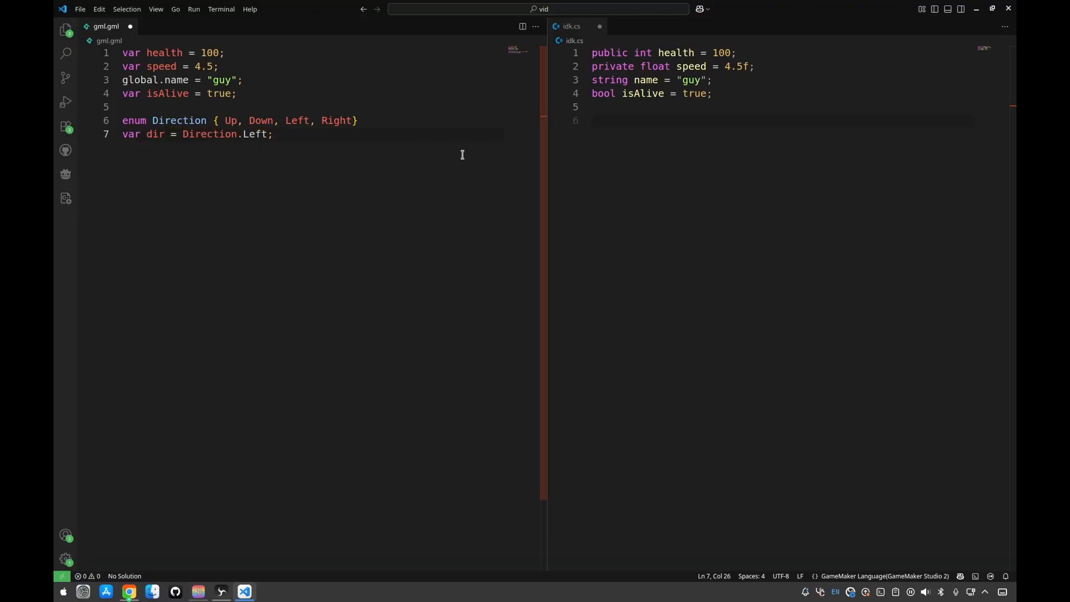
{"action": "mouse_move", "coordinate": [227, 138]}
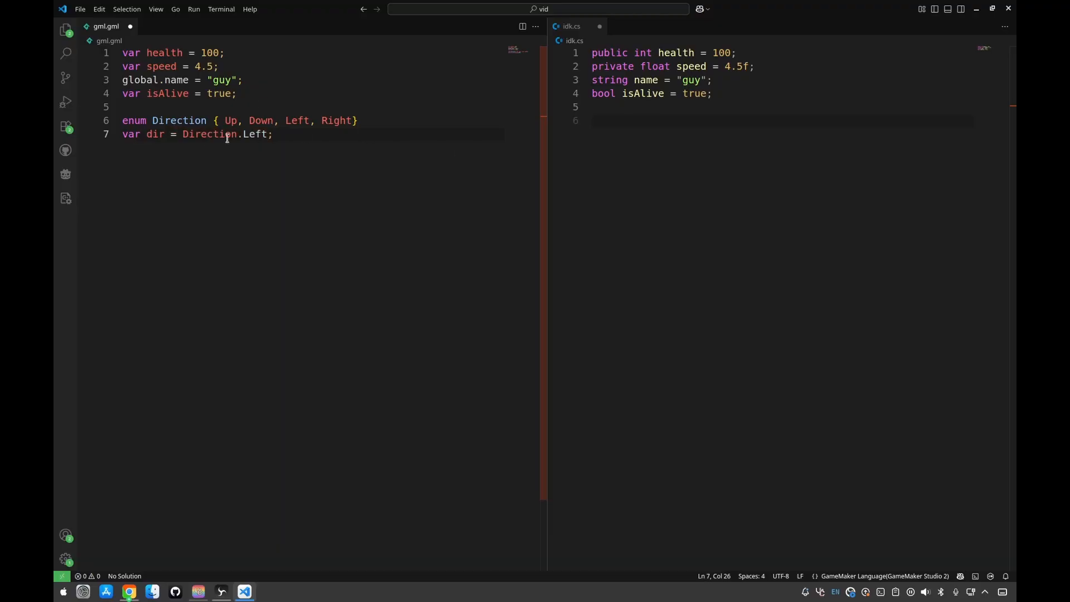